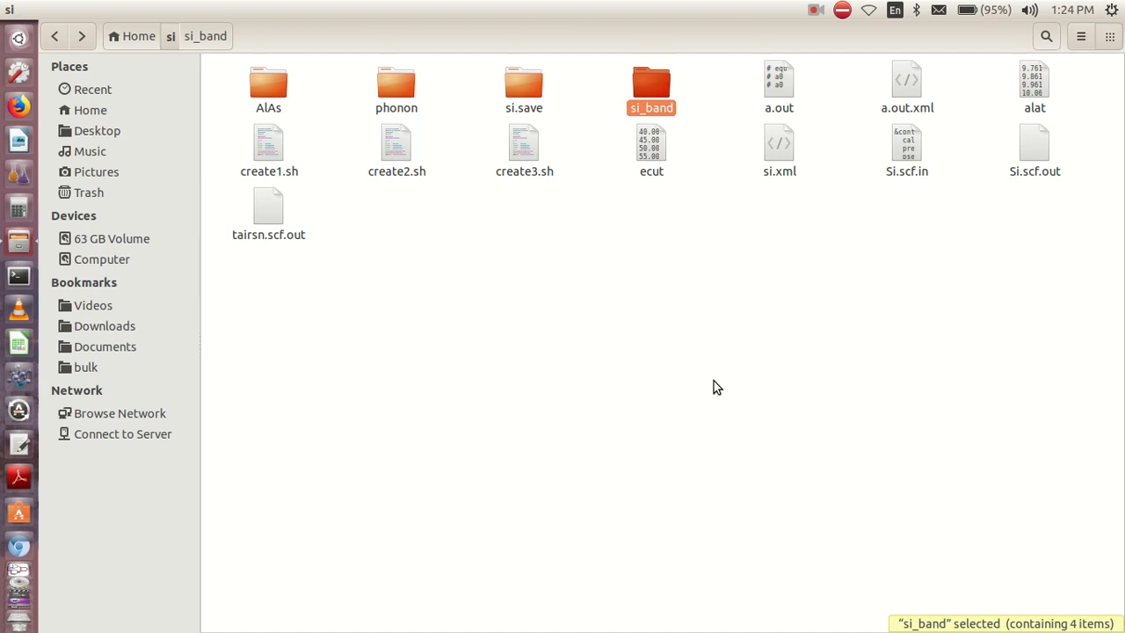
mouse_move(742, 210)
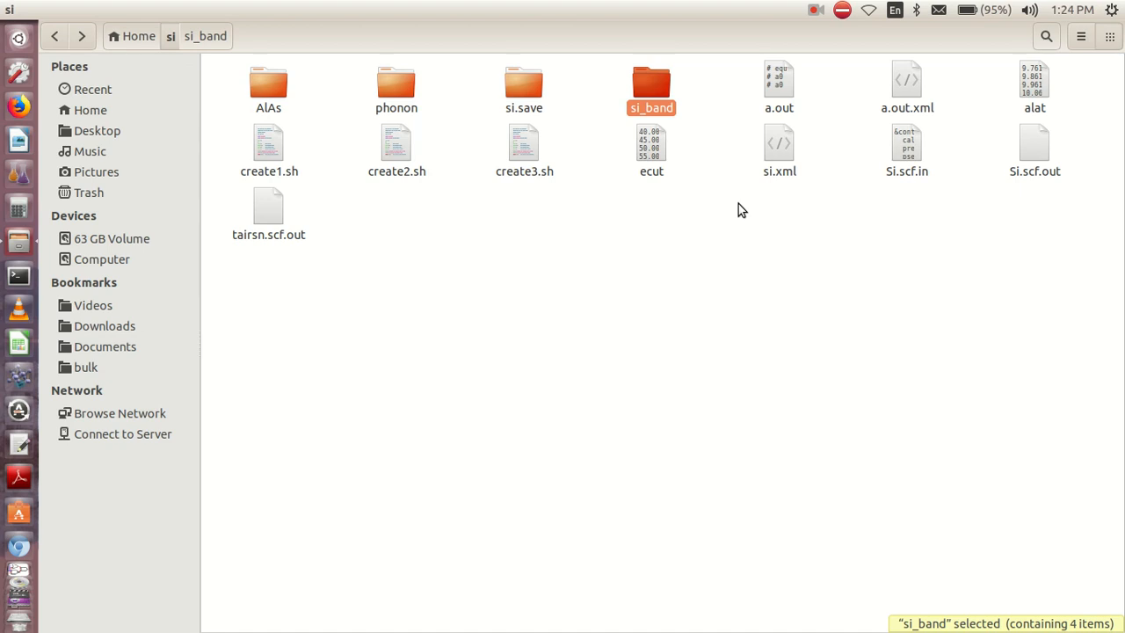
mouse_move(644, 127)
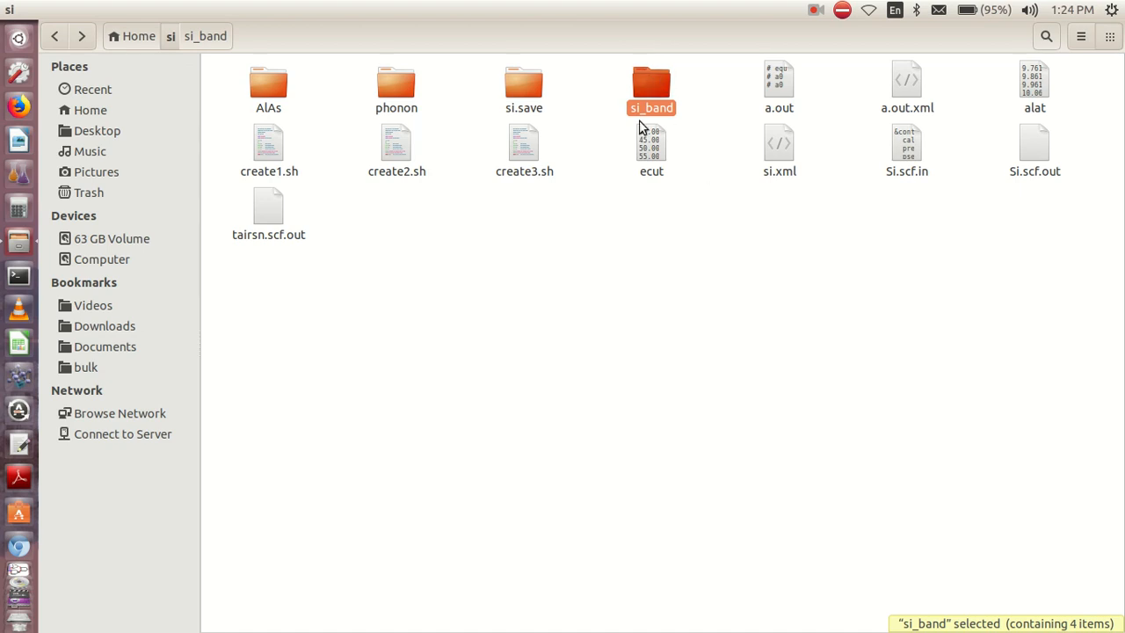
Enter the si_band folder and highlight the Si.scf.in input file
double_click(650, 85)
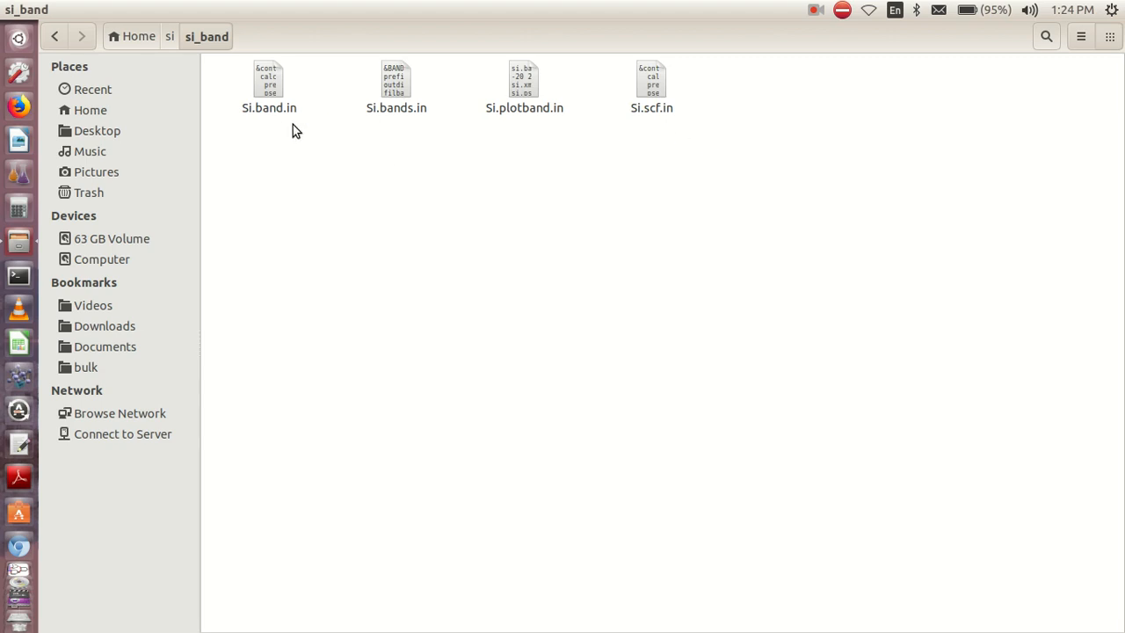
mouse_move(429, 82)
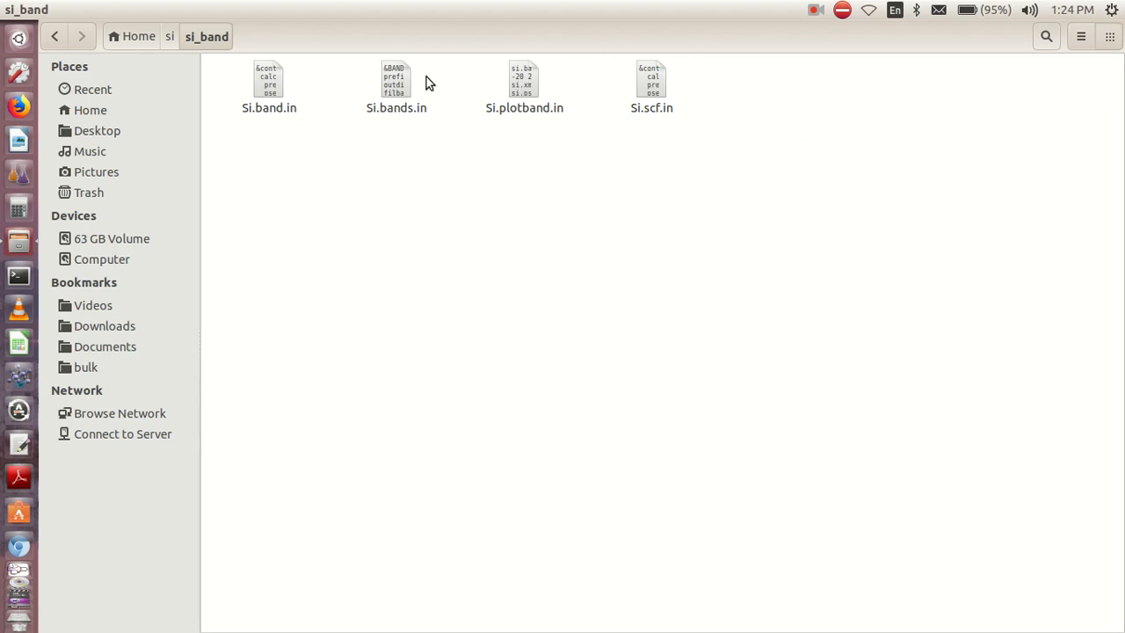
mouse_move(541, 250)
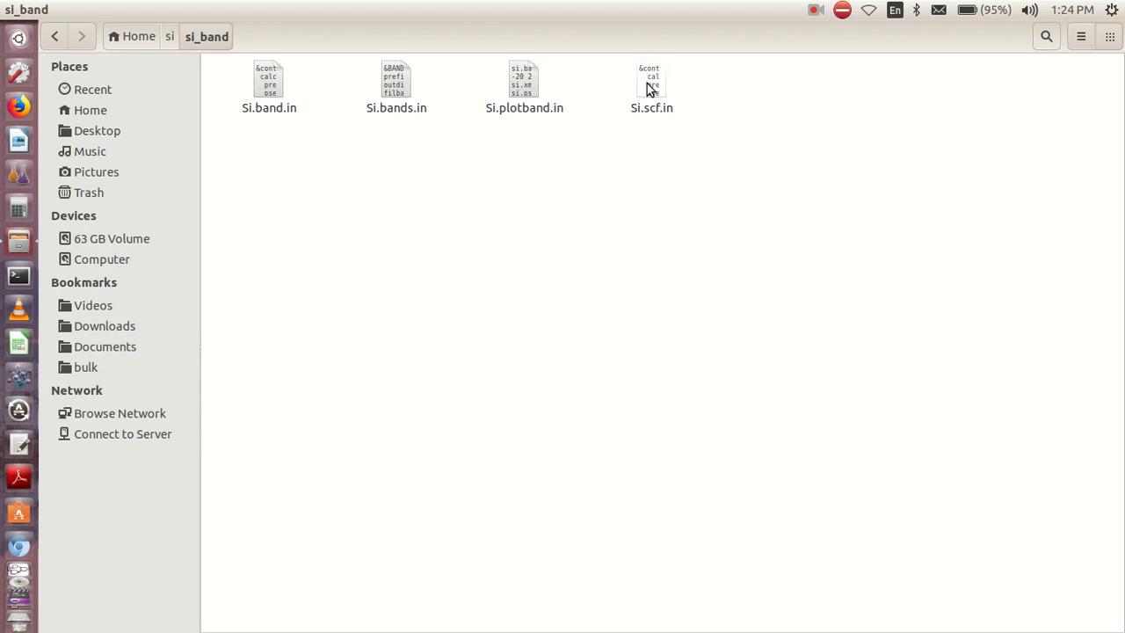
double_click(650, 85)
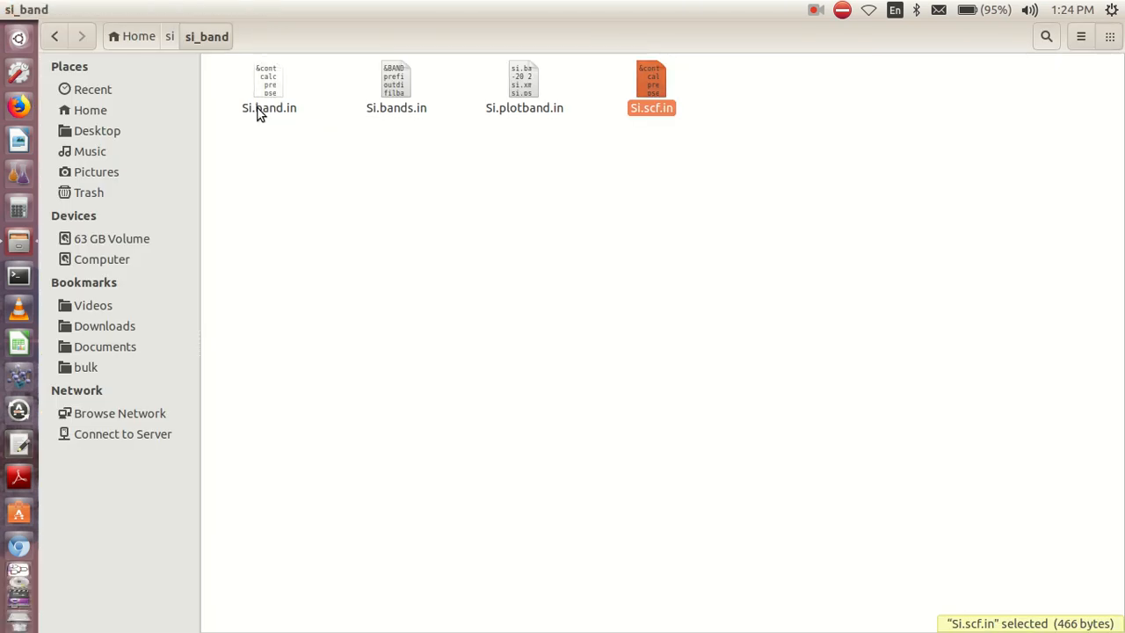
View Si.band.in, emphasising calculation 'bands', nbnd 40 and the K_POINTS path
double_click(269, 84)
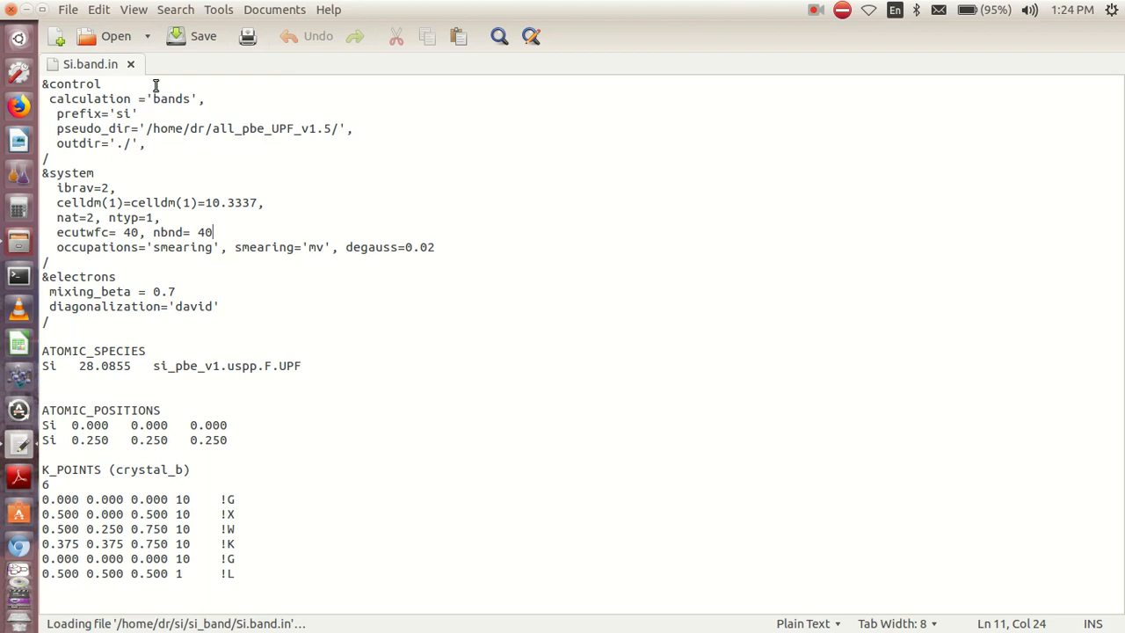
double_click(173, 98)
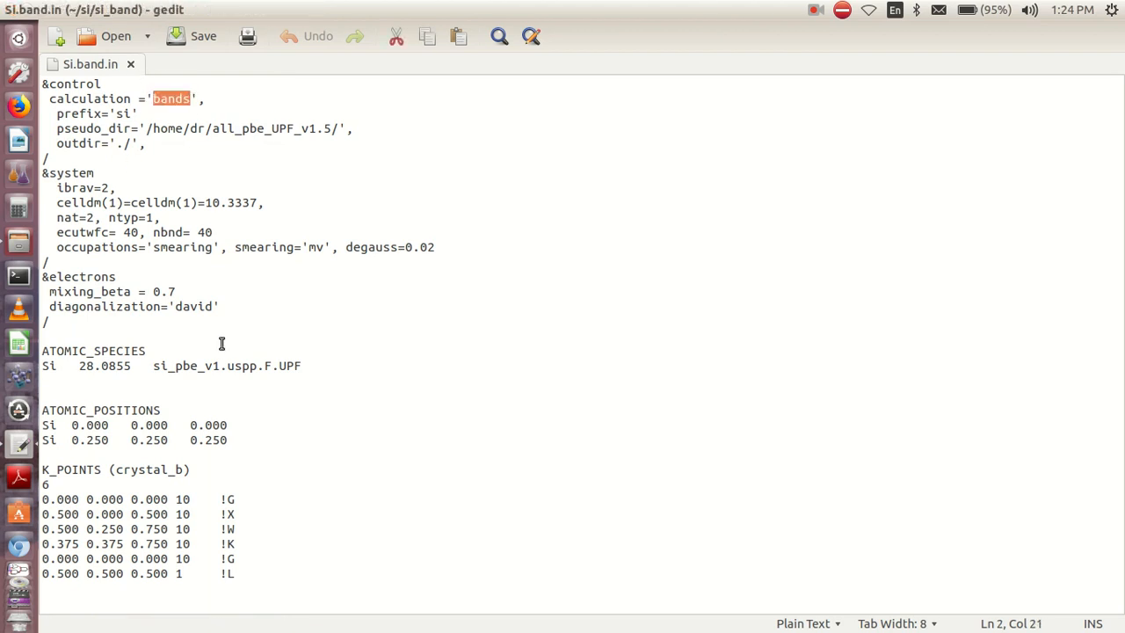
double_click(204, 232)
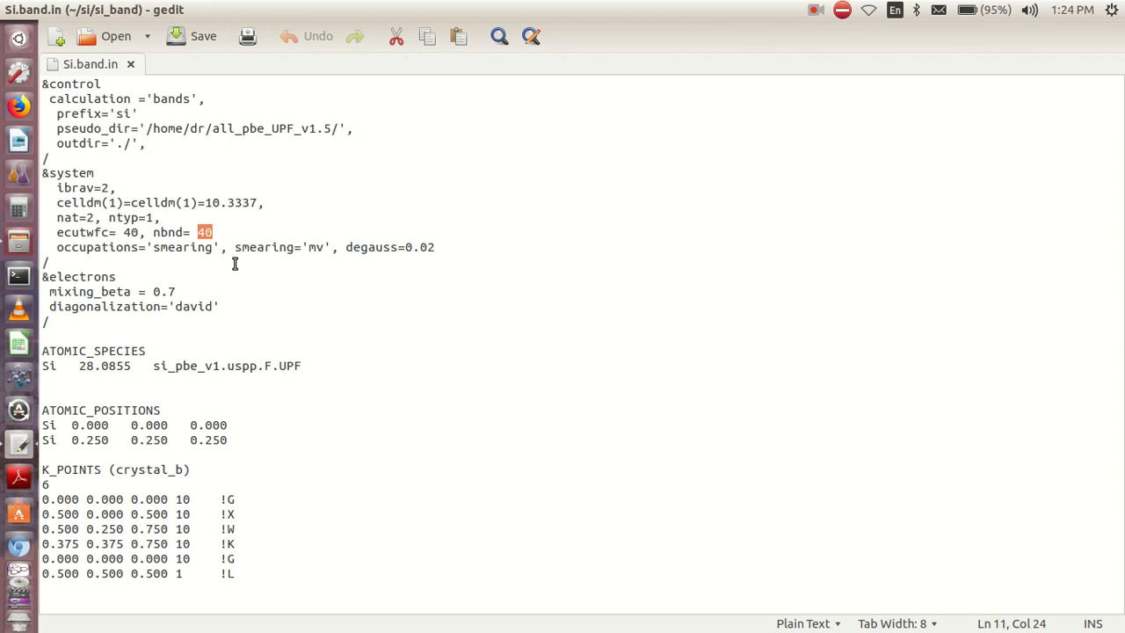
drag(46, 485, 237, 574)
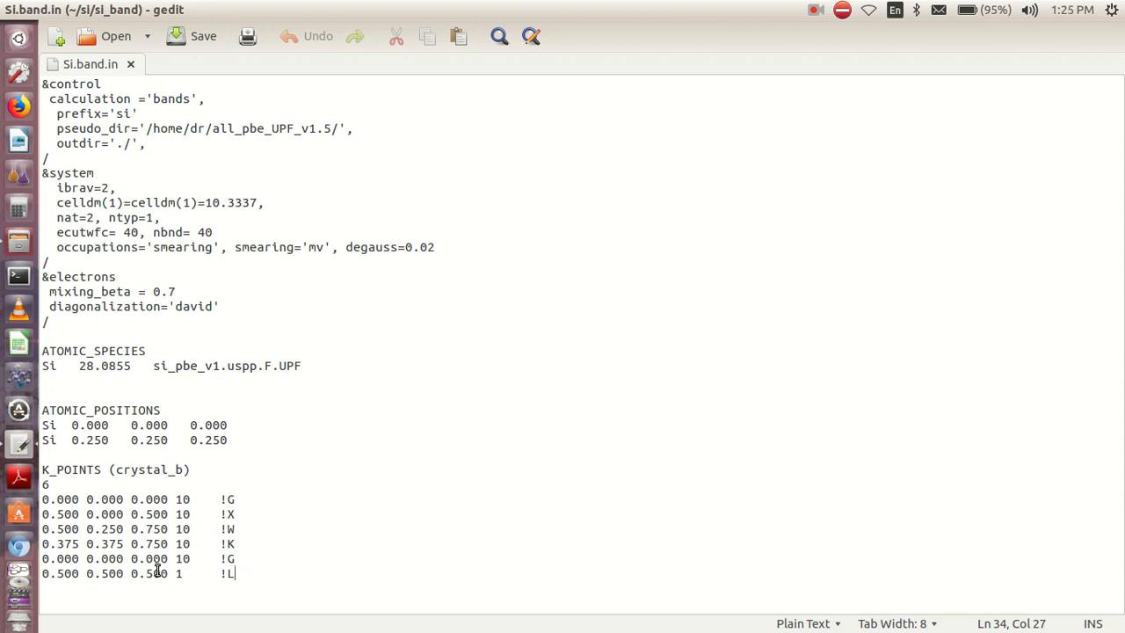
mouse_move(176, 468)
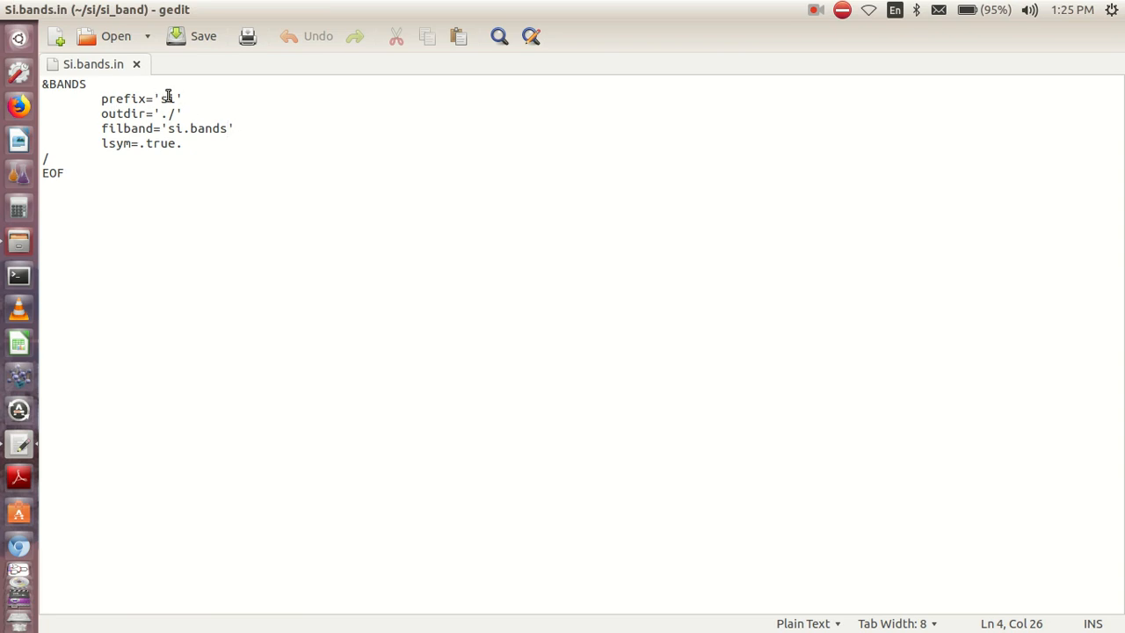
Inspect the &BANDS namelist with filband 'si.bands', then return to the si_band folder
click(185, 145)
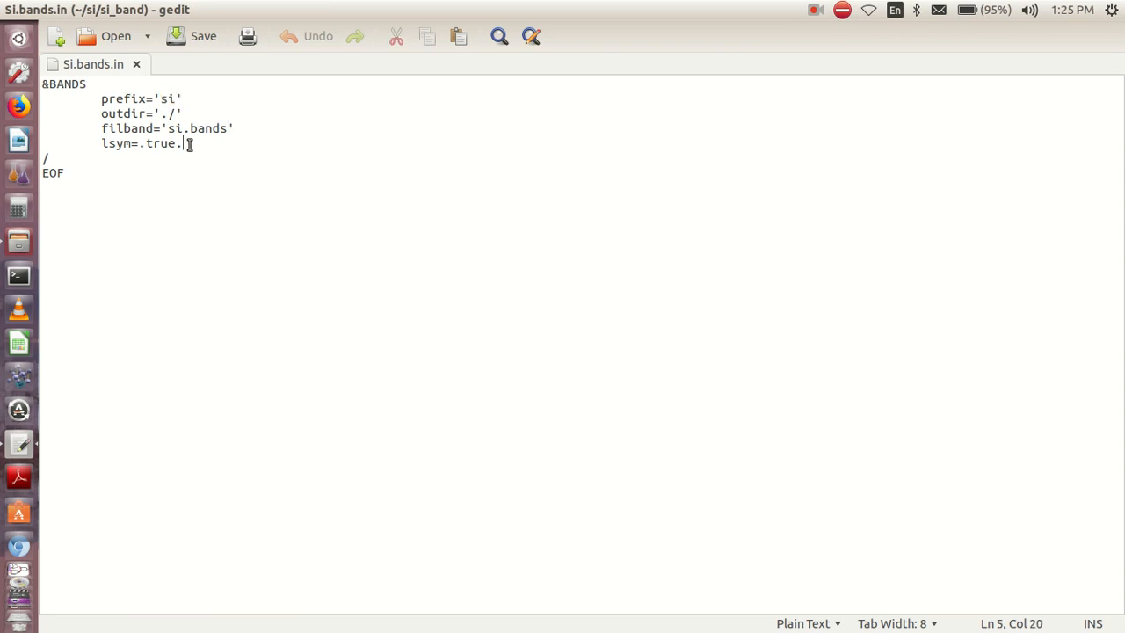
double_click(176, 128)
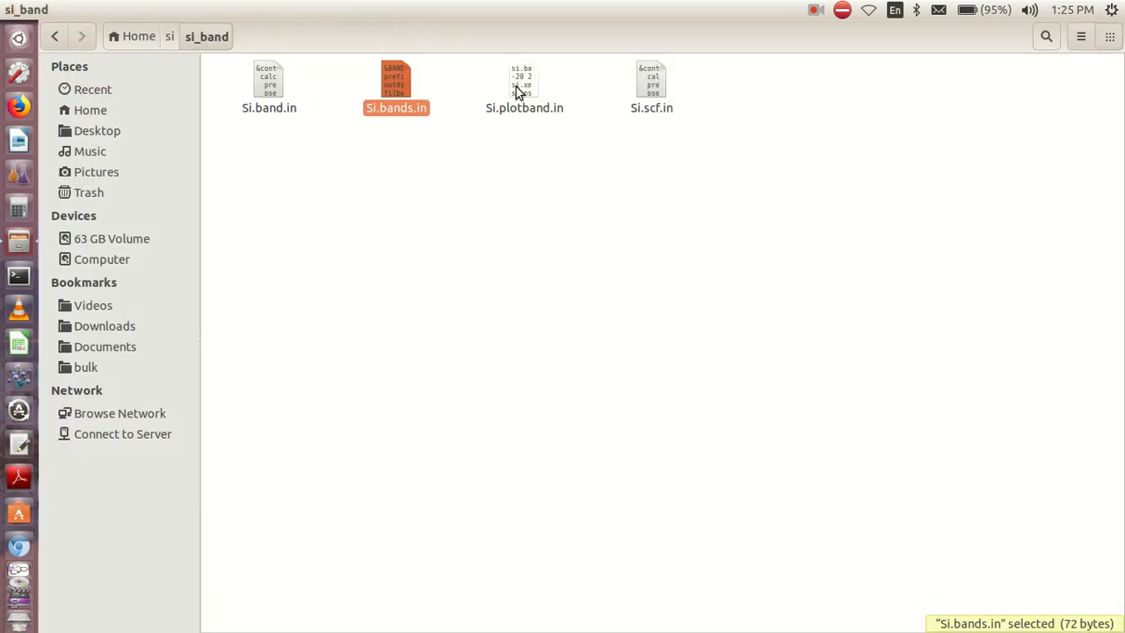
click(523, 84)
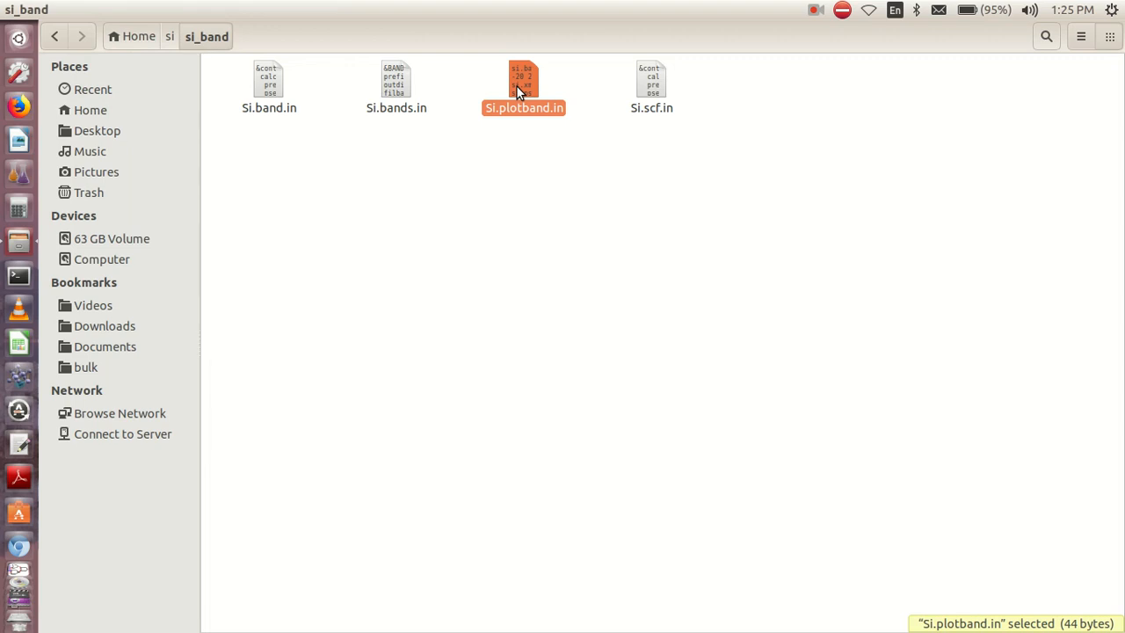
click(630, 190)
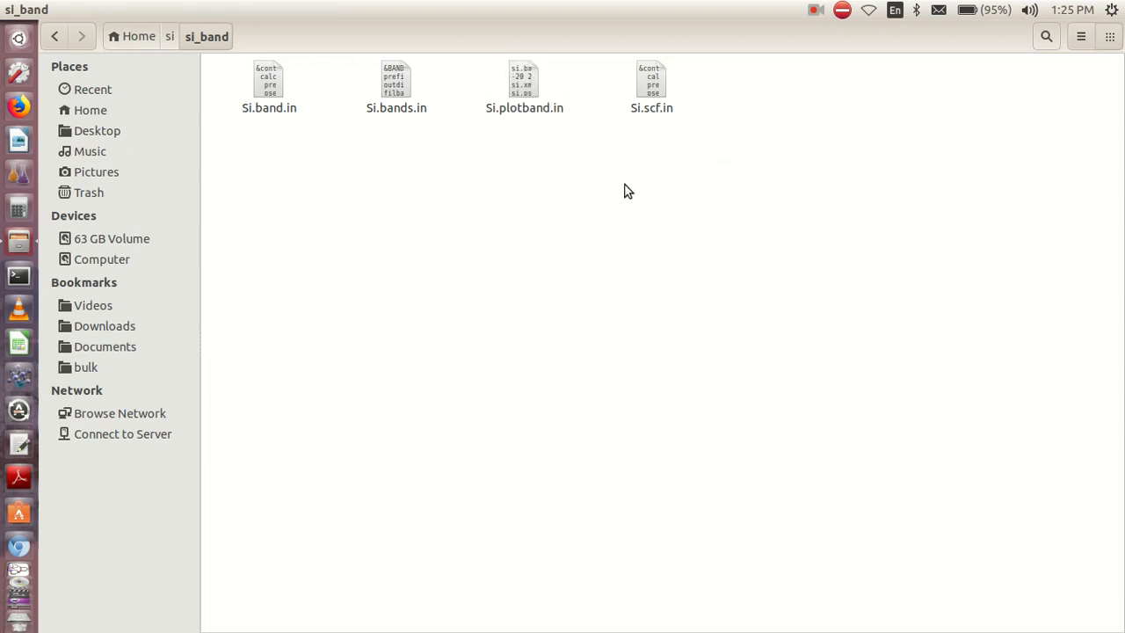
In a terminal, cd into si/si_band and list its four Si.*.in files with ls
click(18, 276)
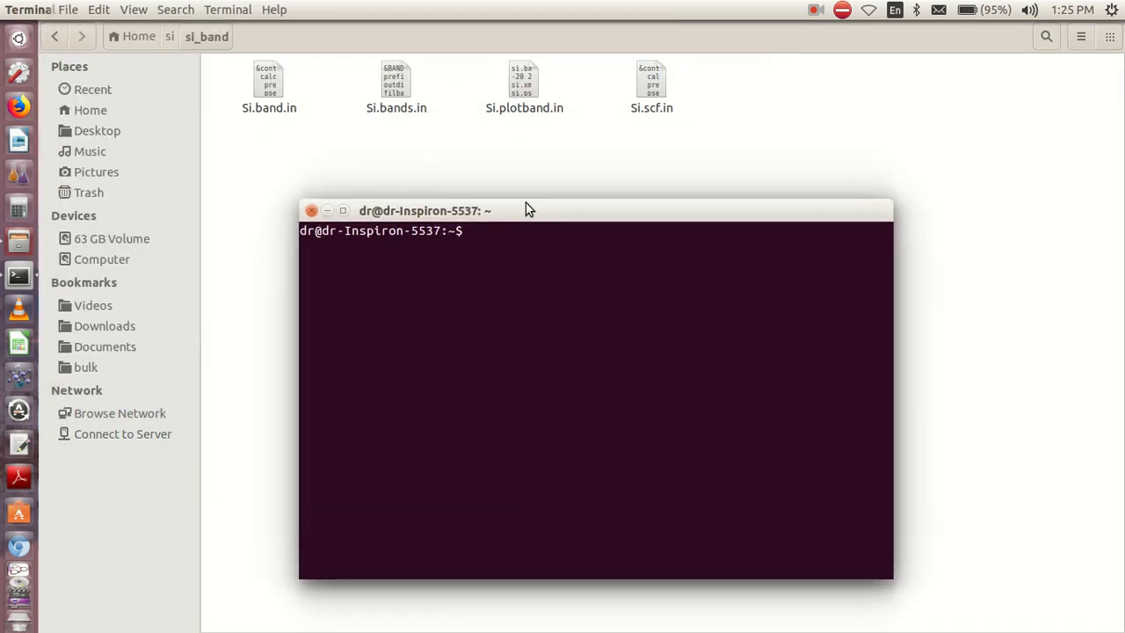
text(cd)
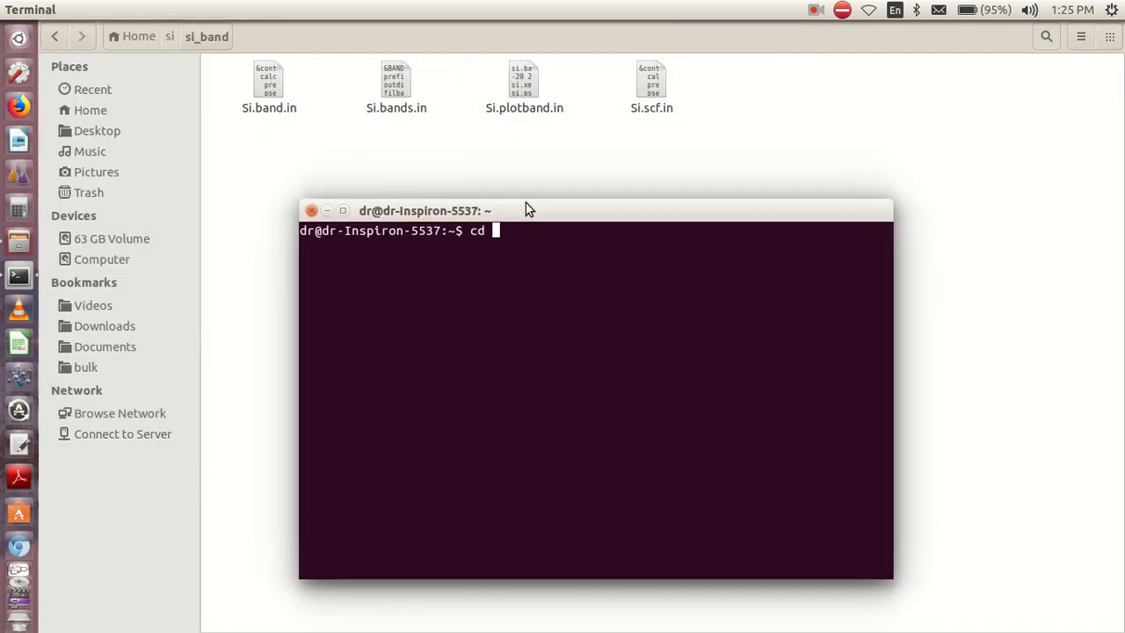
text(si/)
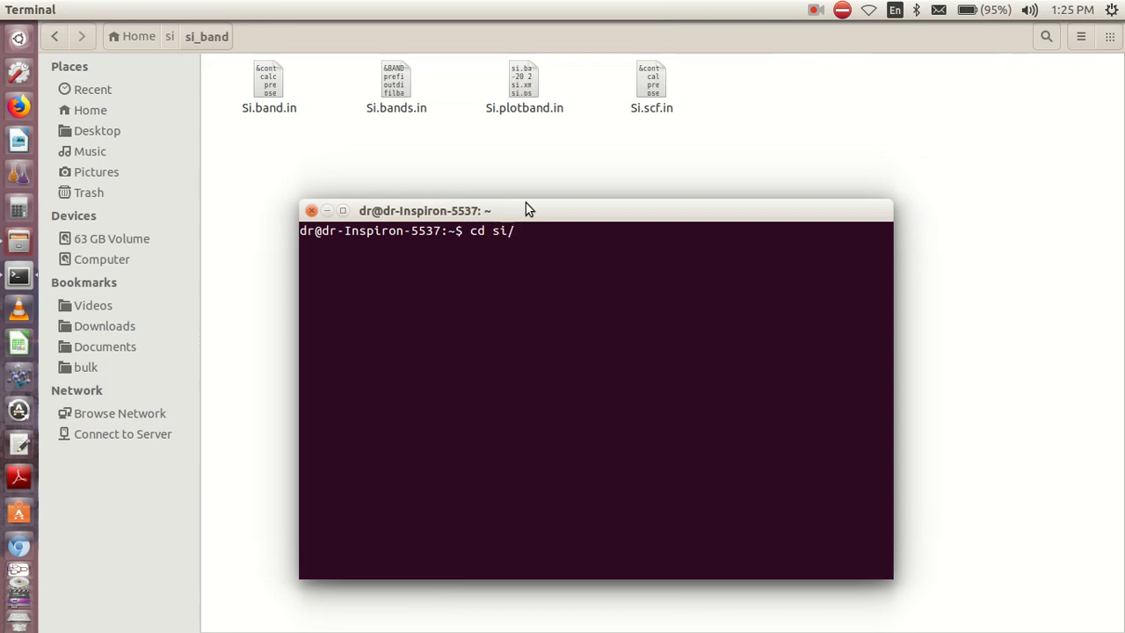
text(si)
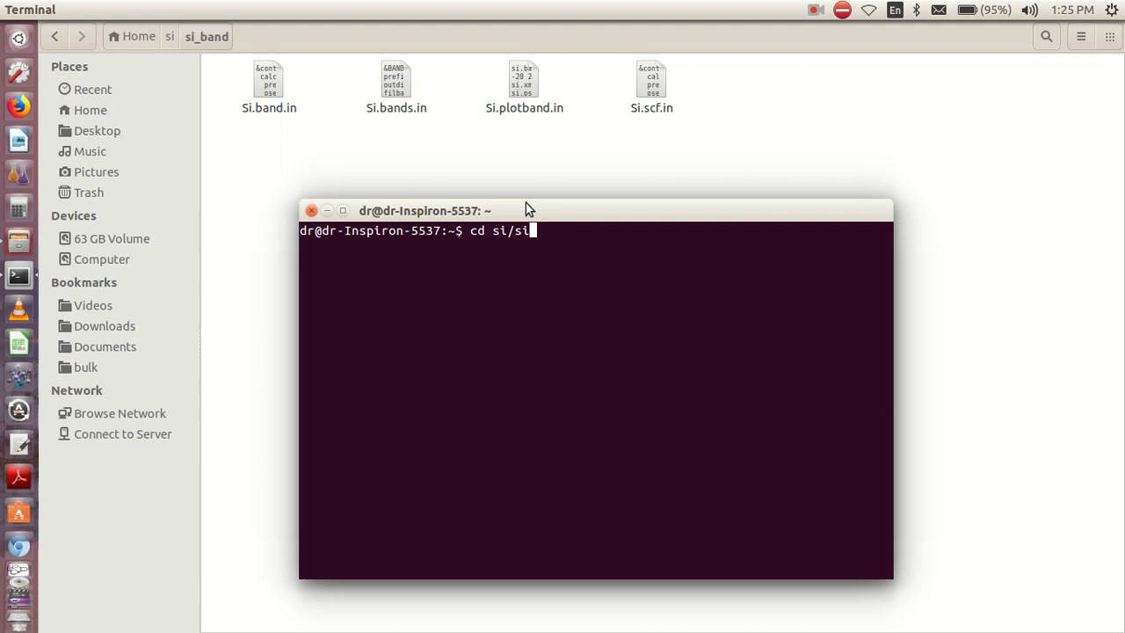
key(Return)
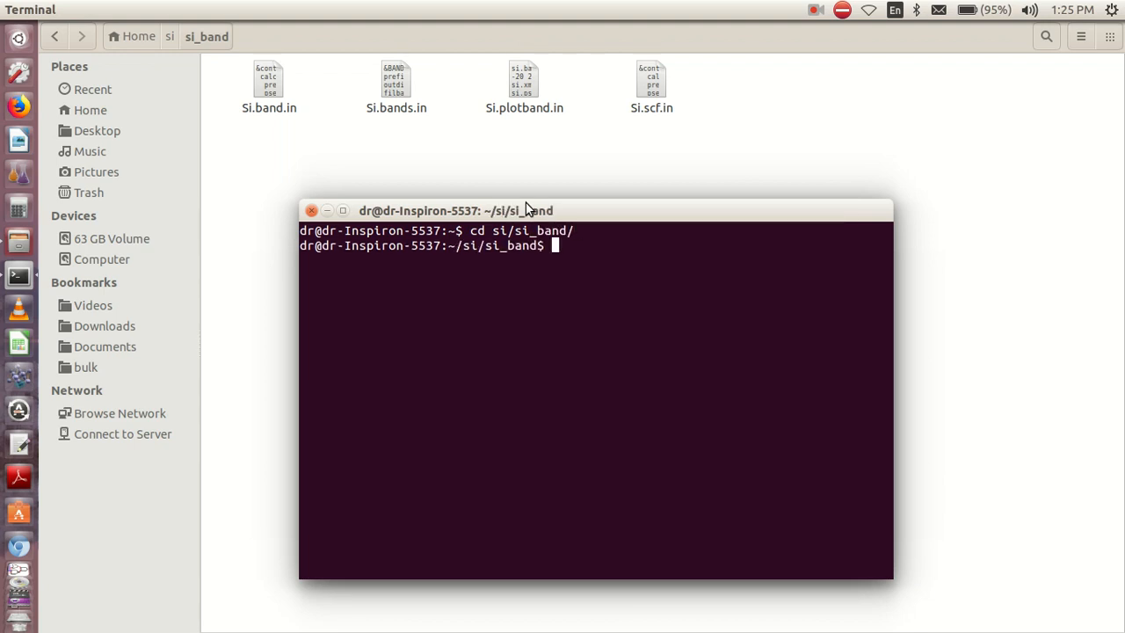
text(ls)
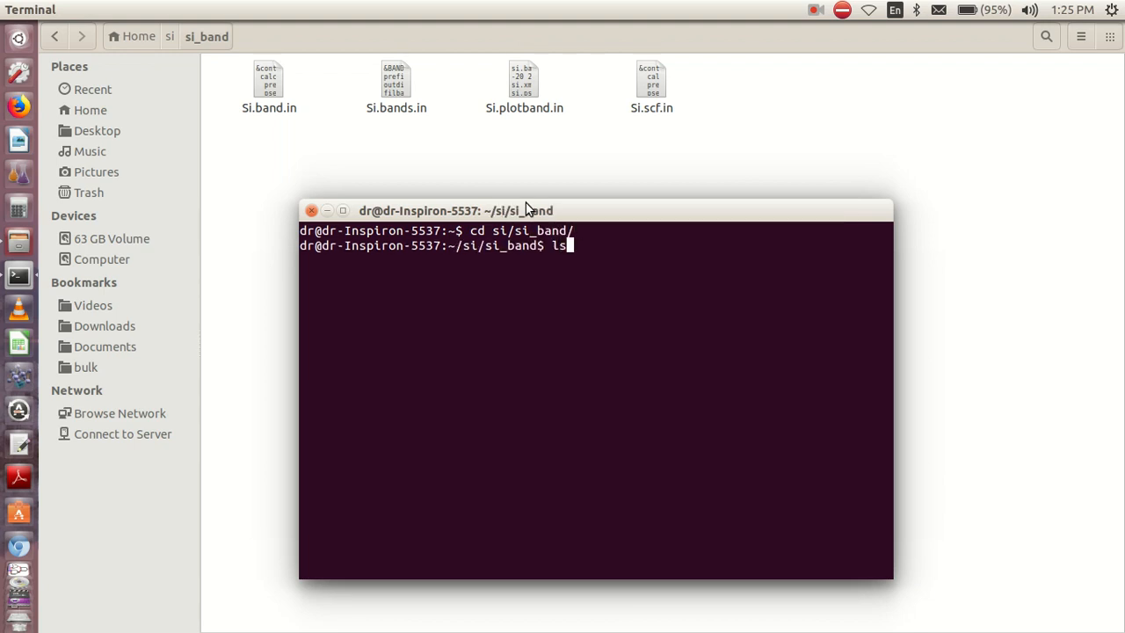
key(Return)
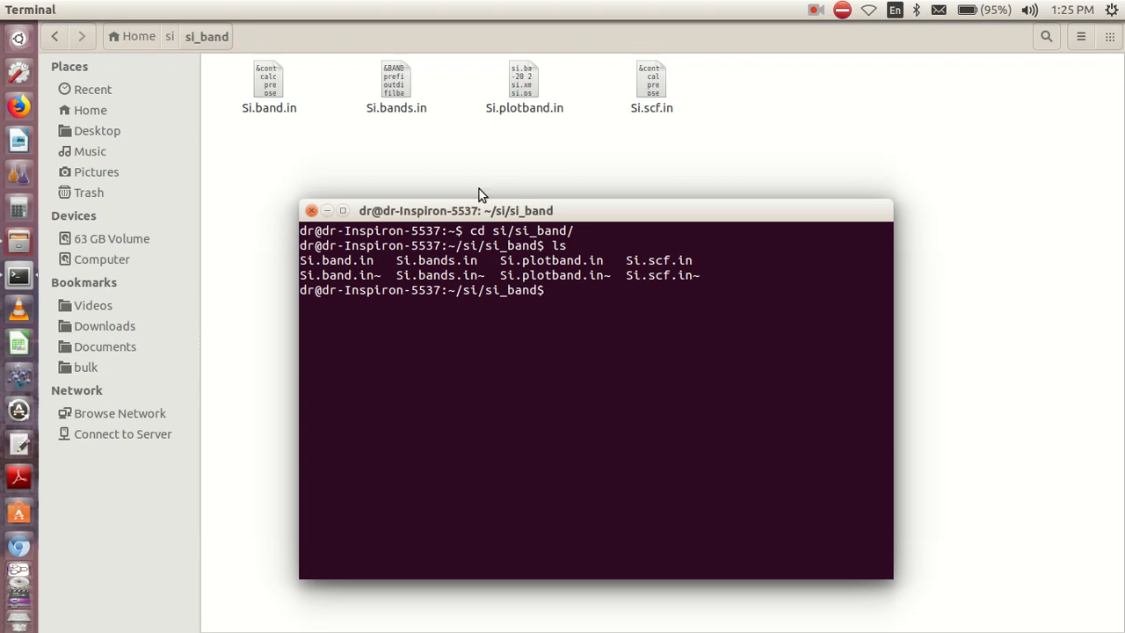
mouse_move(302, 253)
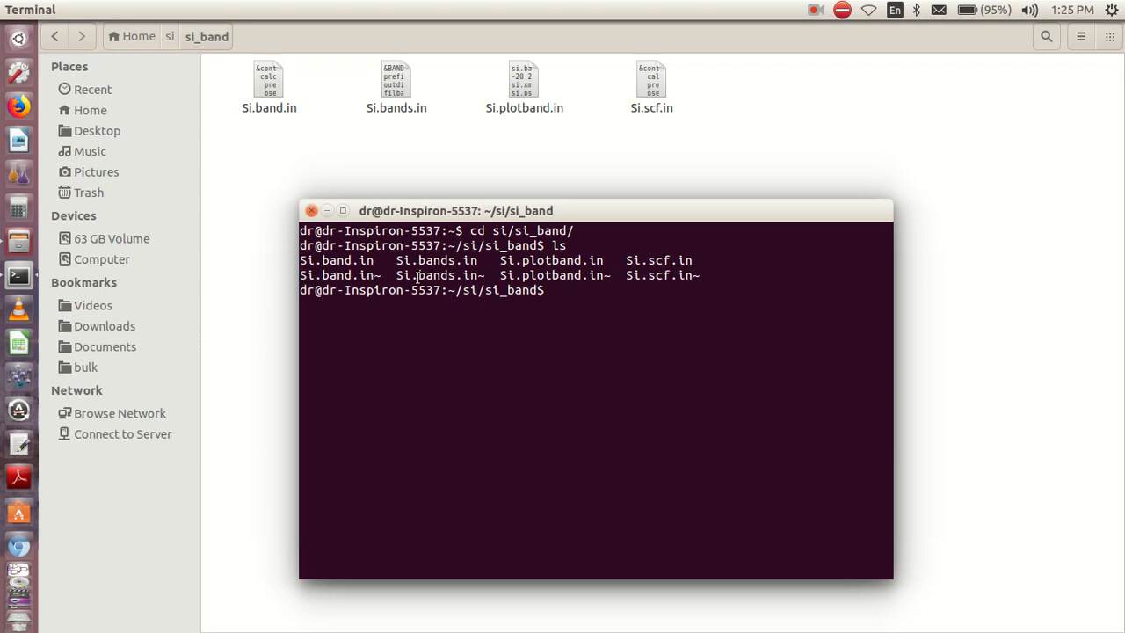
mouse_move(372, 288)
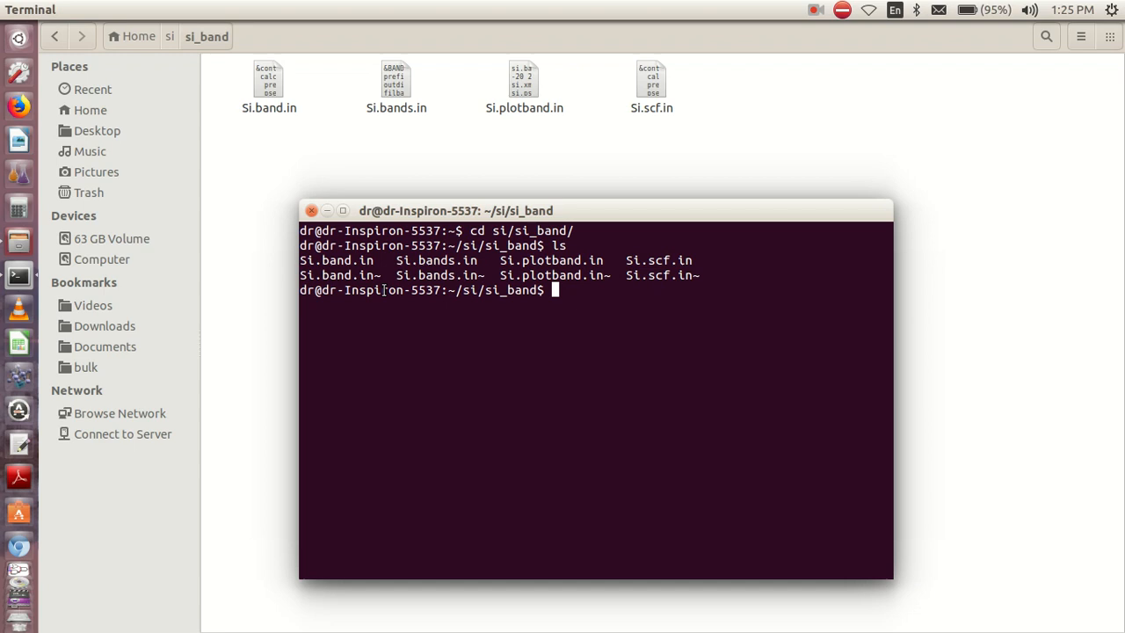
mouse_move(235, 232)
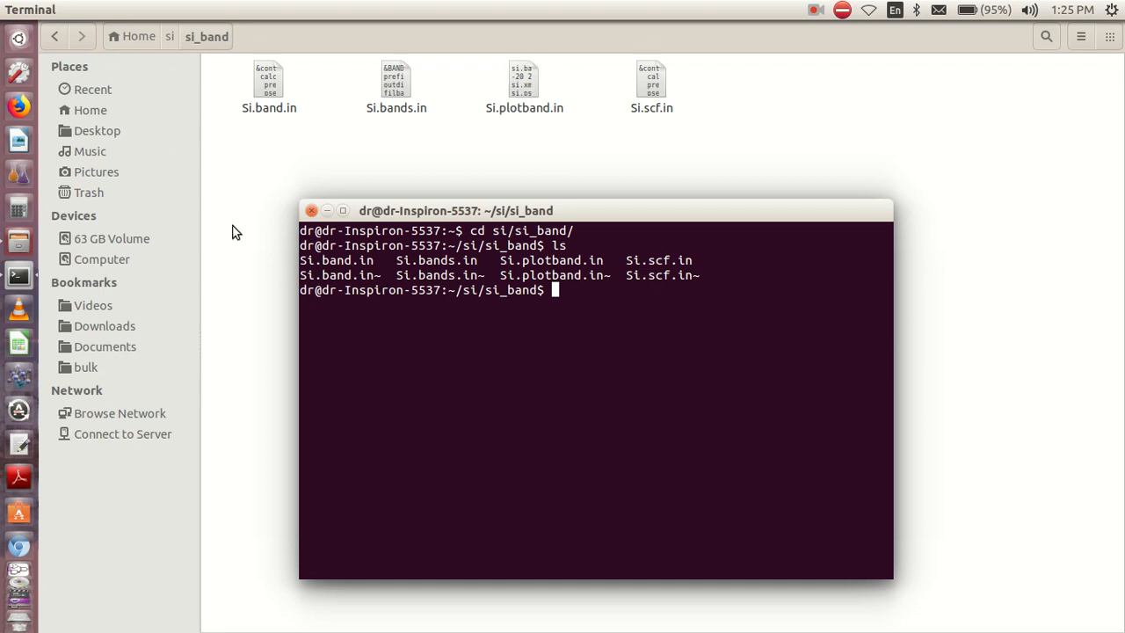
mouse_move(609, 492)
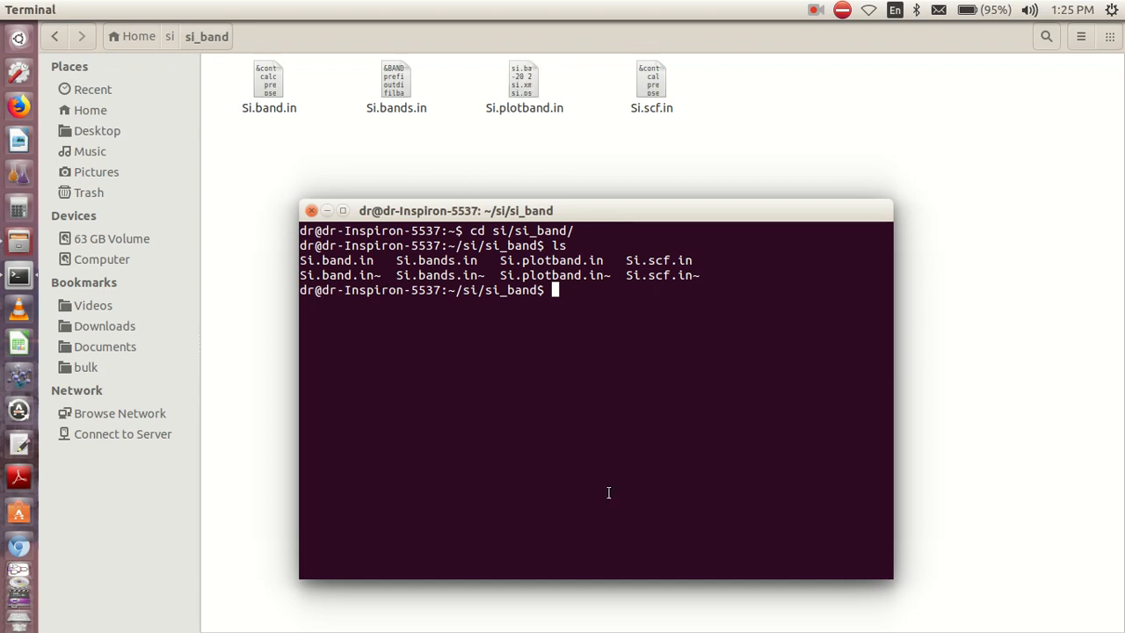
mouse_move(619, 278)
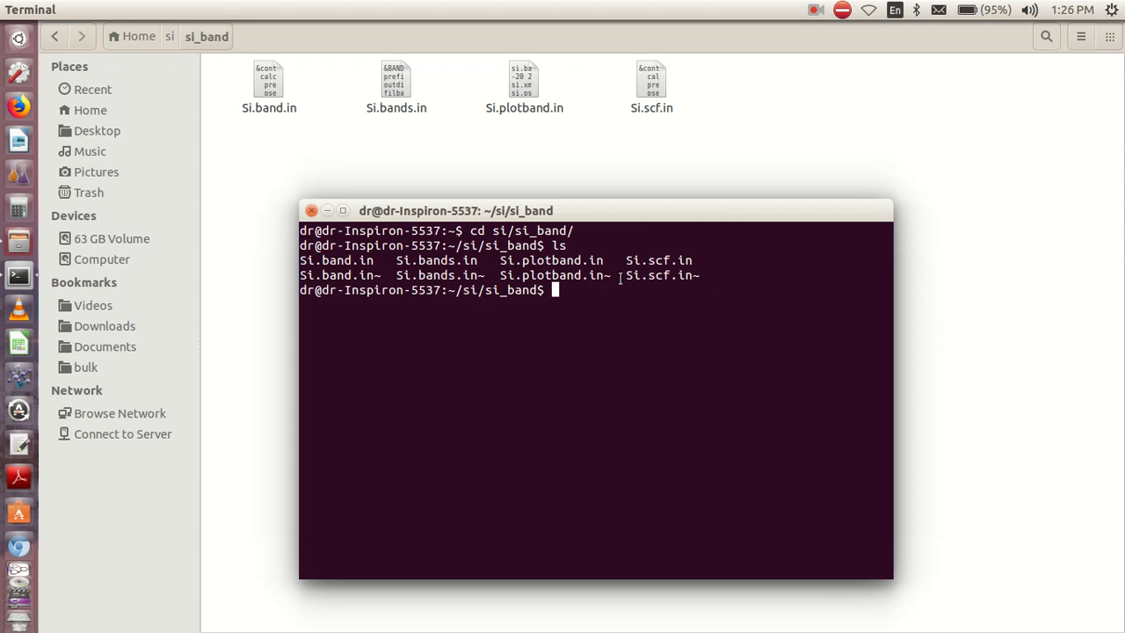
mouse_move(573, 341)
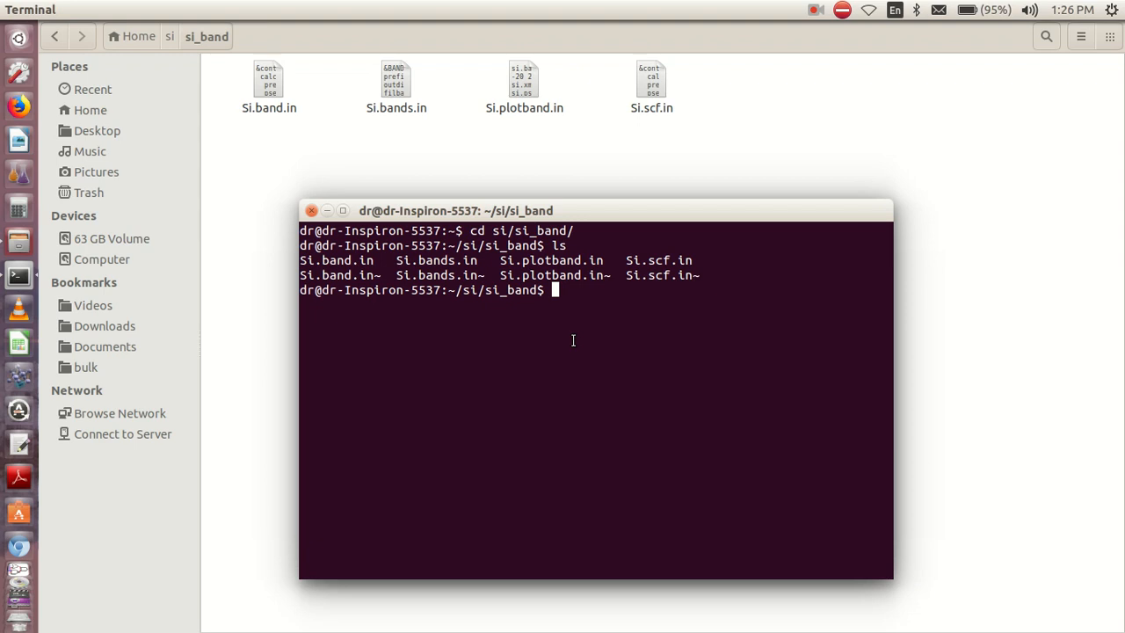
Run mpirun -np 4 pw.x <Si.scf.in > Si.scf.out to completion, producing si.save
text(~/qe-6.4.1/bin/plotband.x)
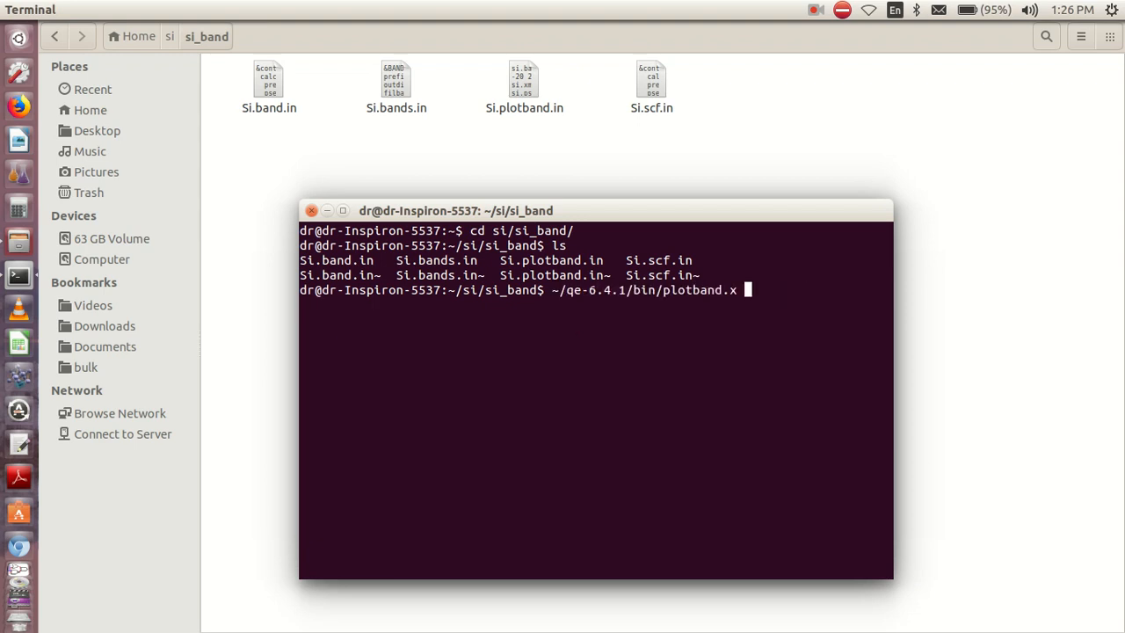
text(mpirun -np 4 ~/qe-6.4.1/bin/bands.x <Si.bands.in > Si.bands.out)
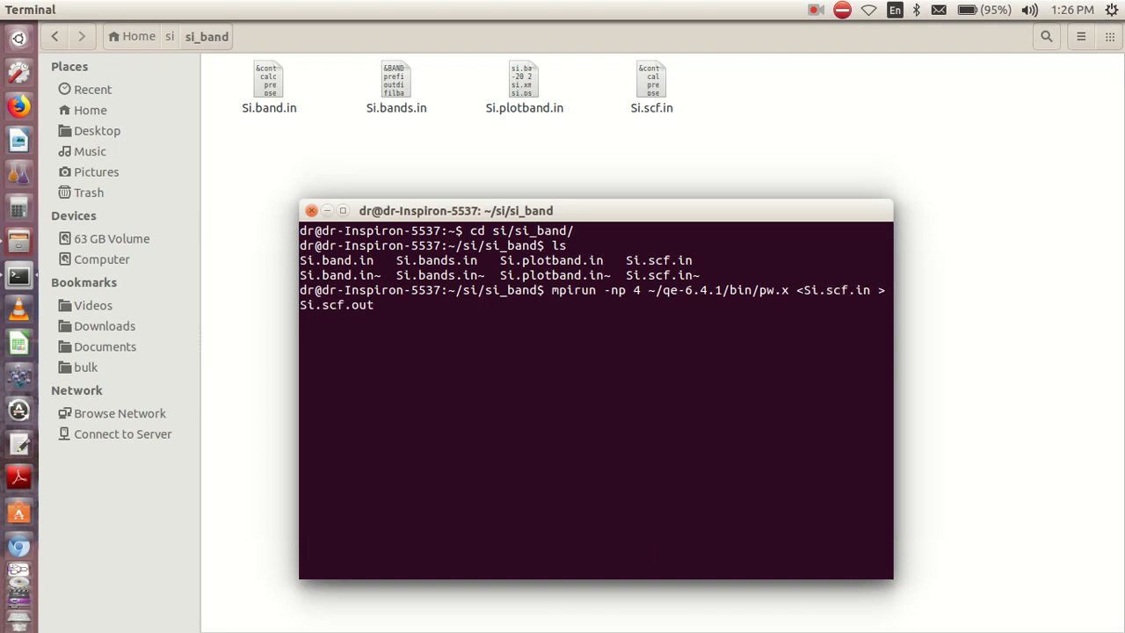
mouse_move(694, 364)
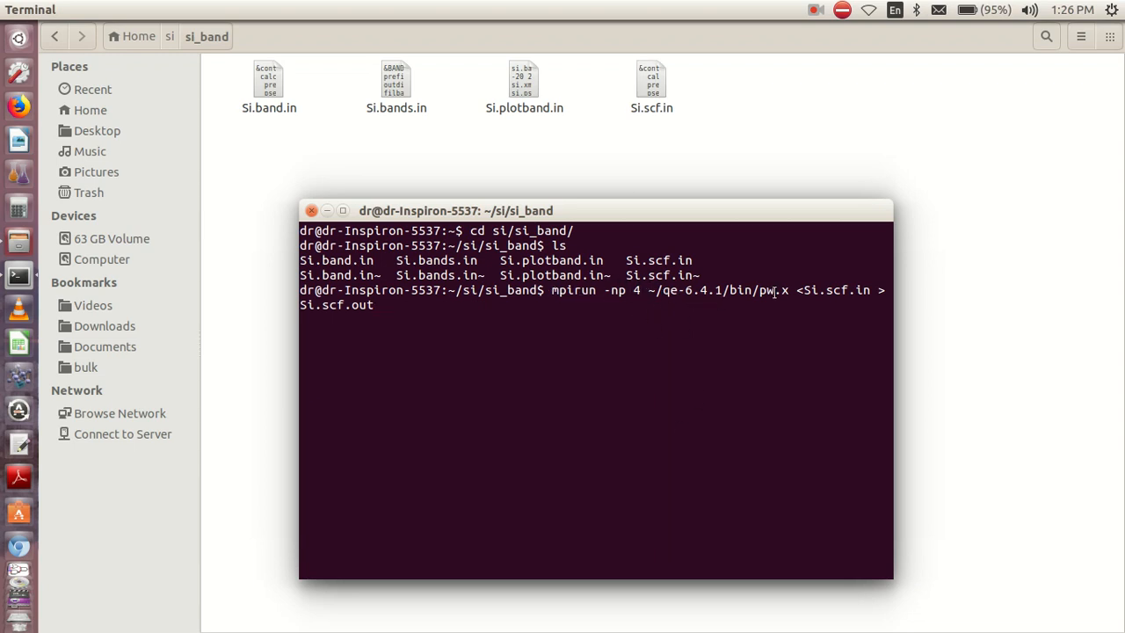
mouse_move(420, 325)
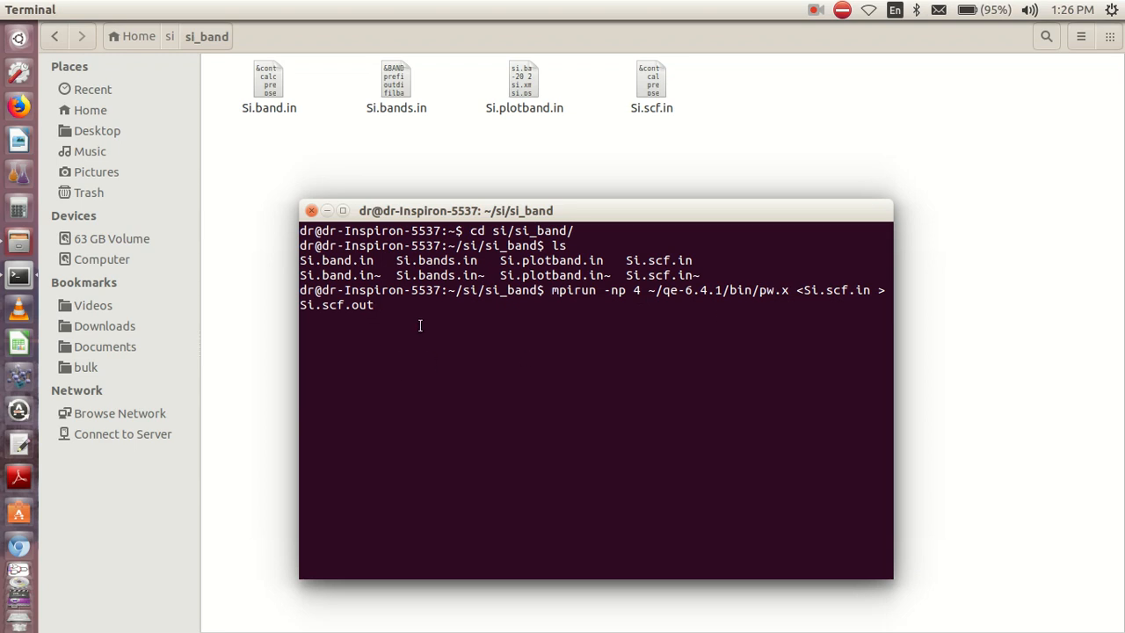
key(Return)
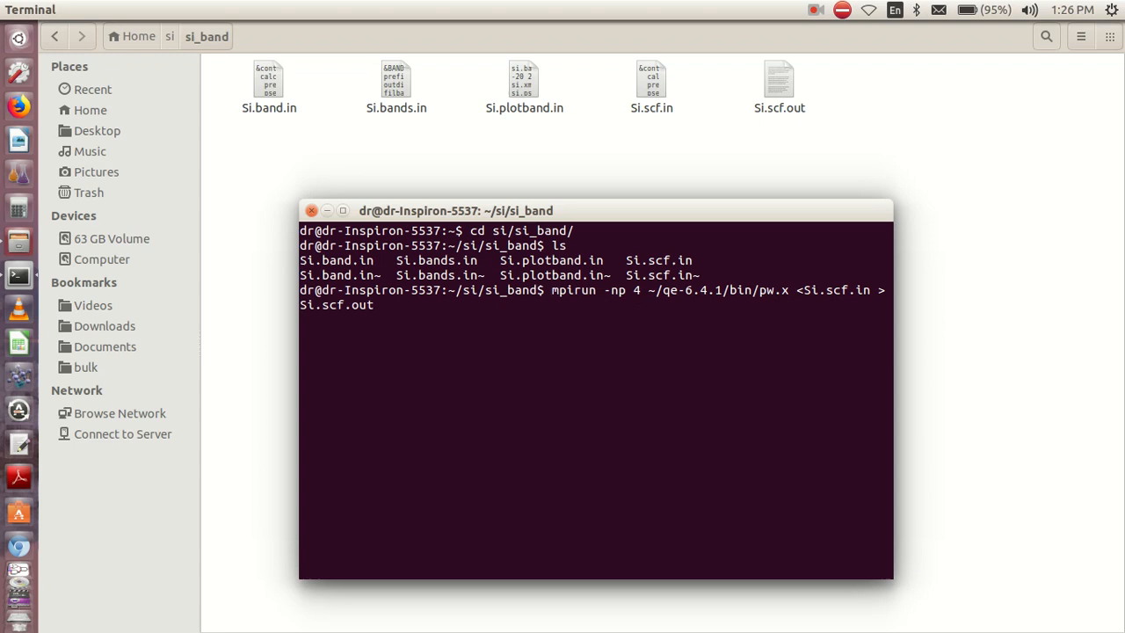
key(Return)
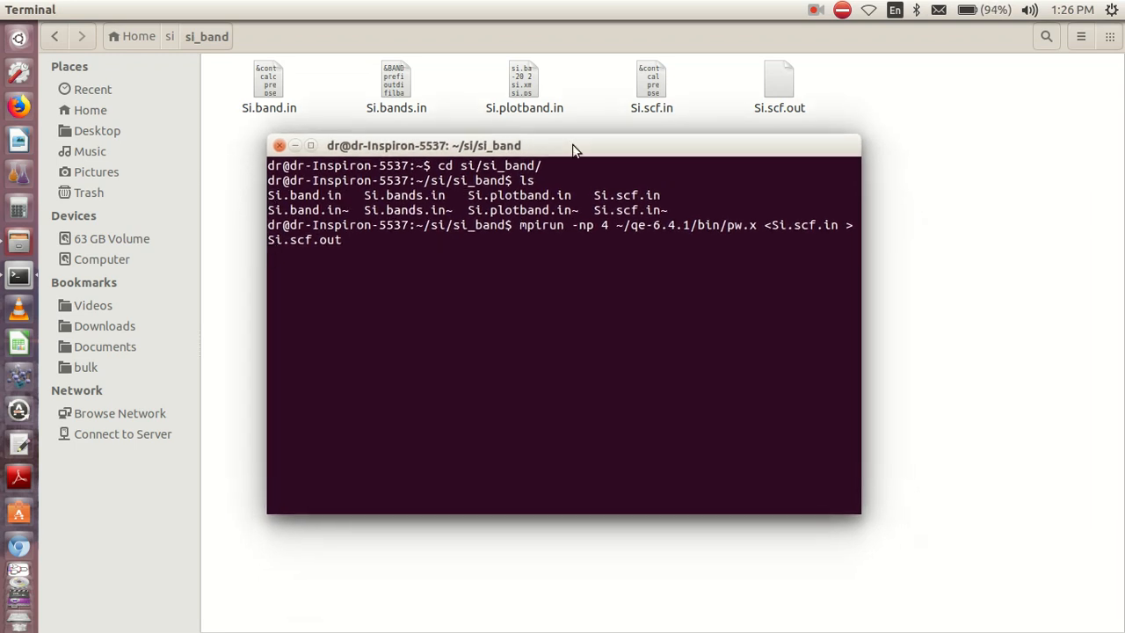
key(Return)
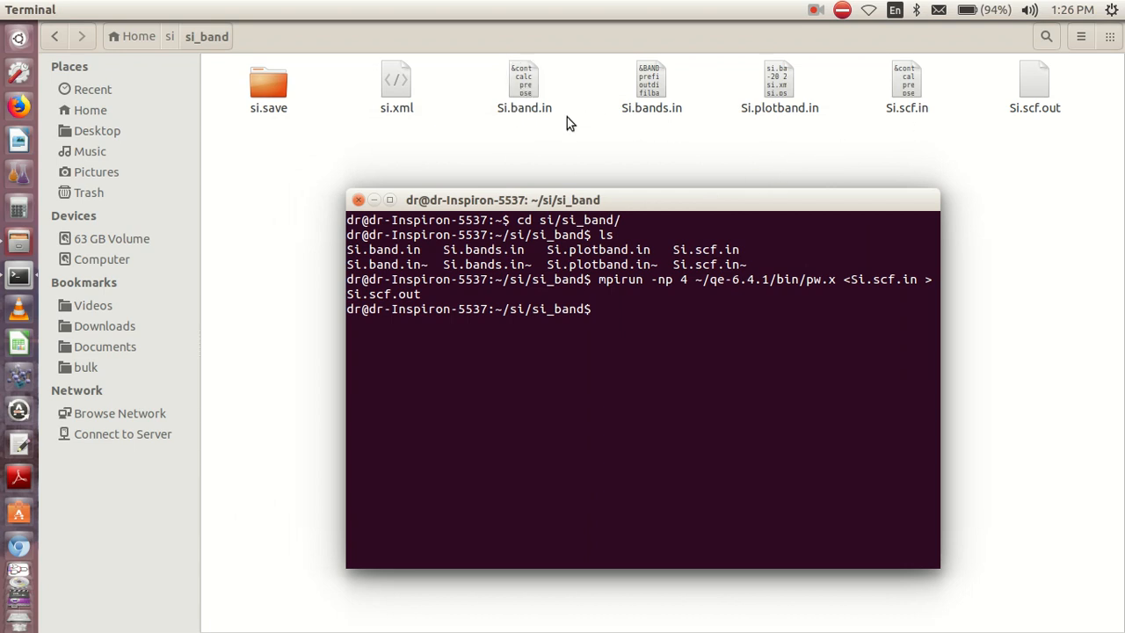
Run mpirun -np 4 pw.x <Si.band.in > Si.band.out, writing the si.wfc files
text(cd si/si_band/)
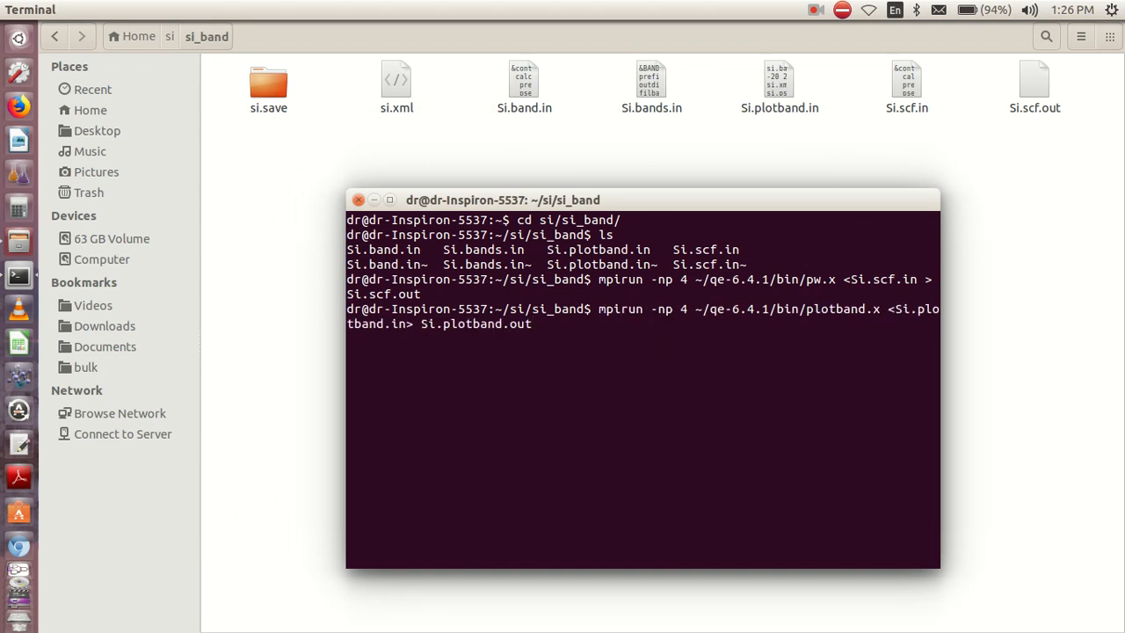
text(mpirun -np 4 ~/qe-6.4.1/bin/pw.x <Si.band.in > Si.band.out)
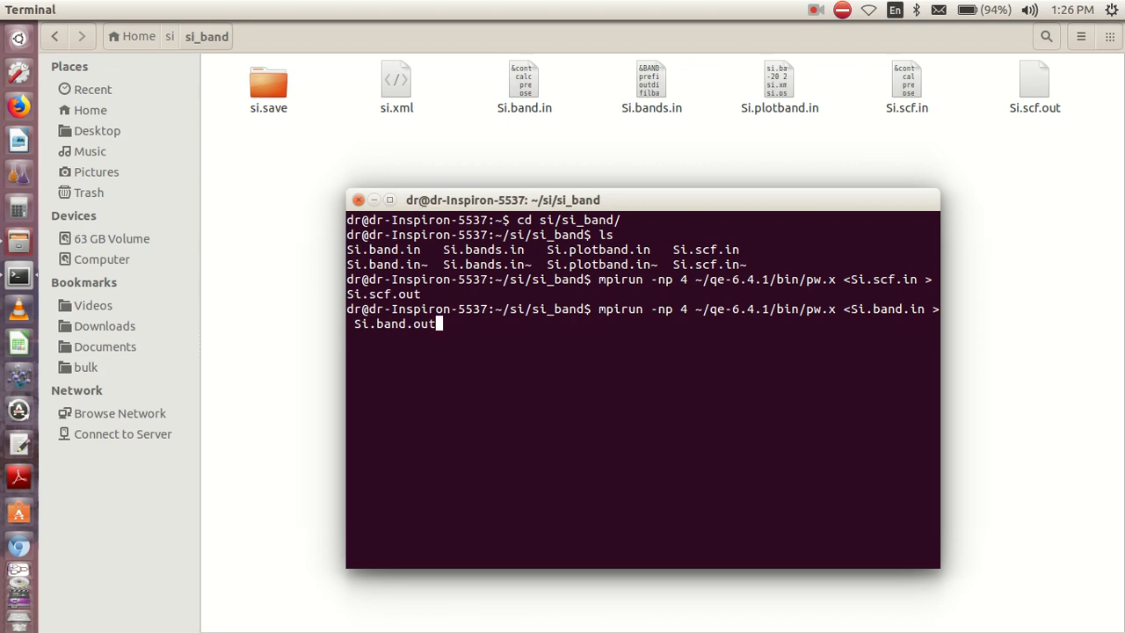
mouse_move(492, 160)
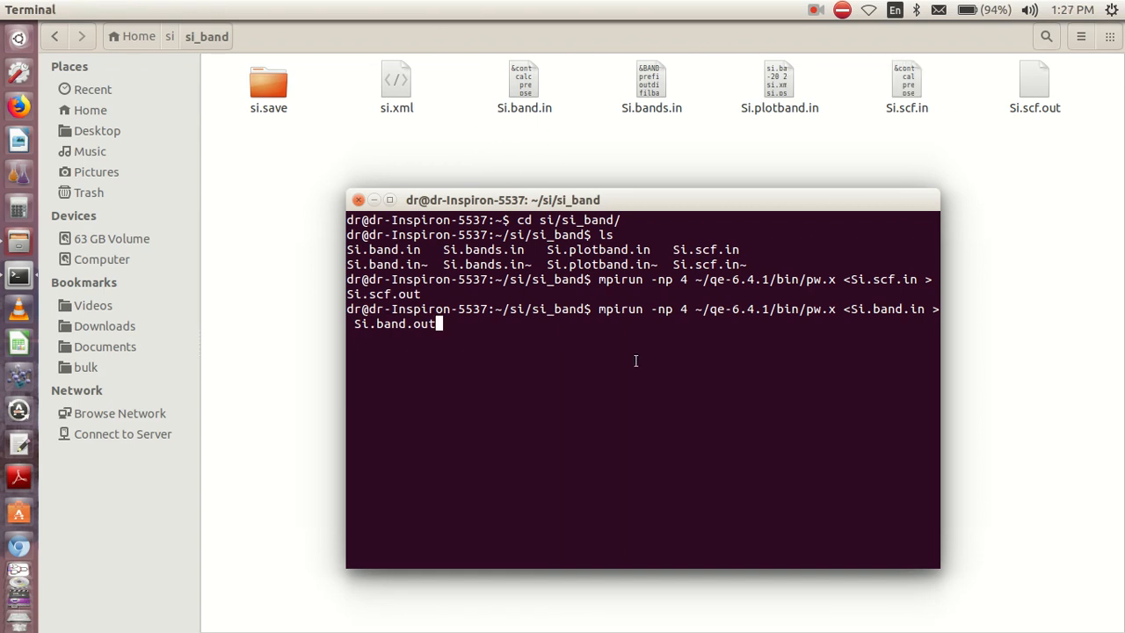
key(Return)
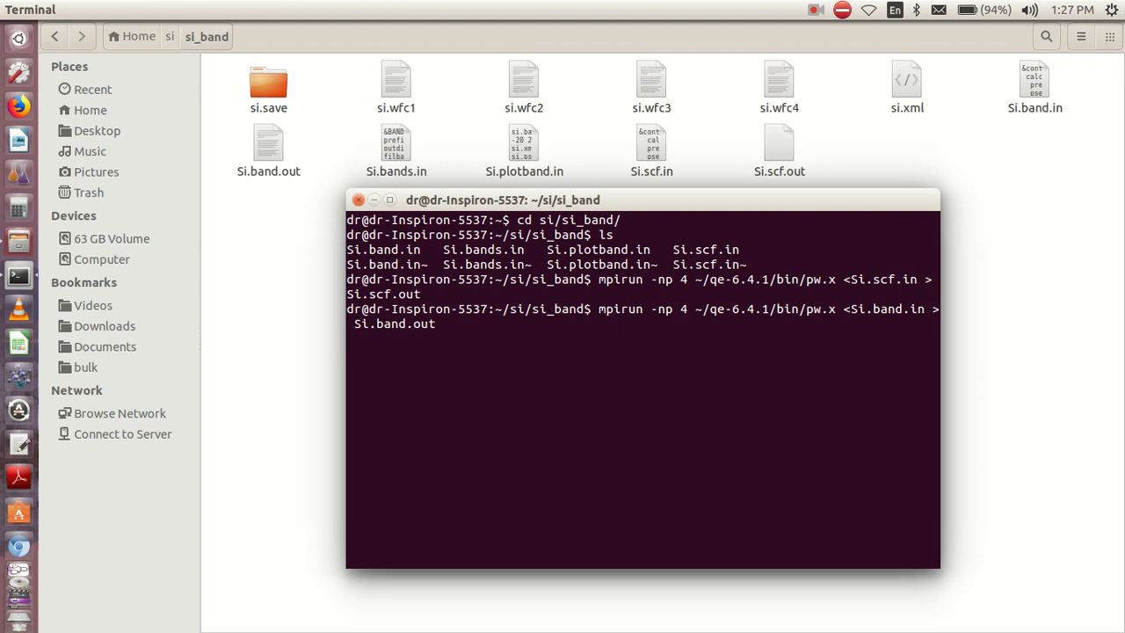
mouse_move(1011, 229)
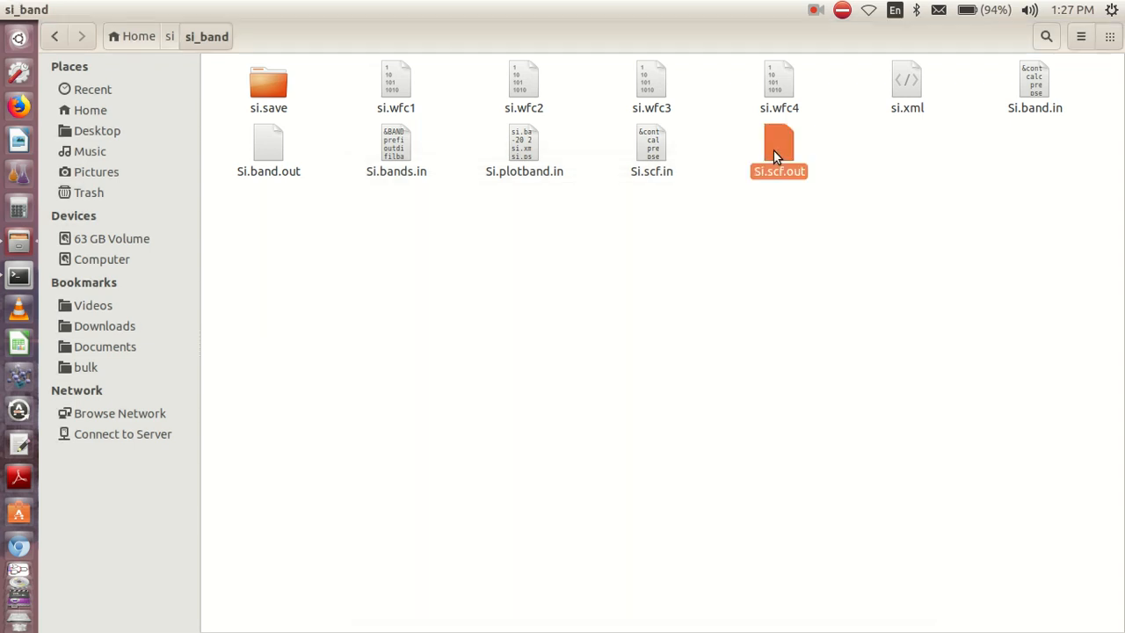
double_click(779, 149)
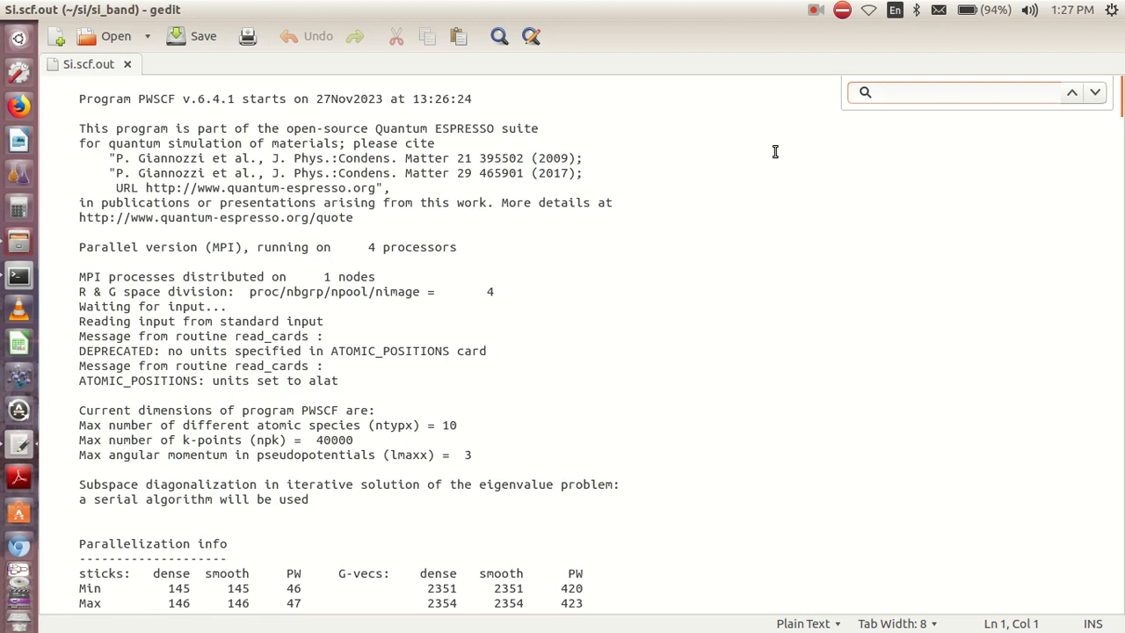
text(fer)
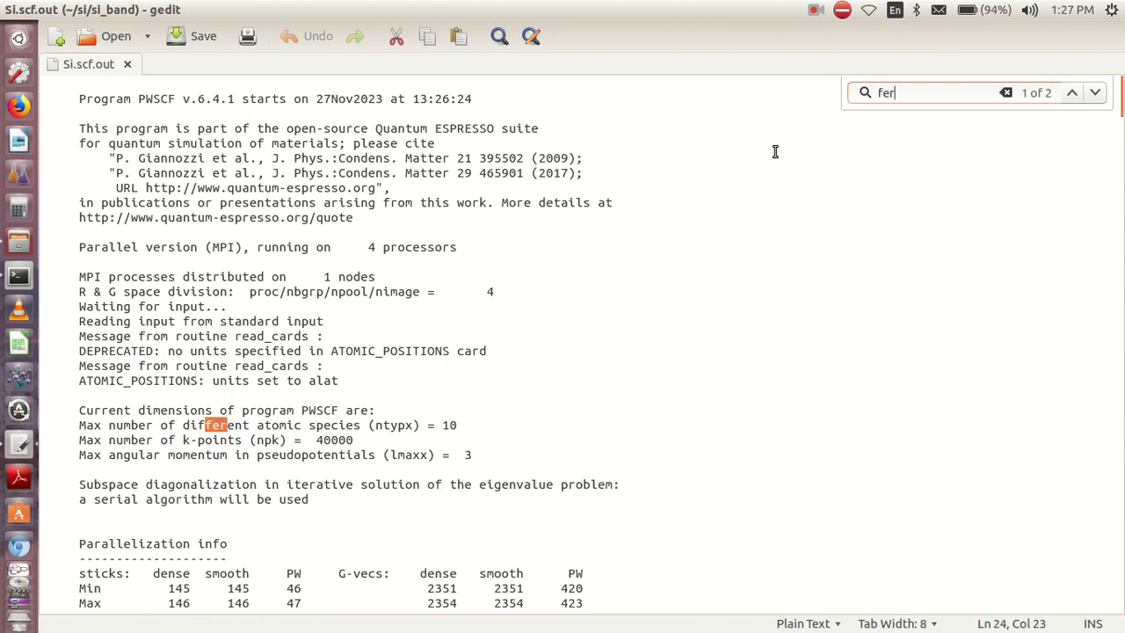
text(m)
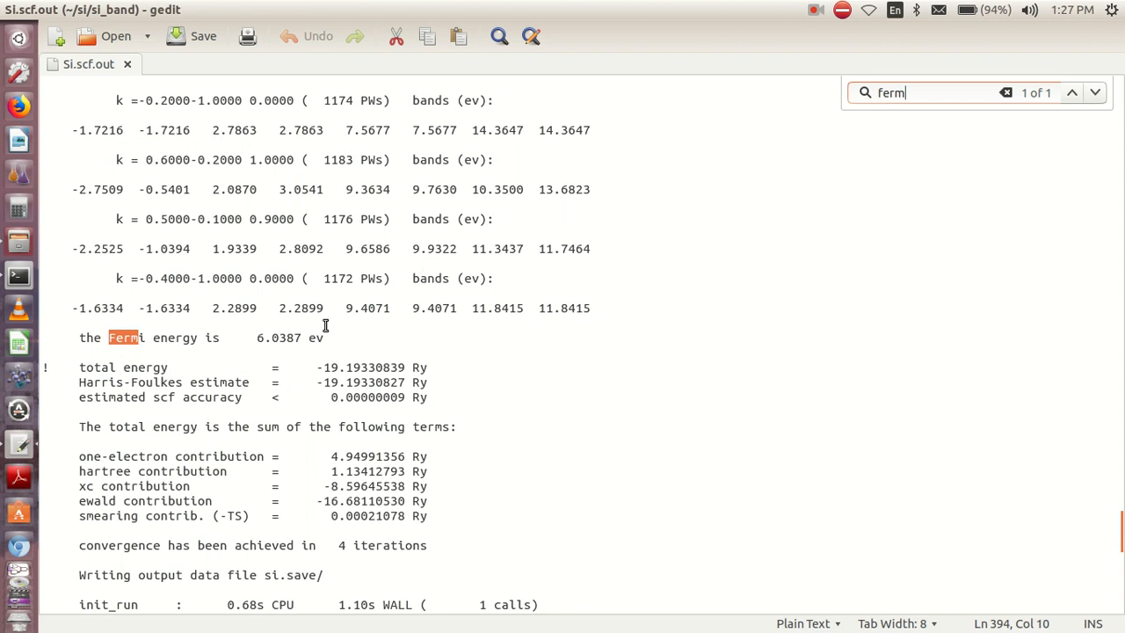
double_click(278, 337)
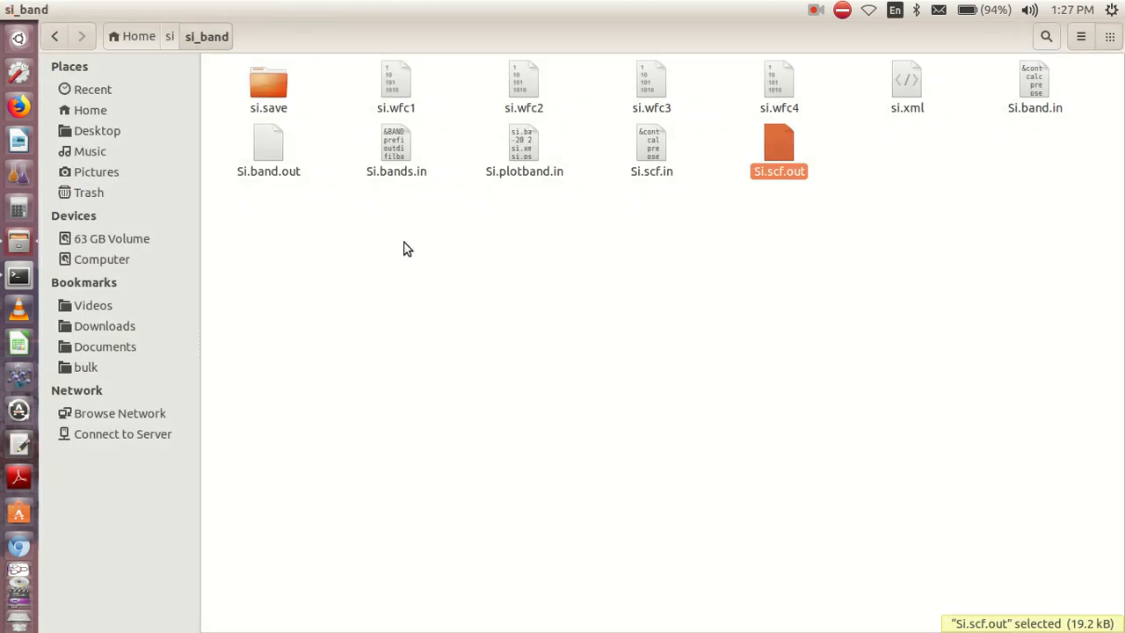
mouse_move(566, 183)
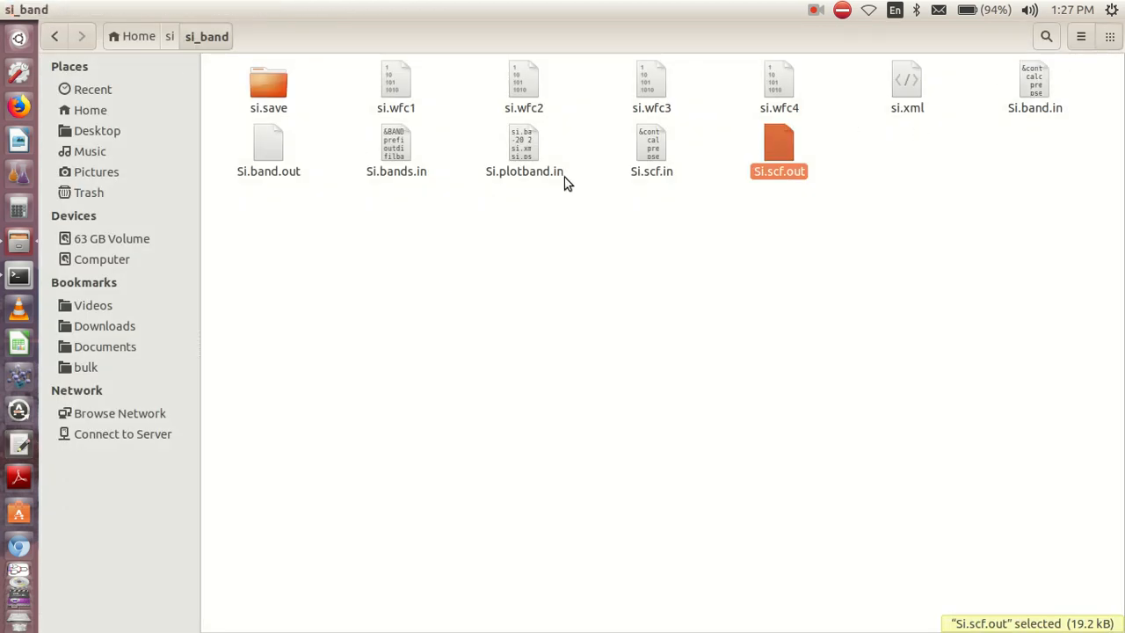
Edit Si.plotband.in, replacing the fermi placeholders with the Fermi energy 6.0387
click(524, 149)
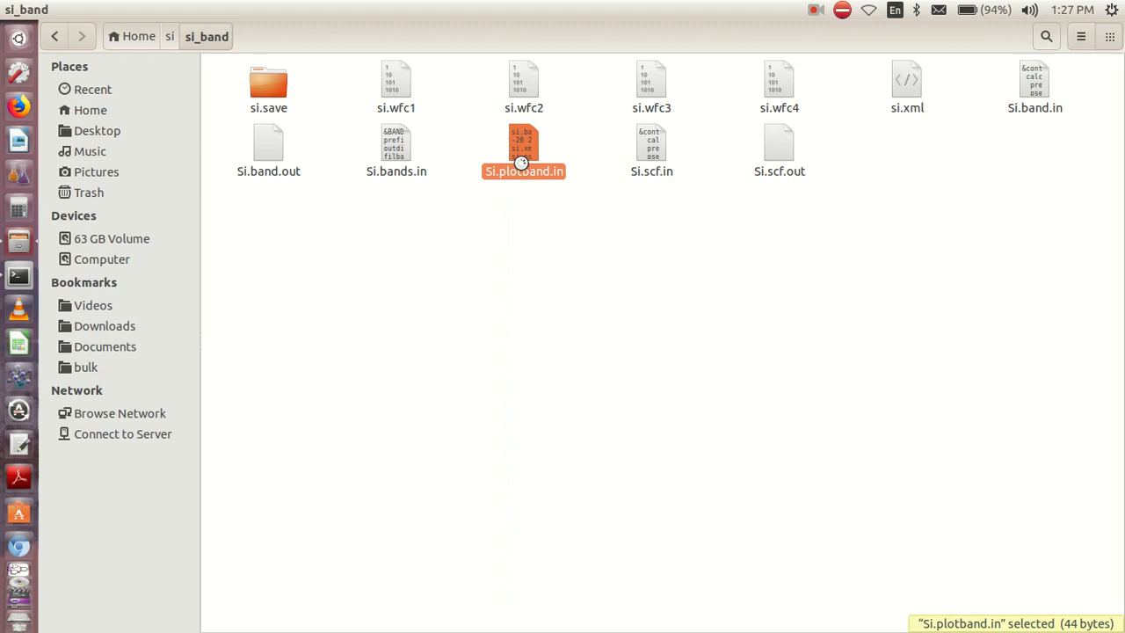
double_click(524, 149)
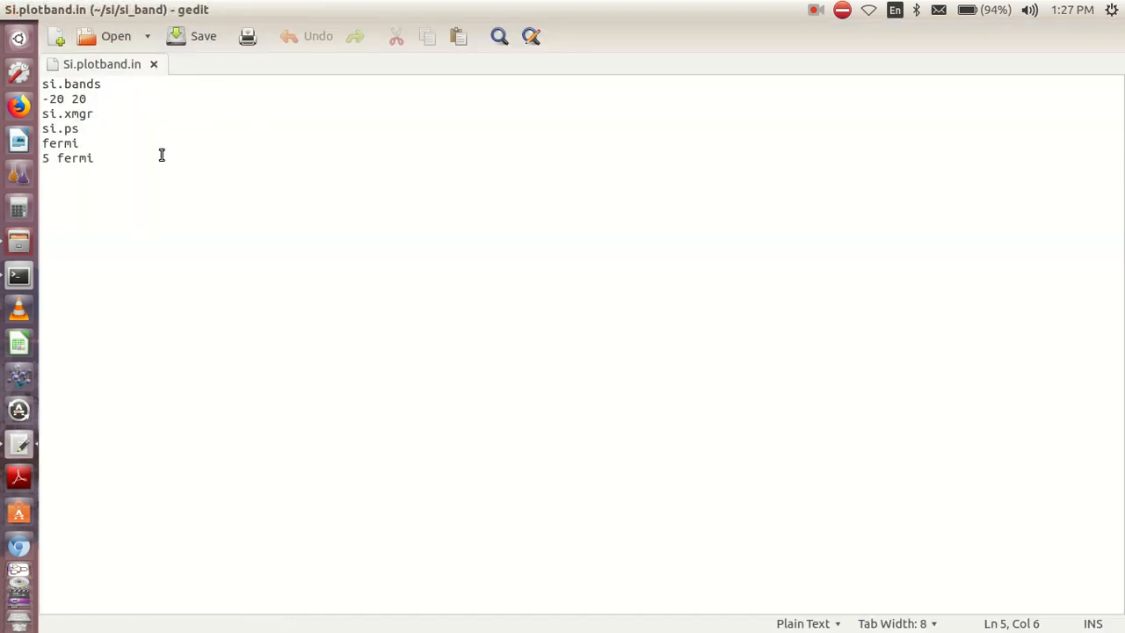
double_click(59, 144)
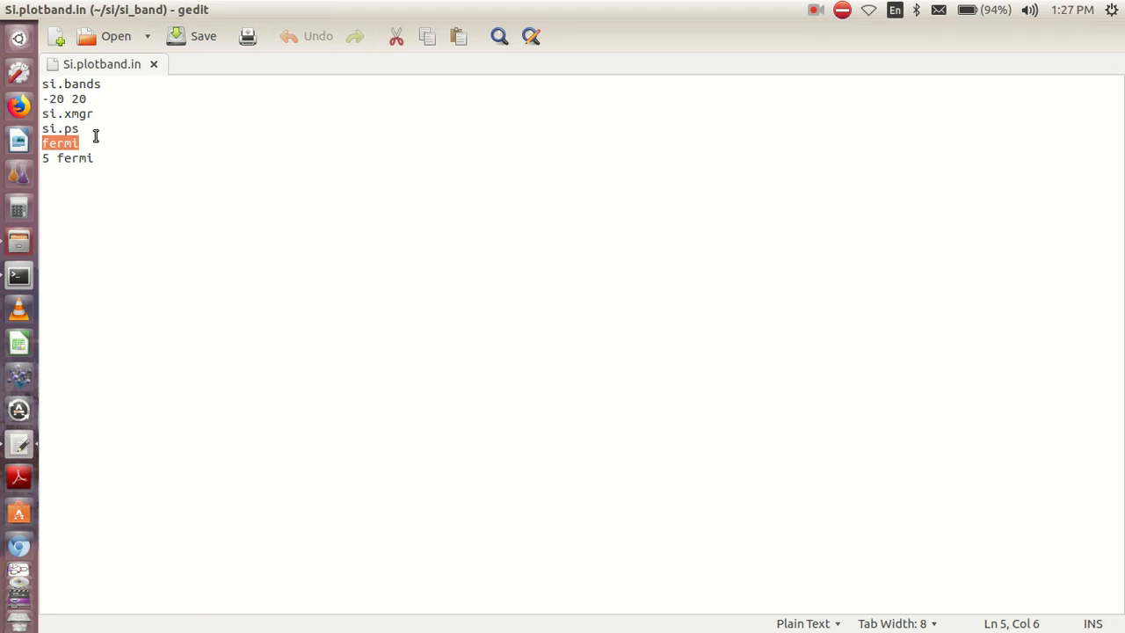
text(6.0387)
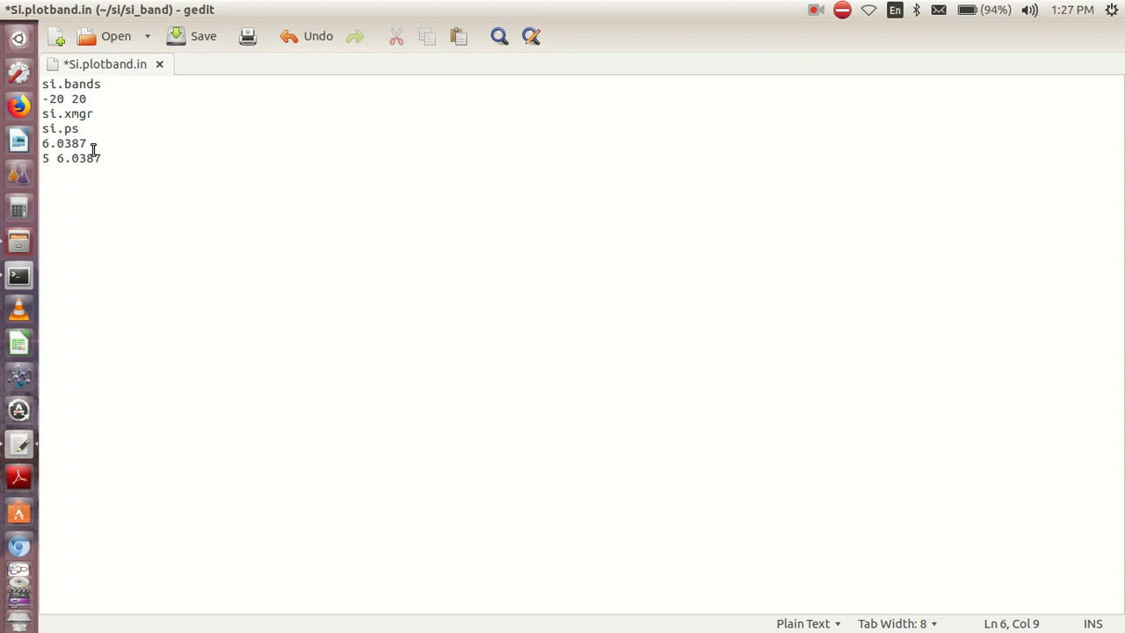
click(101, 158)
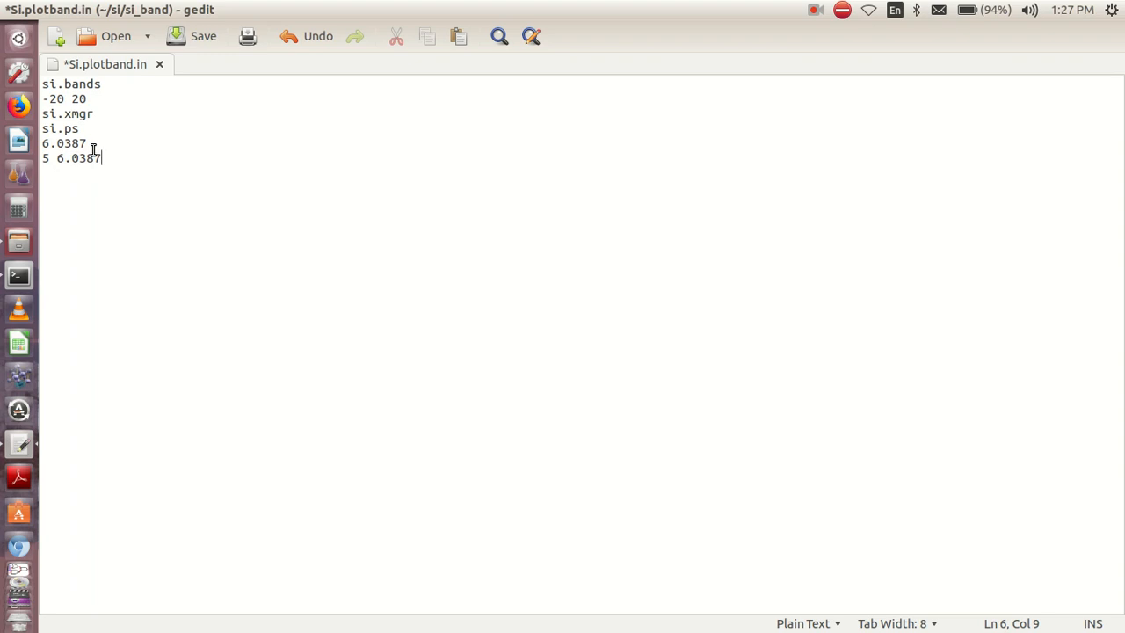
mouse_move(81, 142)
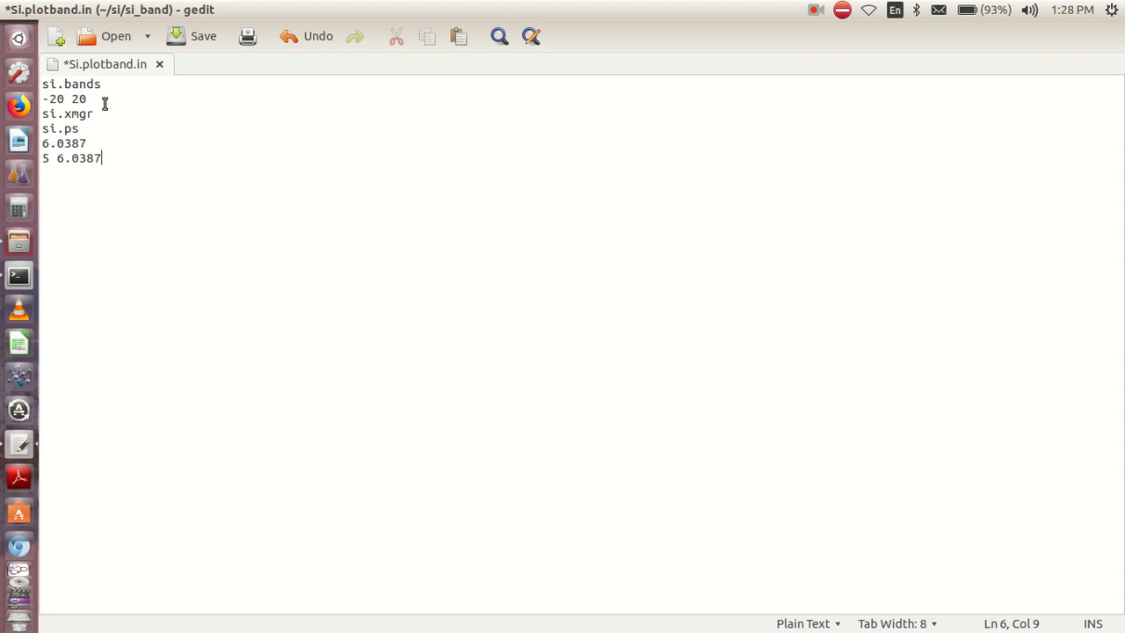
Set line 2 of Si.plotband.in to the range 9 21, save, and return to the terminal
click(79, 99)
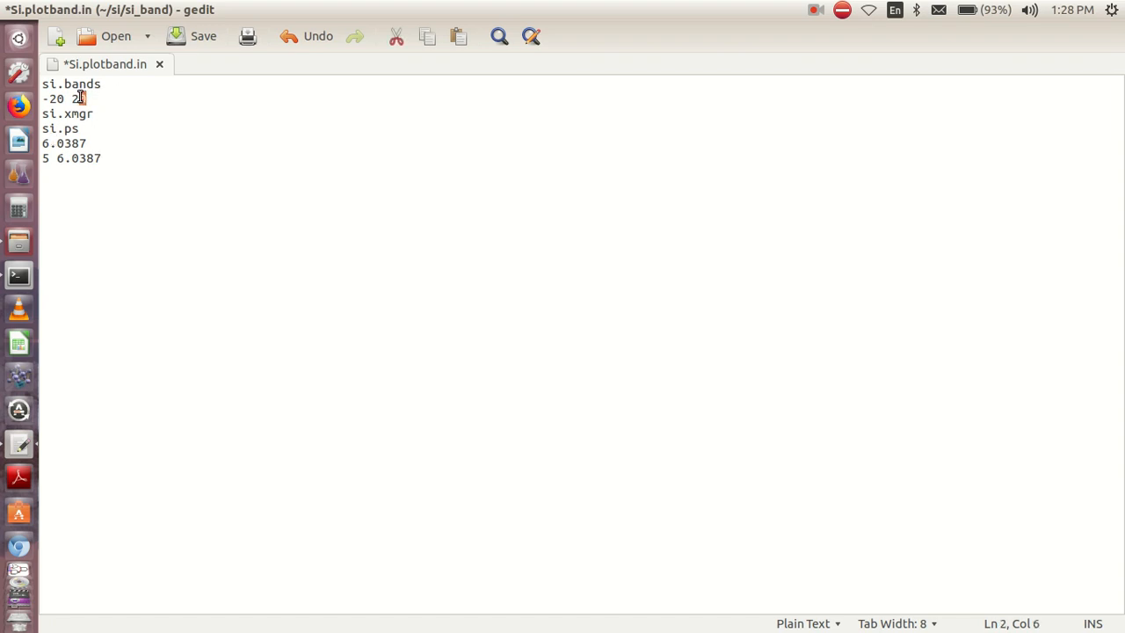
text(1)
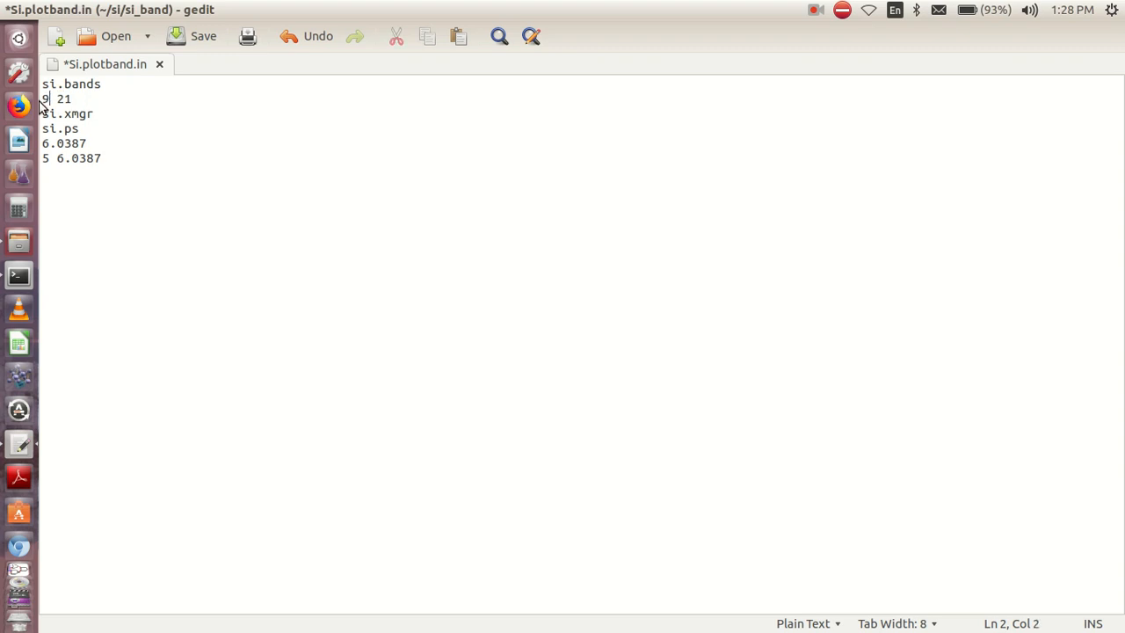
click(204, 35)
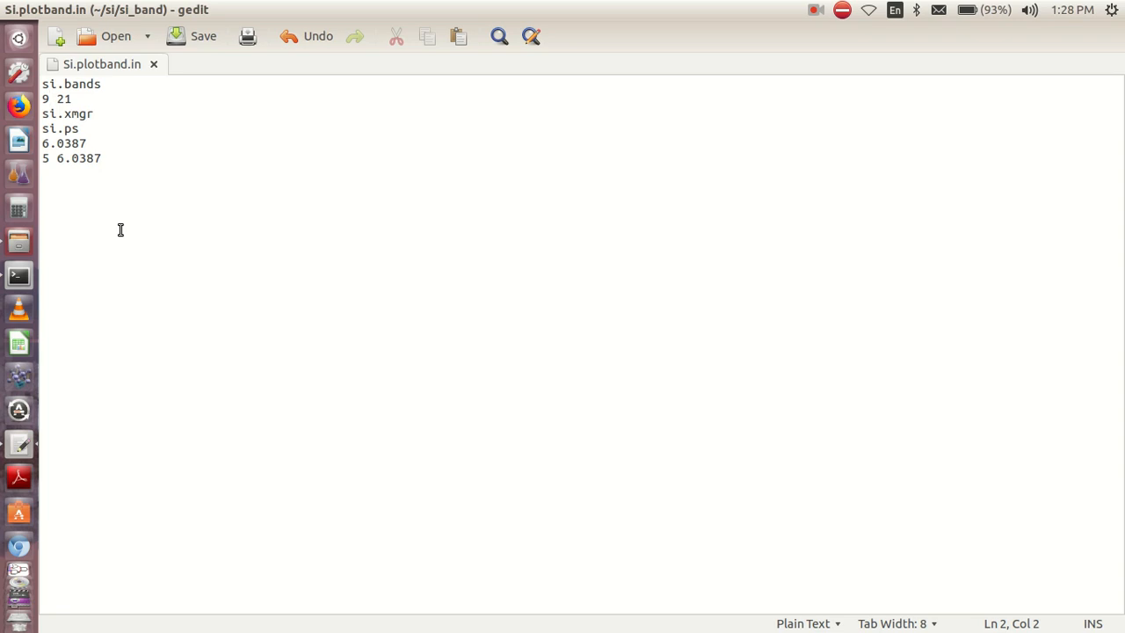
click(50, 98)
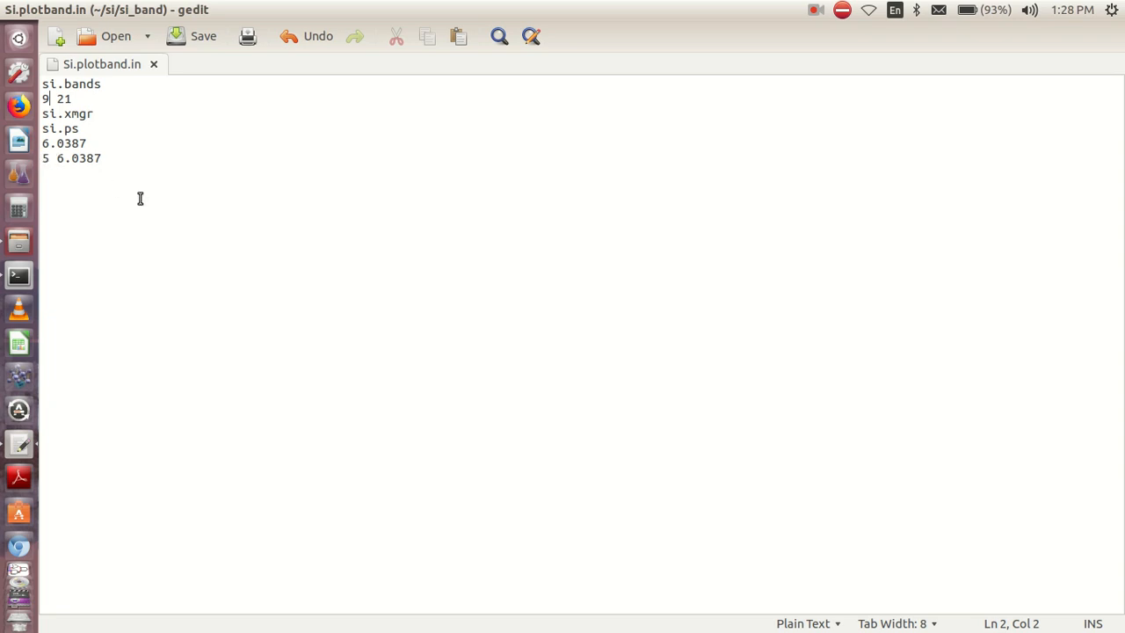
click(204, 35)
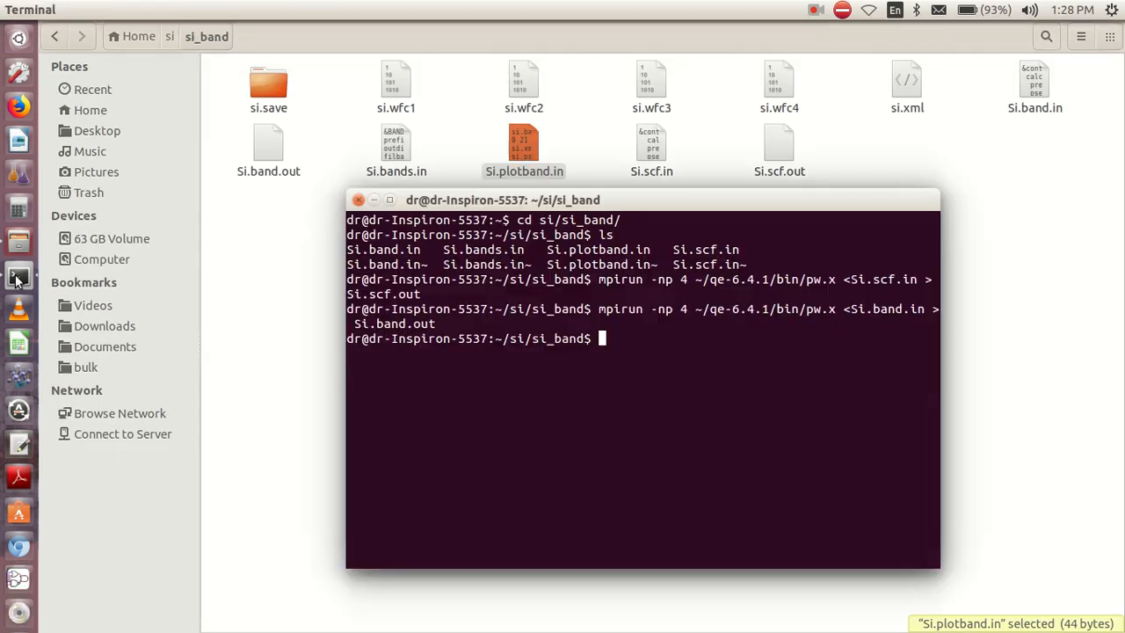
mouse_move(468, 410)
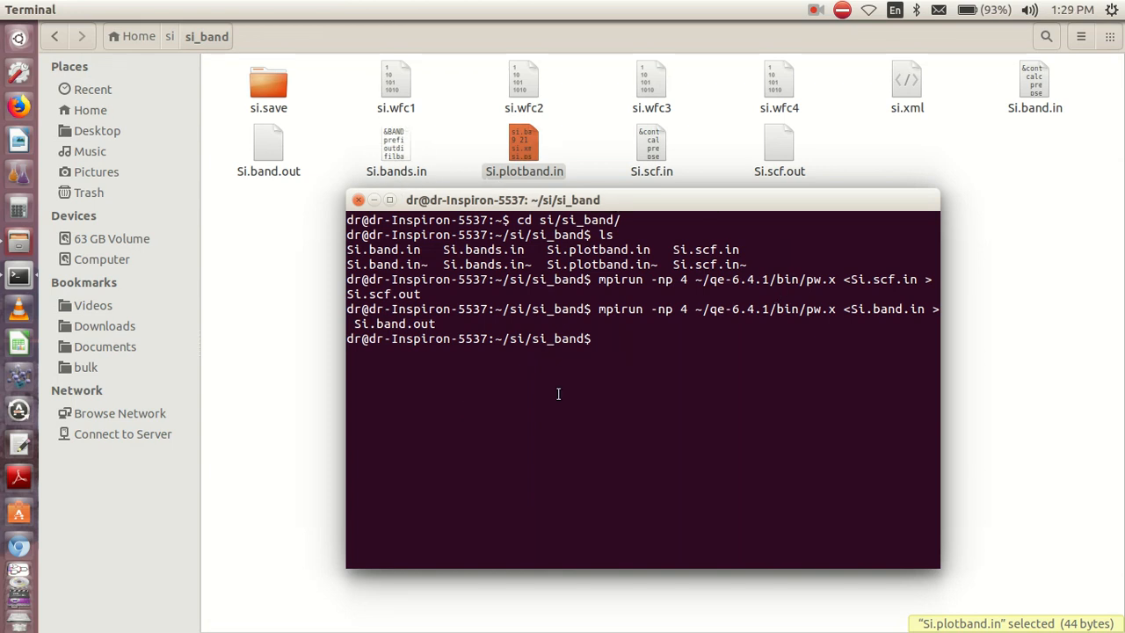
Run mpirun -np 4 bands.x <Si.bands.in > Si.bands.out, producing si.bands and si.bands.gnu
text(doc2pdf 32p_PT.docx)
text(mpirun -np 4 ~/qe-6.4.1/bin/bands.x <Si.bands.in > Si.bands.out)
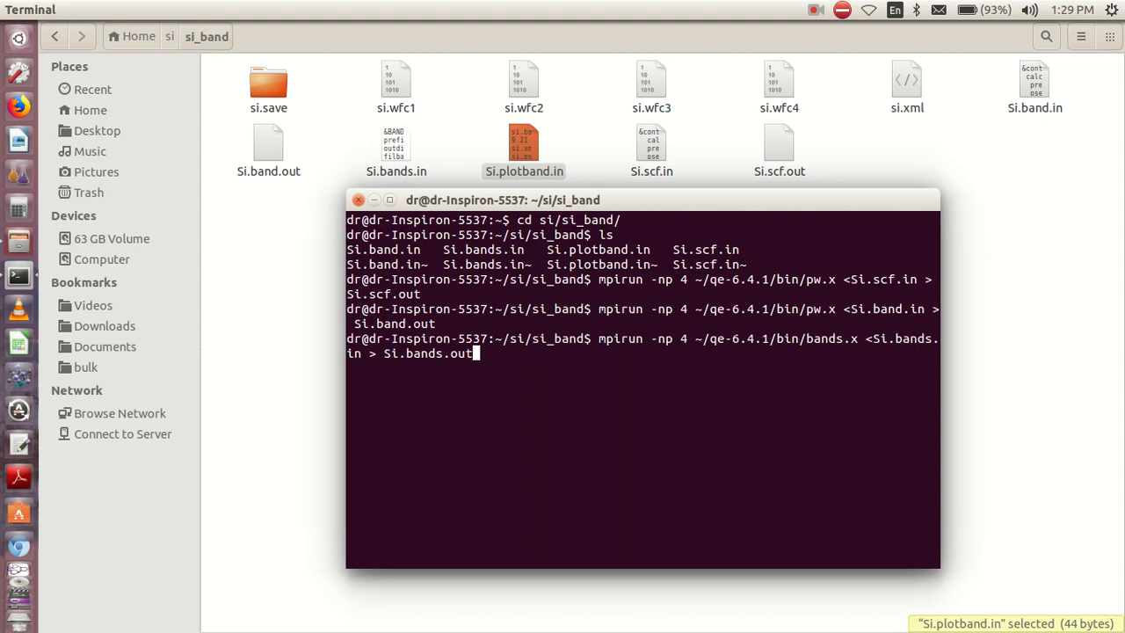
mouse_move(812, 346)
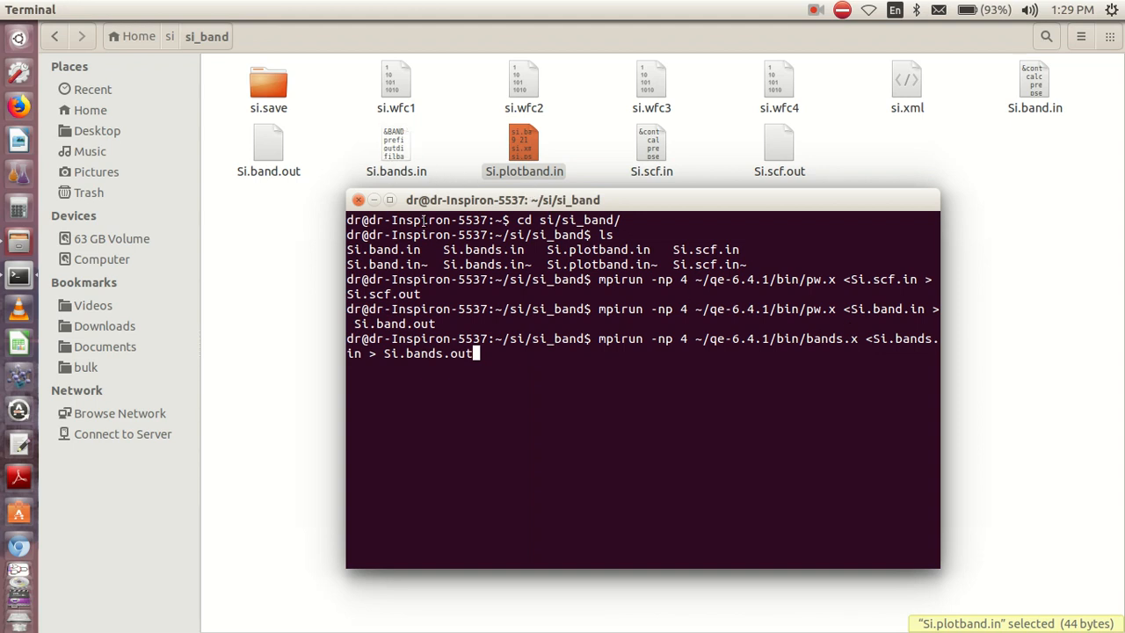
mouse_move(554, 383)
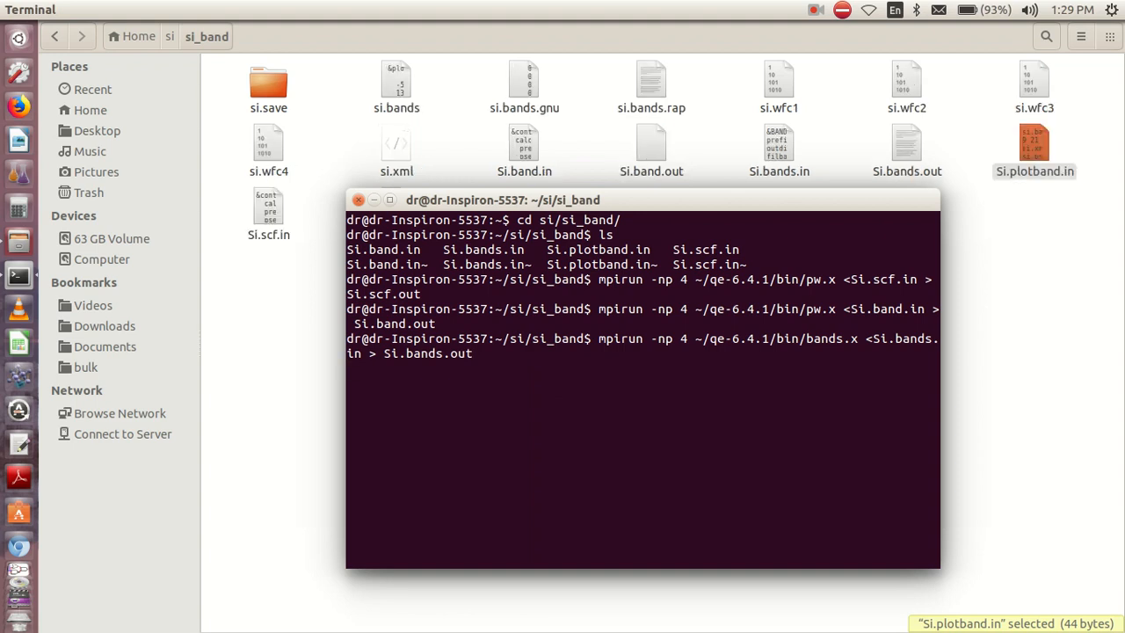
key(Return)
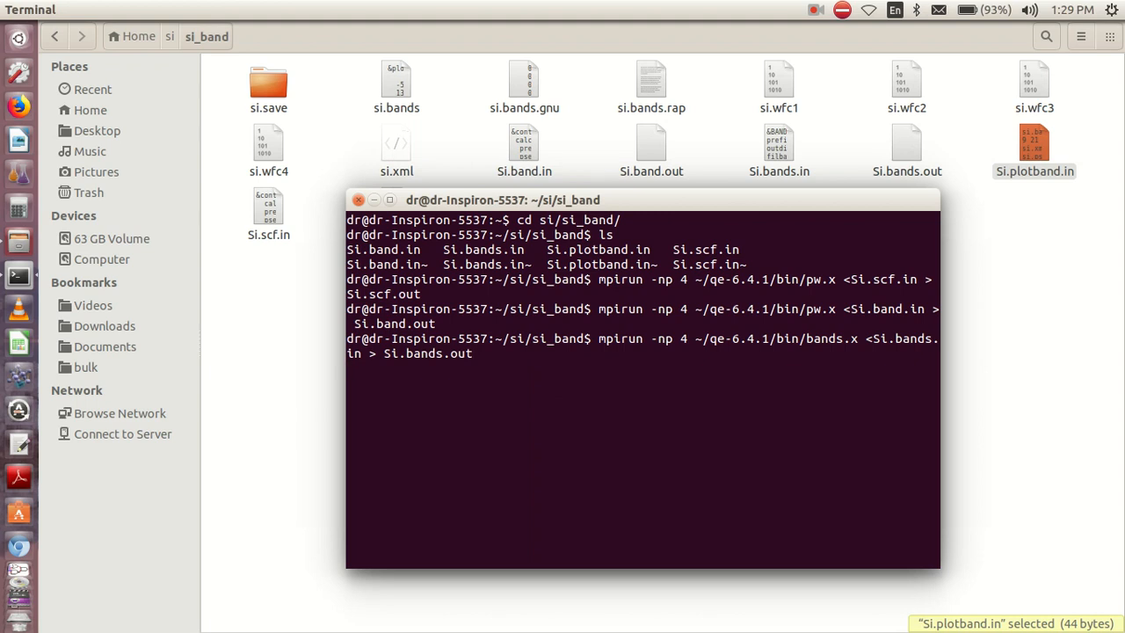
key(Return)
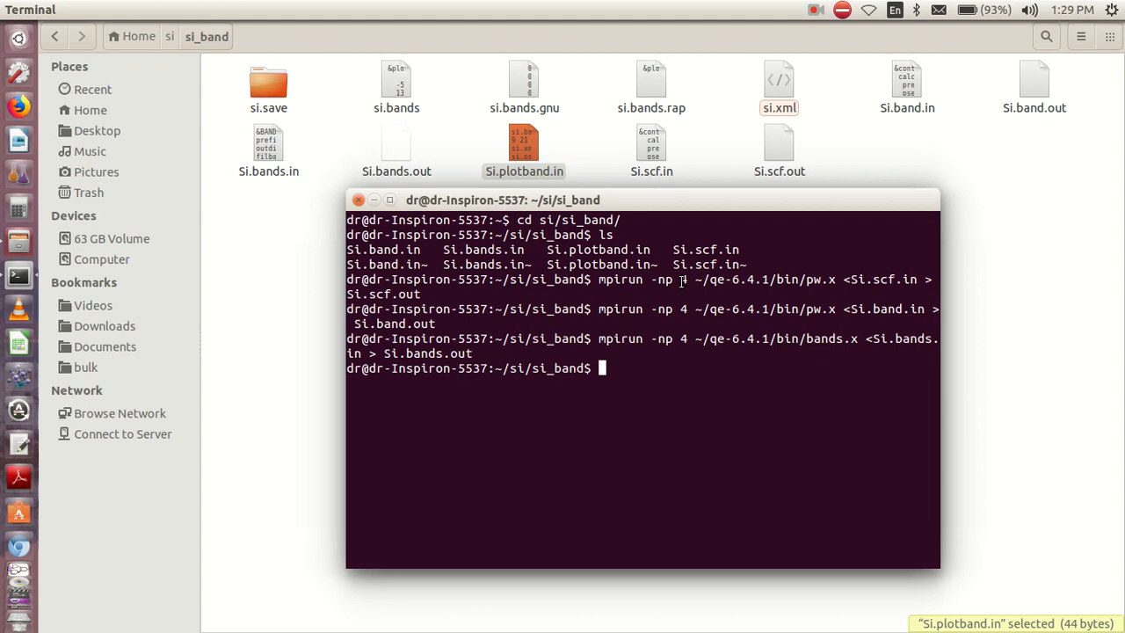
Run plotband.x <Si.plotband.in > Si.plotband.out, generating si.ps and the si.xmgr files
double_click(619, 309)
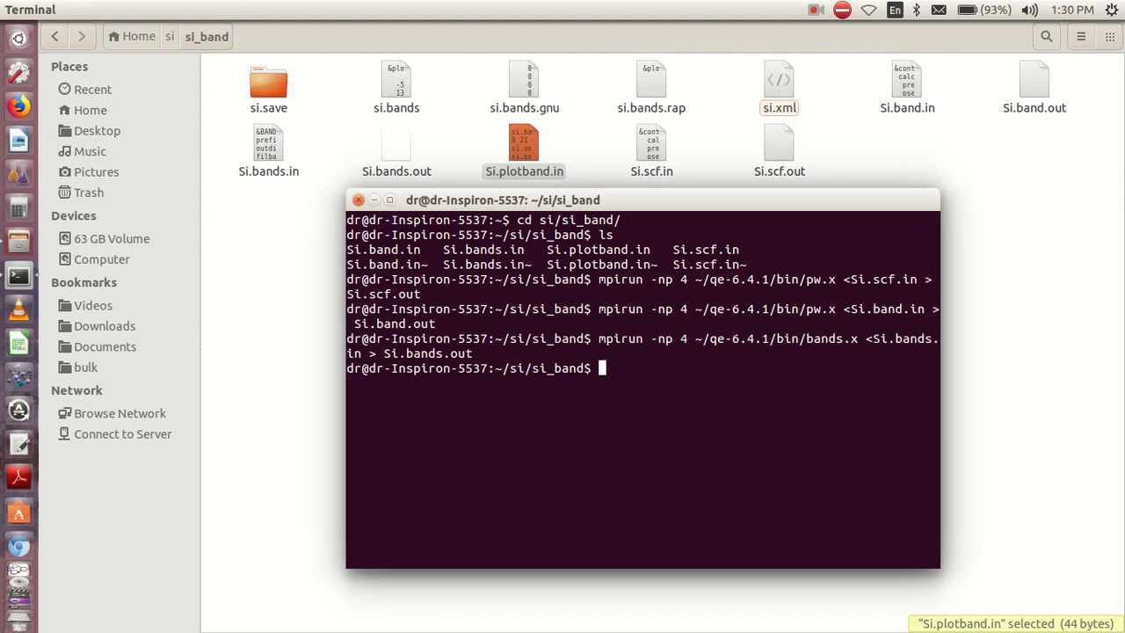
text(cd si/si_band/)
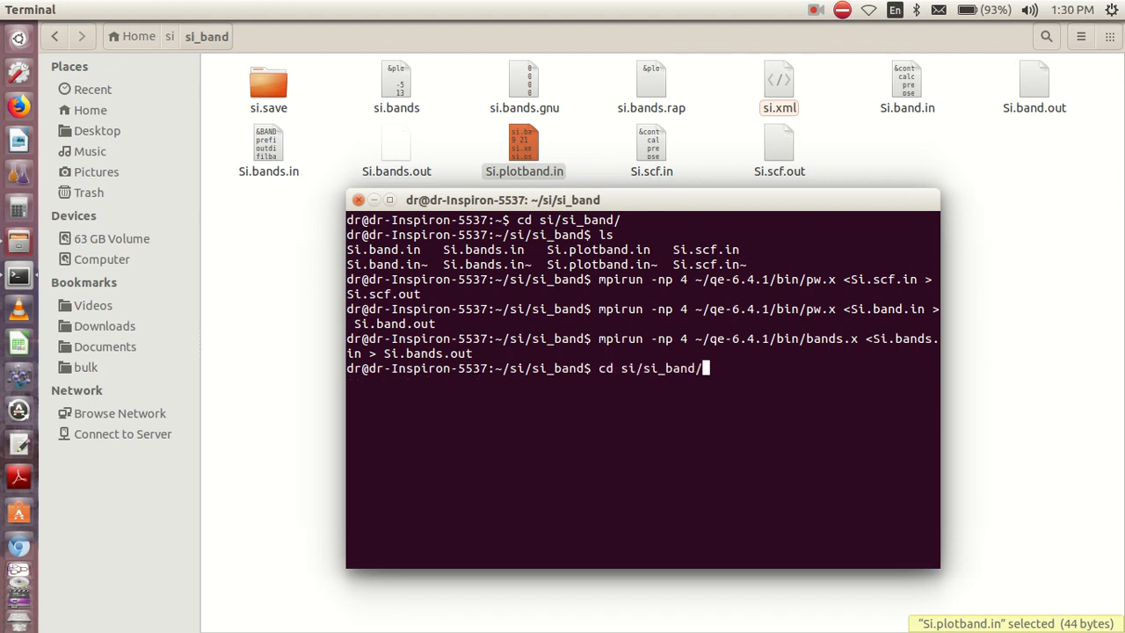
text(~/qe-6.4.1/bin/plotband.x <Si.plotband.in> Si.plotband.out)
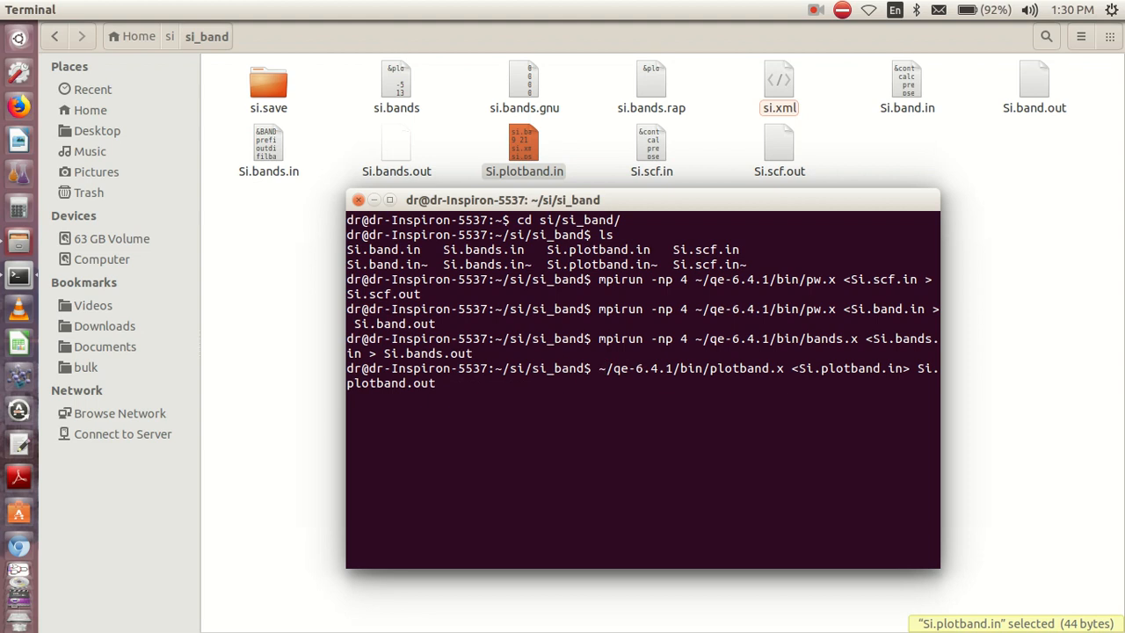
key(Return)
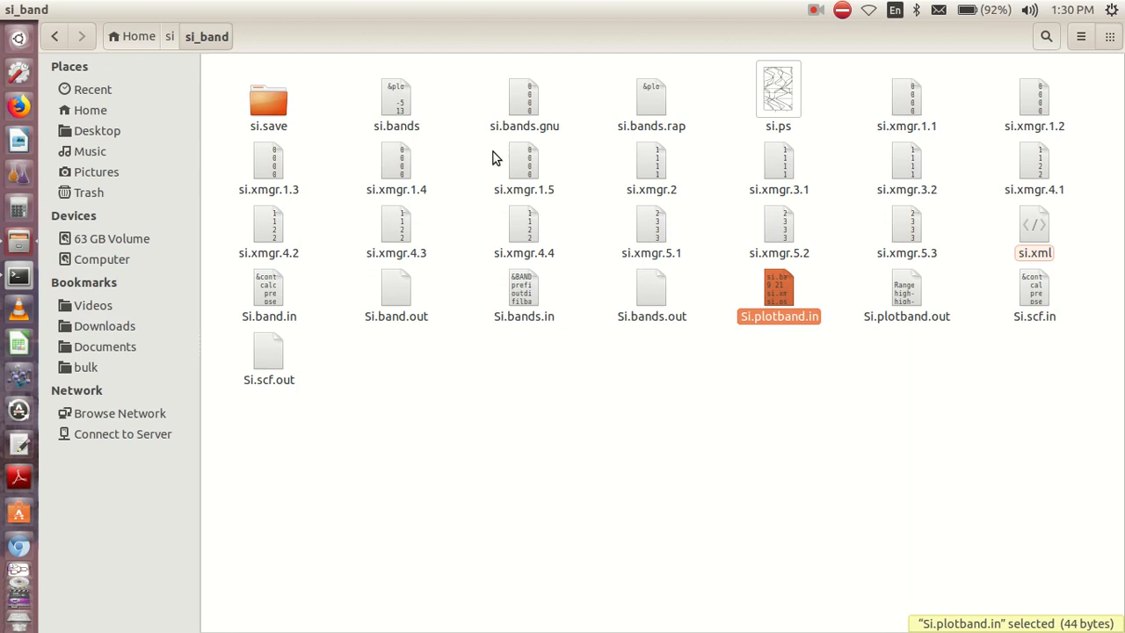
double_click(777, 88)
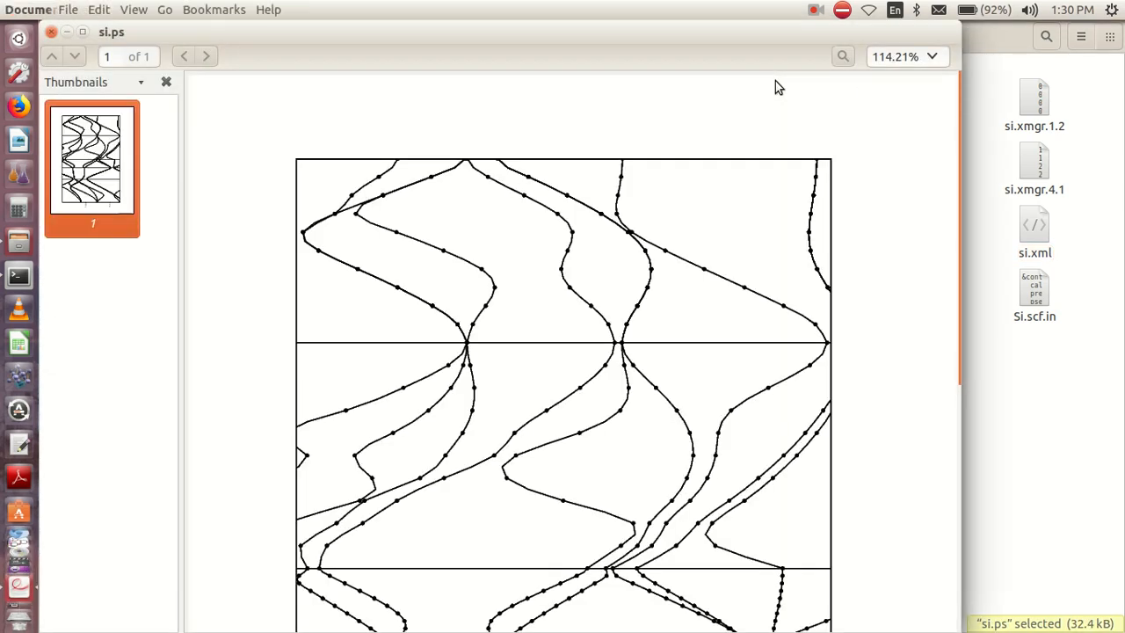
scroll(down, 3)
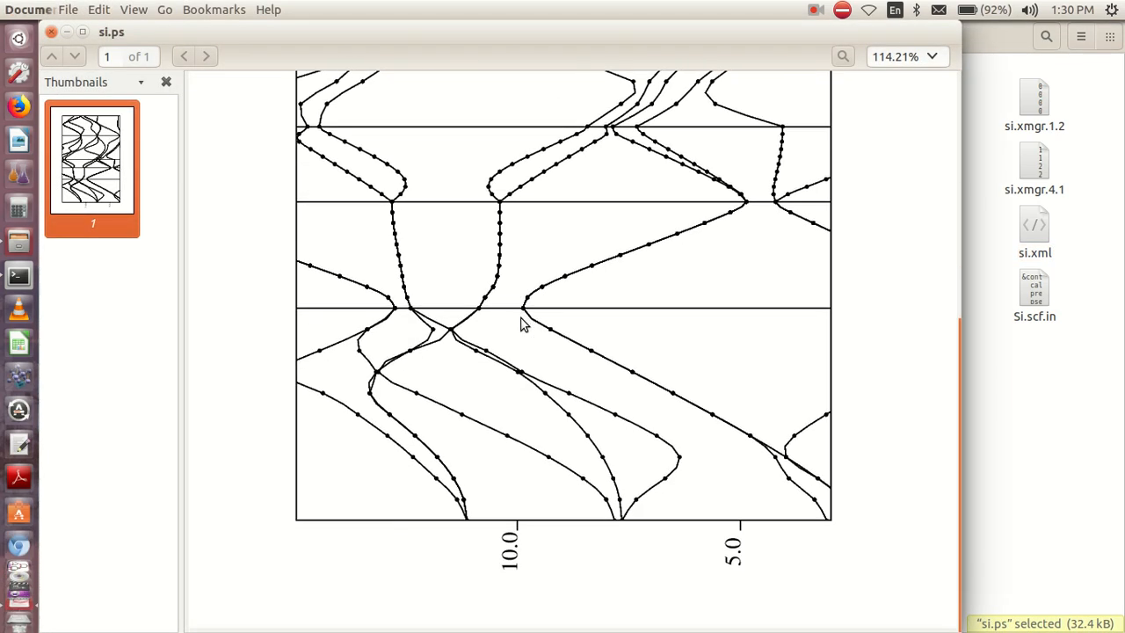
scroll(up, 3)
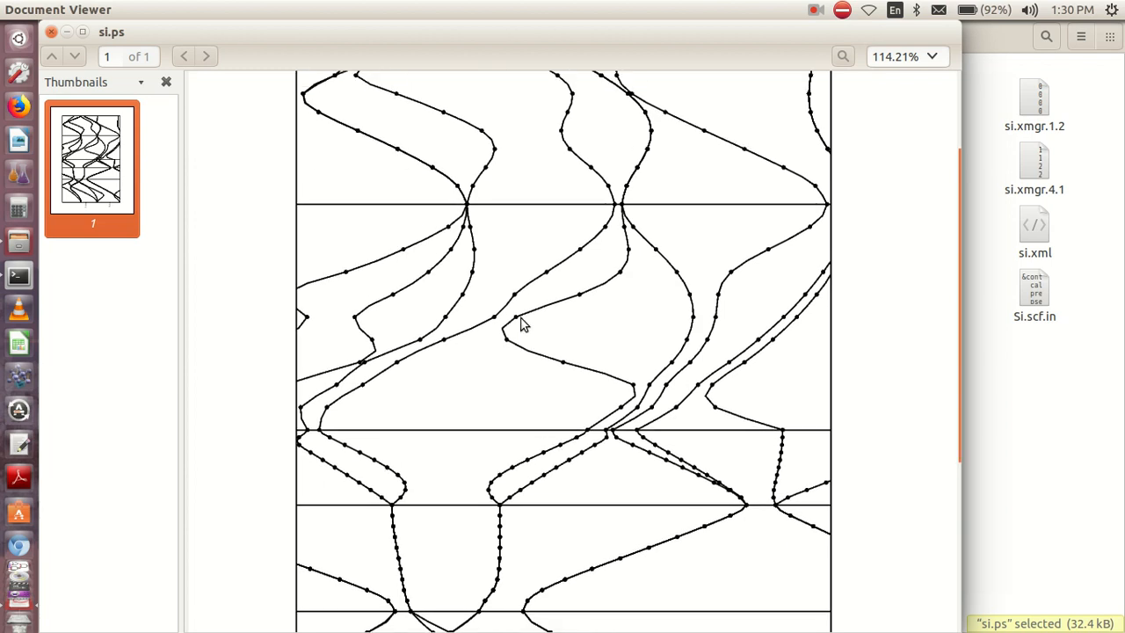
scroll(down, 3)
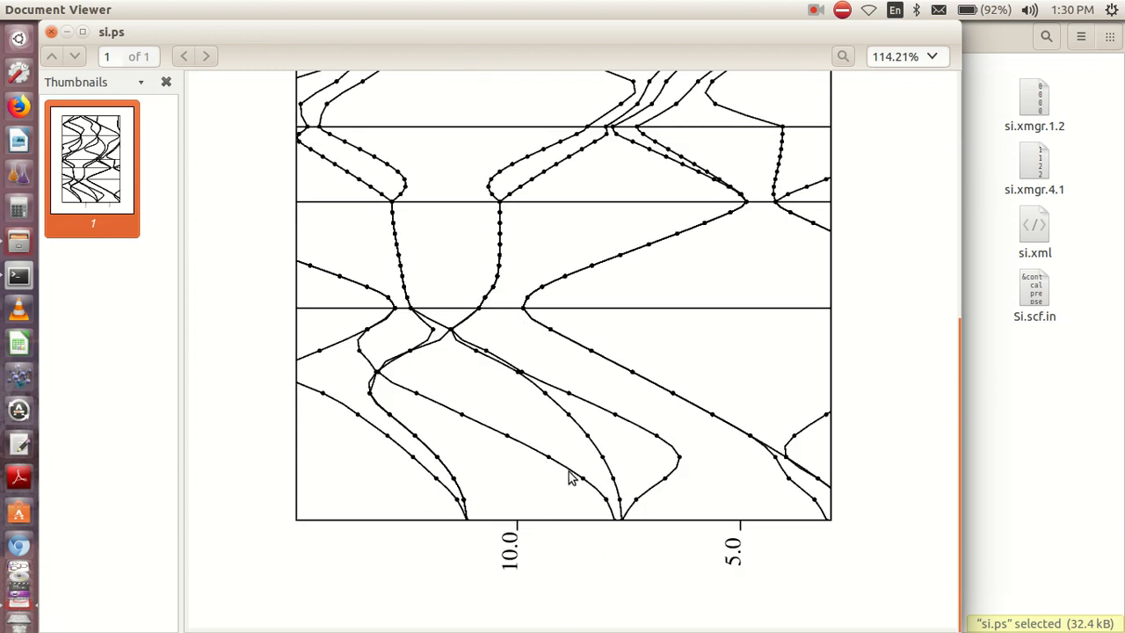
scroll(up, 3)
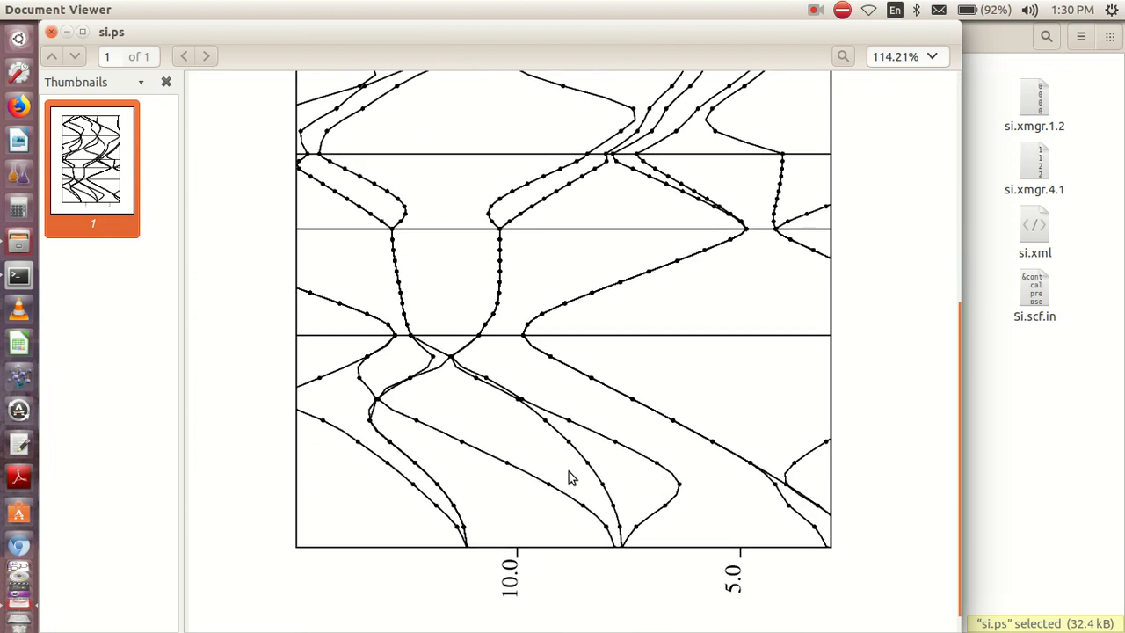
mouse_move(671, 373)
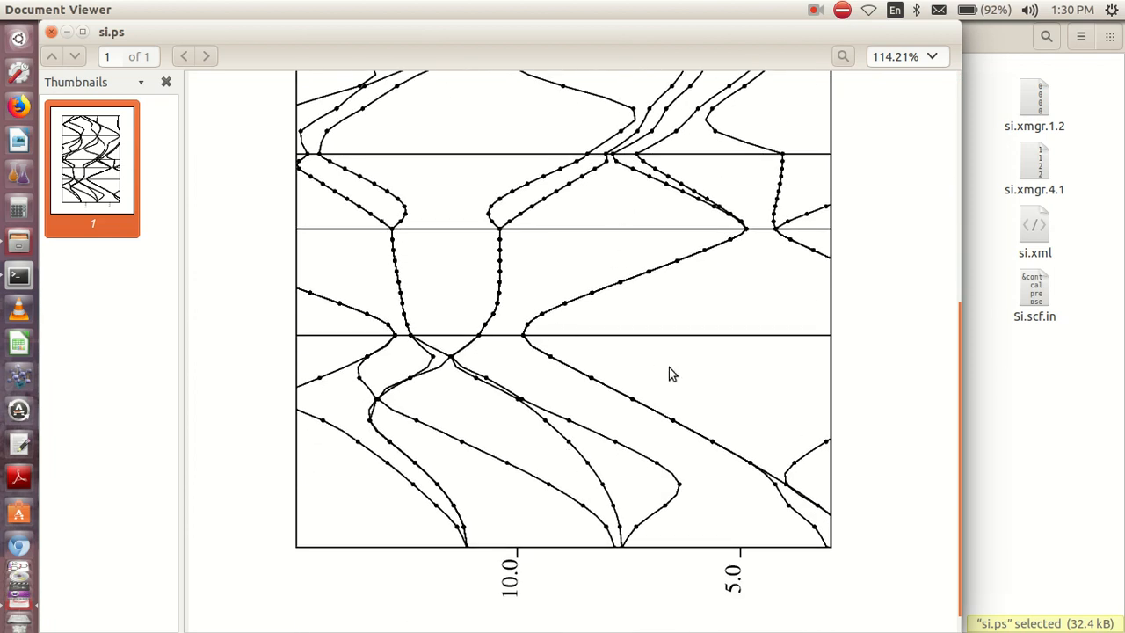
mouse_move(664, 237)
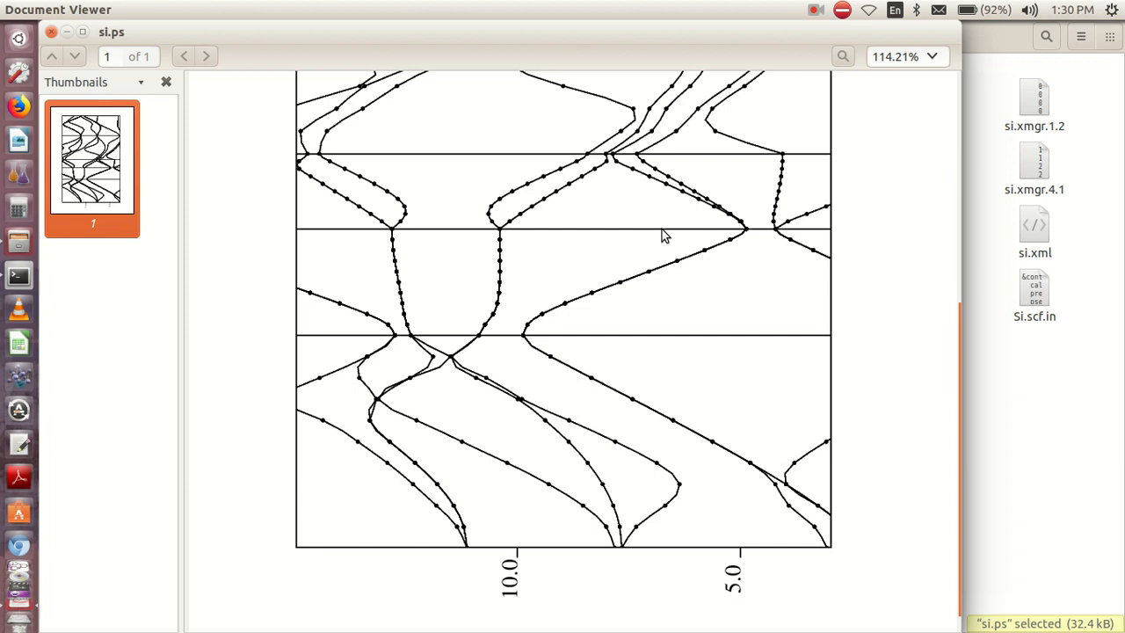
mouse_move(763, 615)
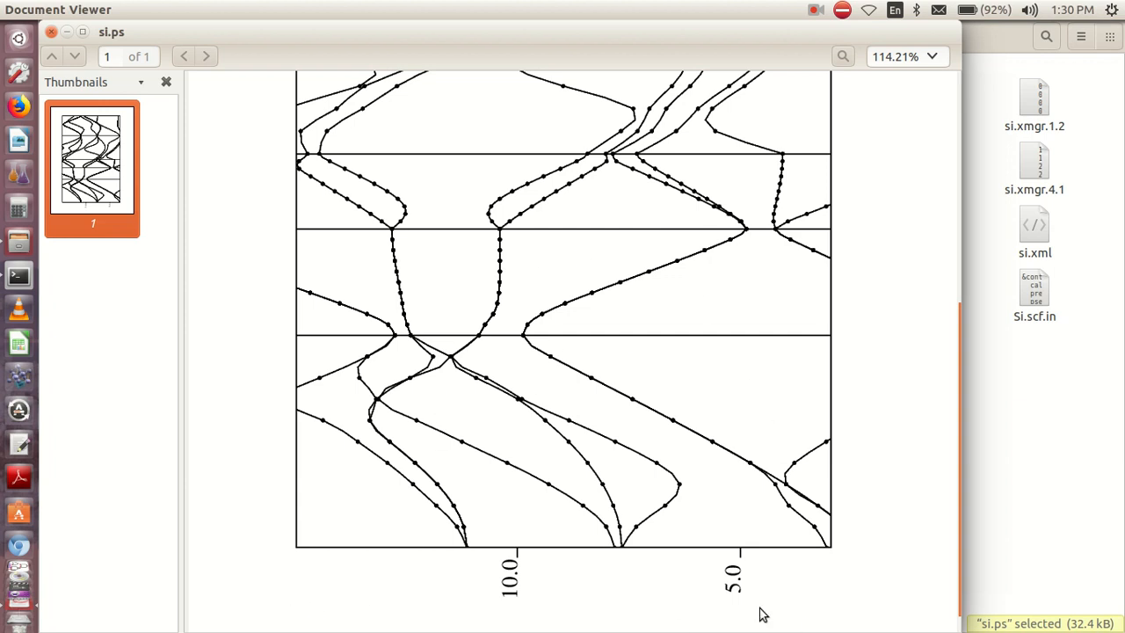
mouse_move(120, 49)
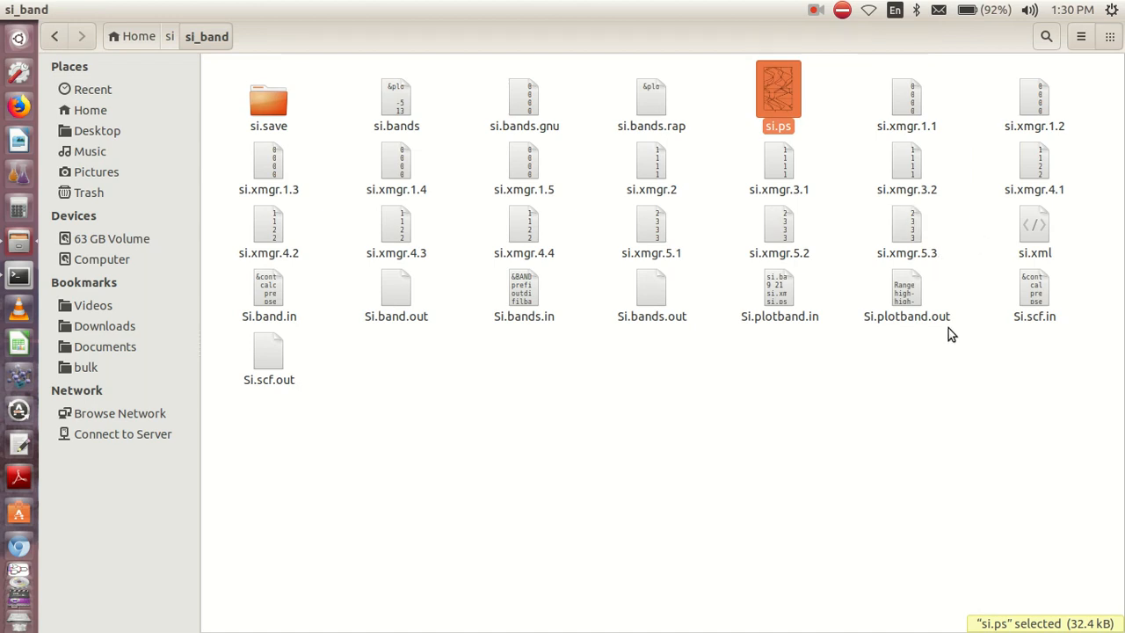
mouse_move(779, 295)
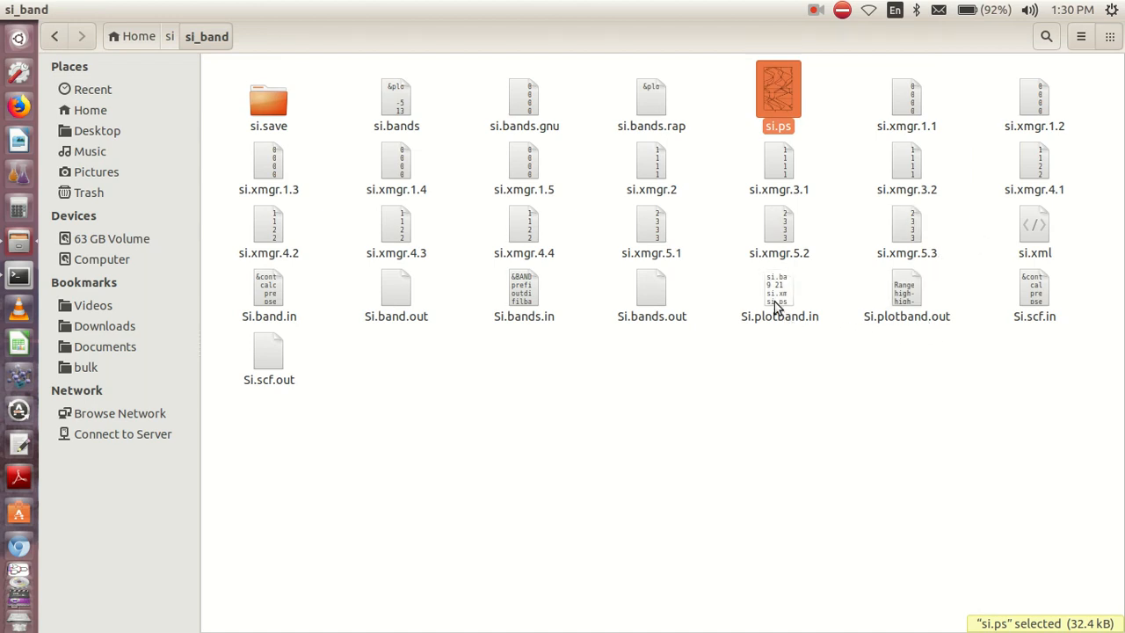
Edit line 2 of Si.plotband.in to the energy range -20 21 and save it in gedit
double_click(781, 288)
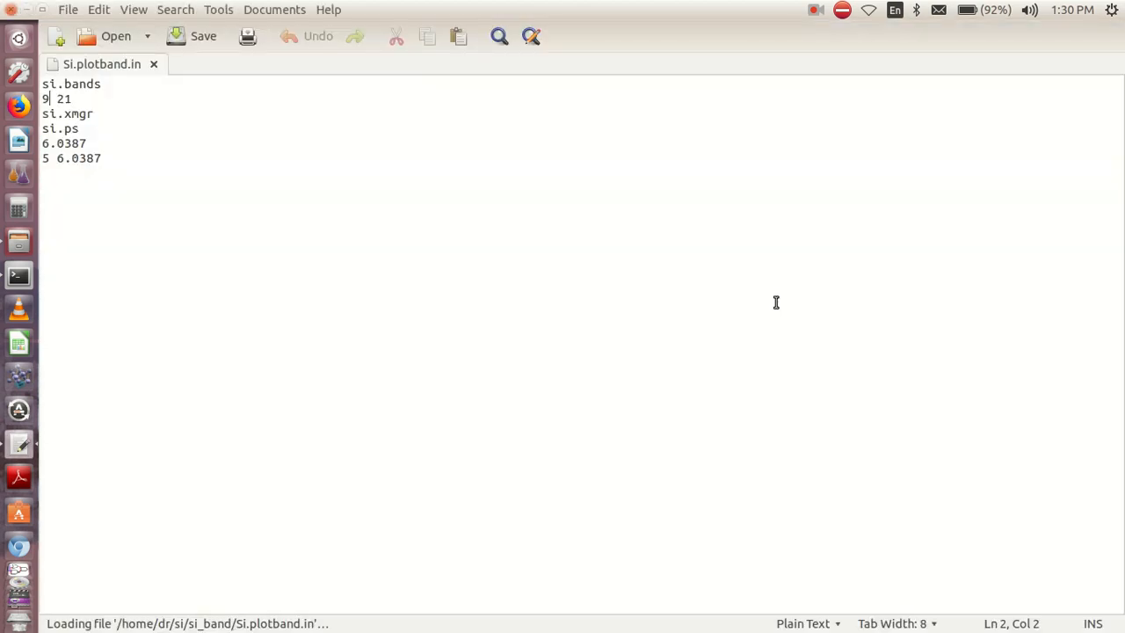
key(BackSpace)
text(-)
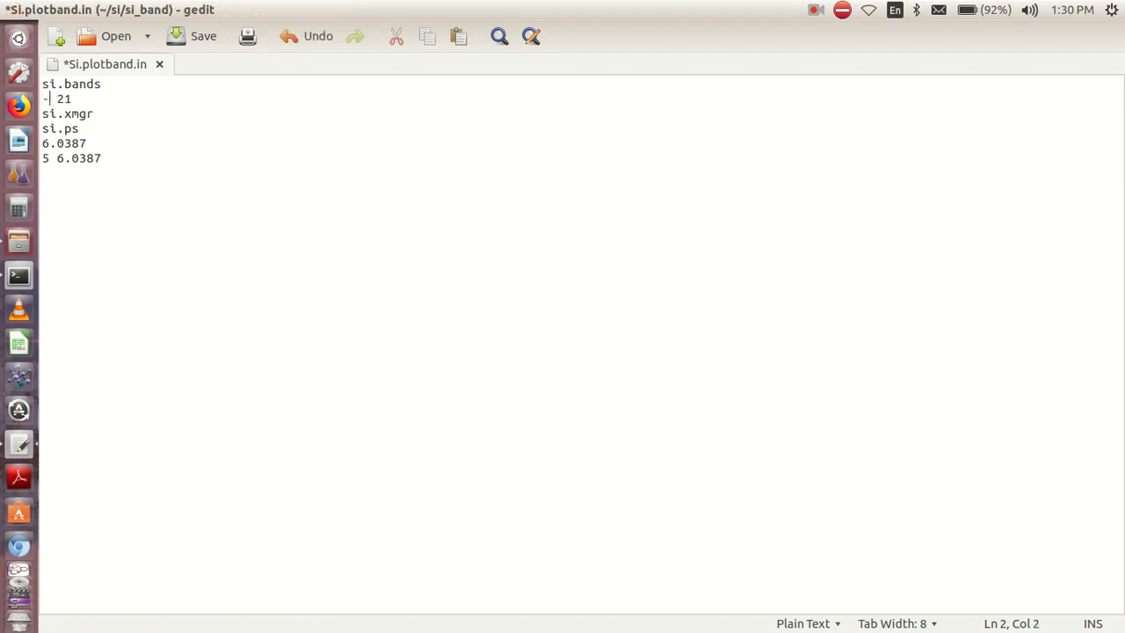
text(20)
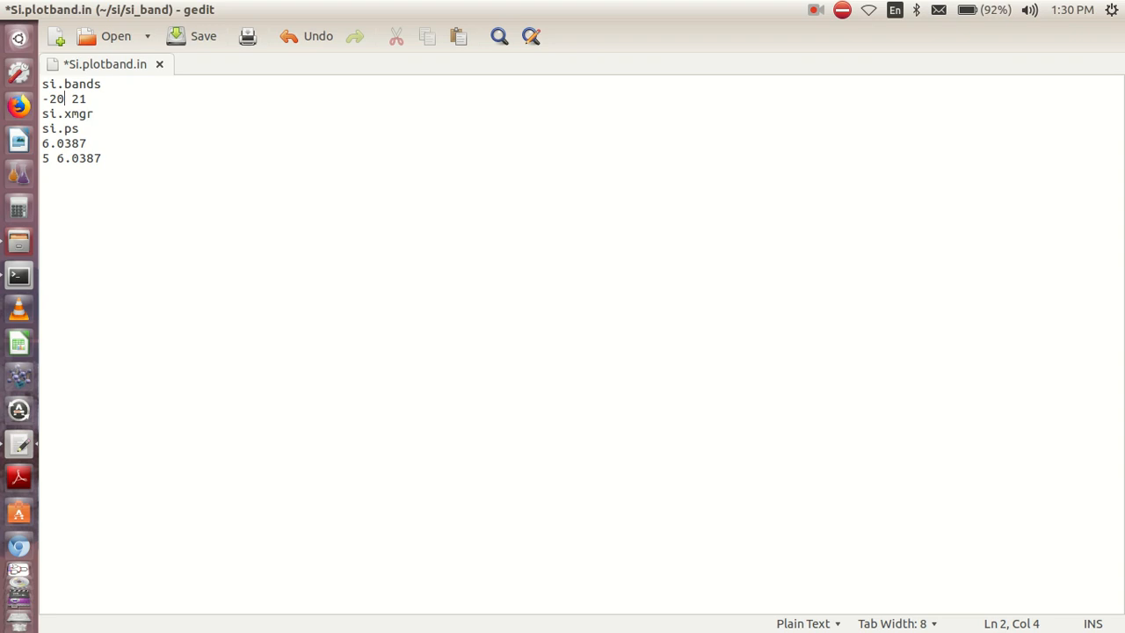
click(204, 35)
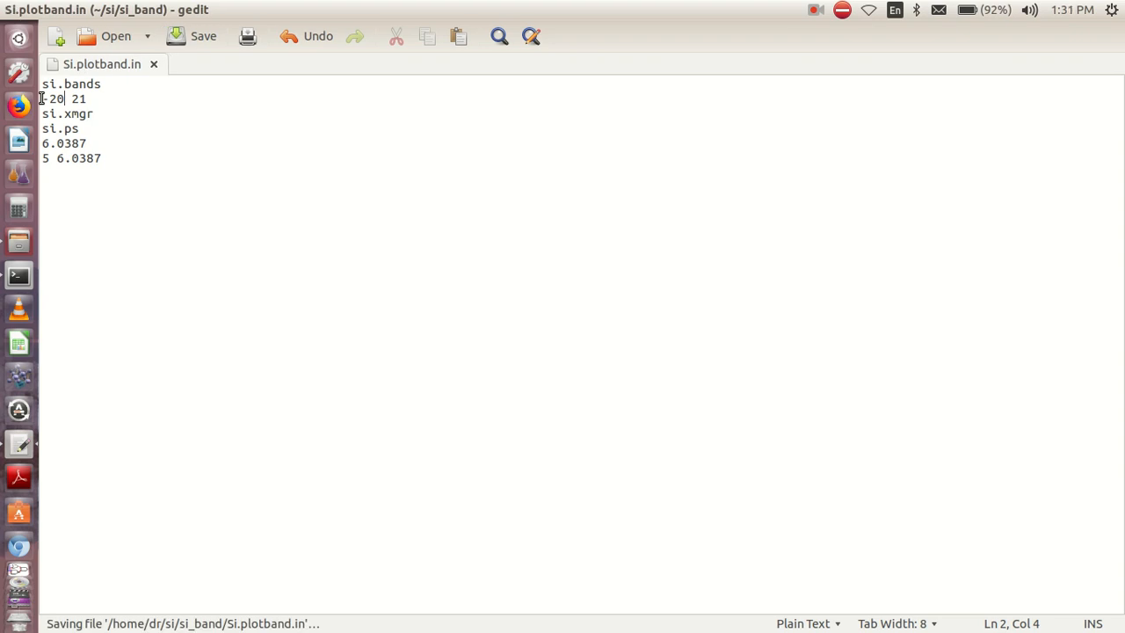
text(-)
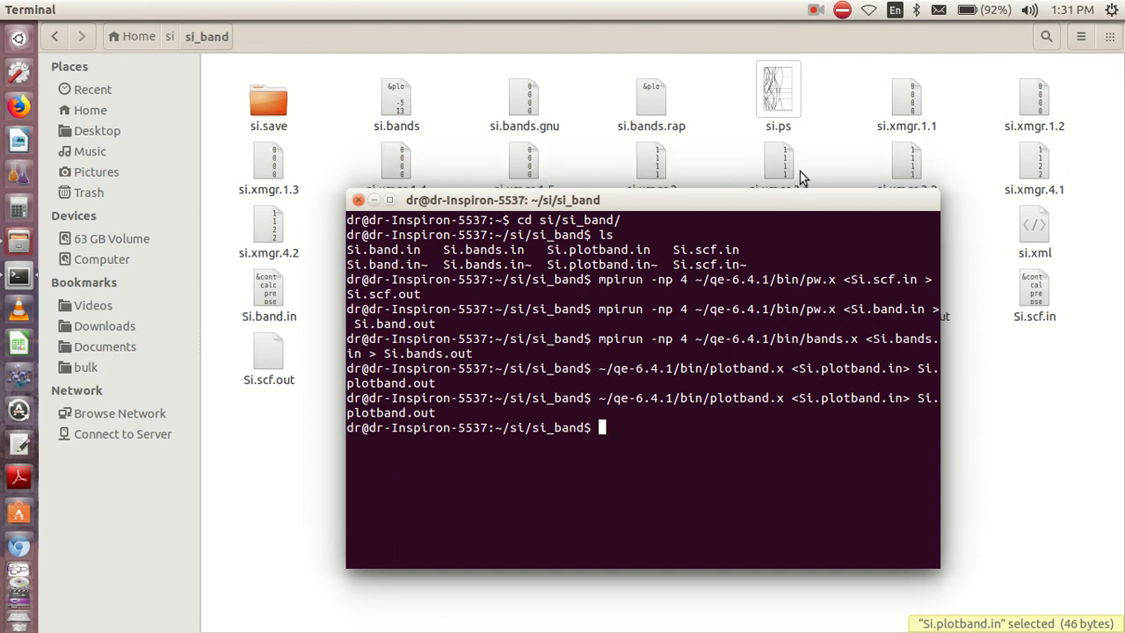
Open the regenerated si.ps band plot in Document Viewer
double_click(777, 87)
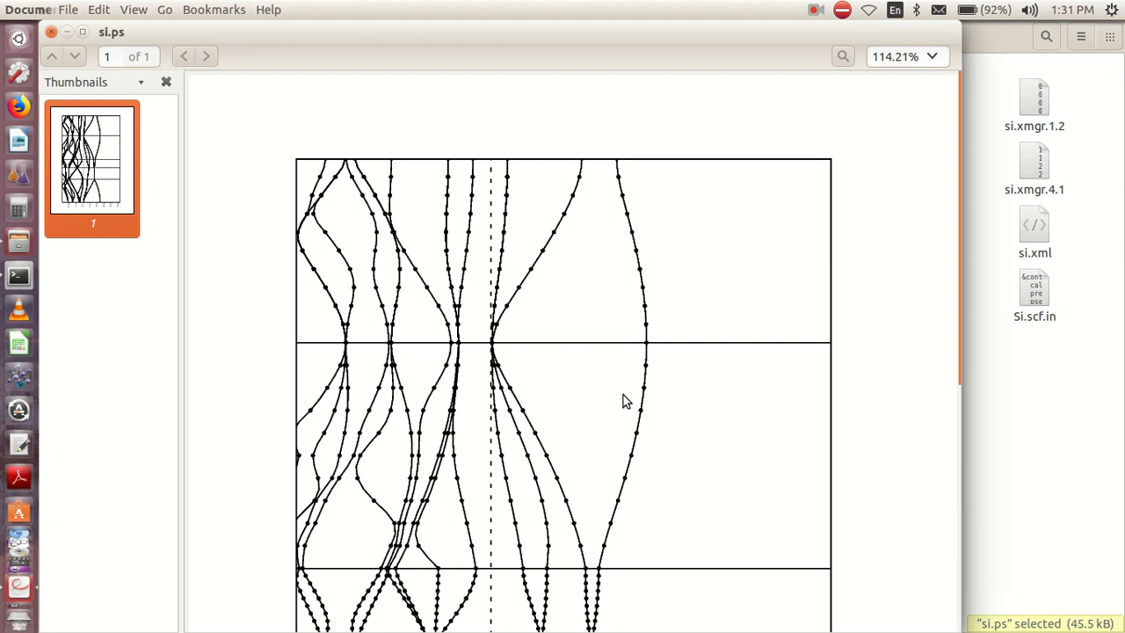
Scroll the plot and look through the View and Edit menus for a rotate option
scroll(down, 3)
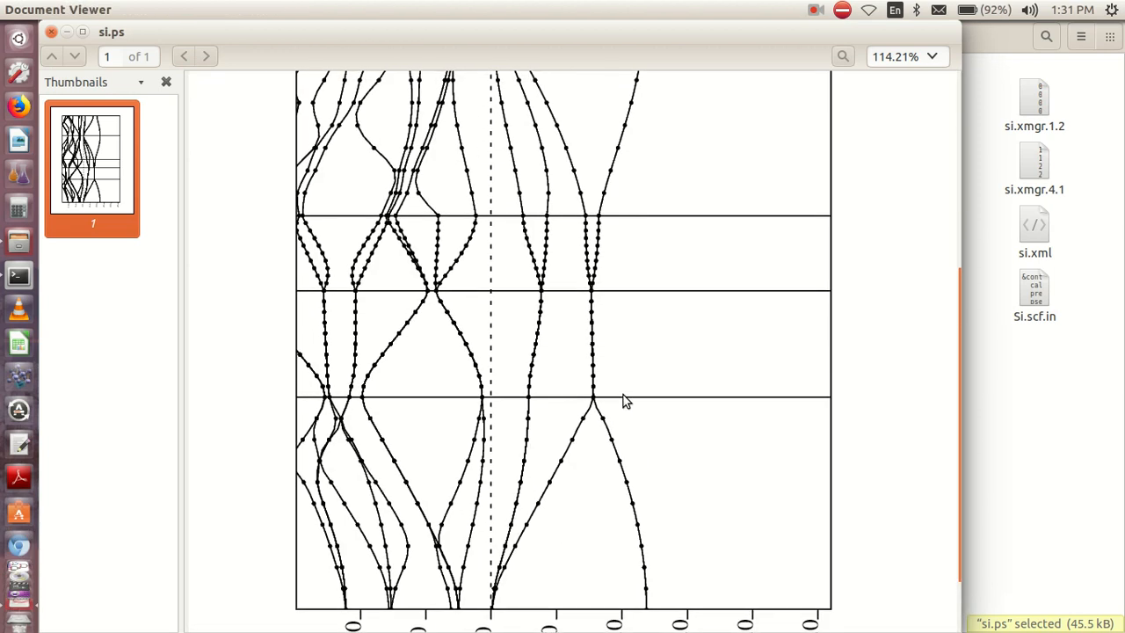
mouse_move(844, 57)
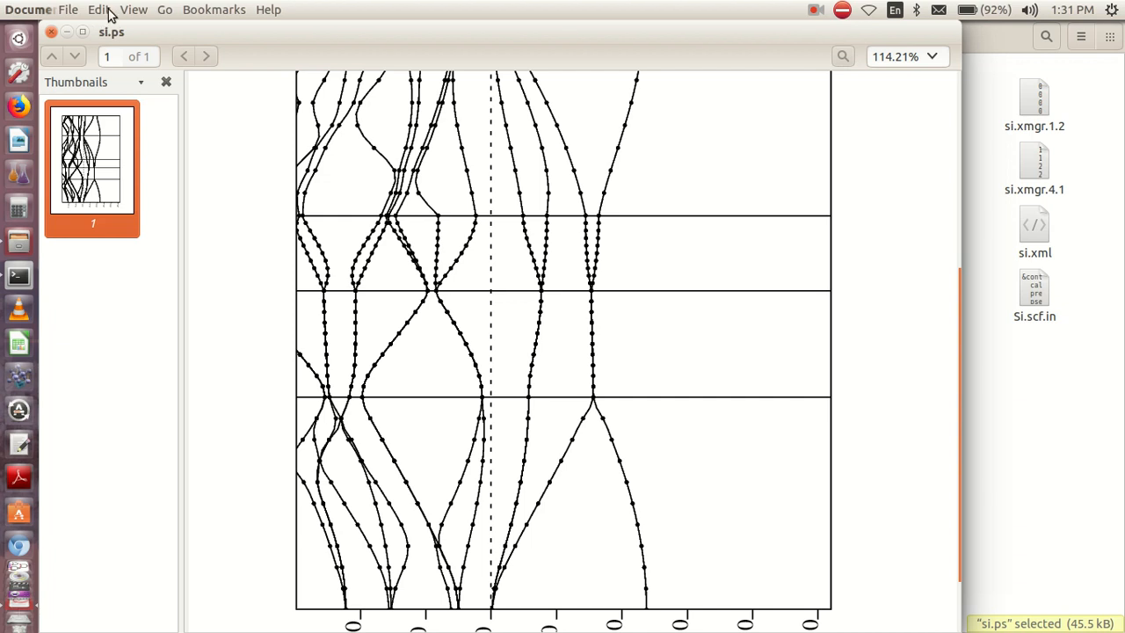
click(134, 10)
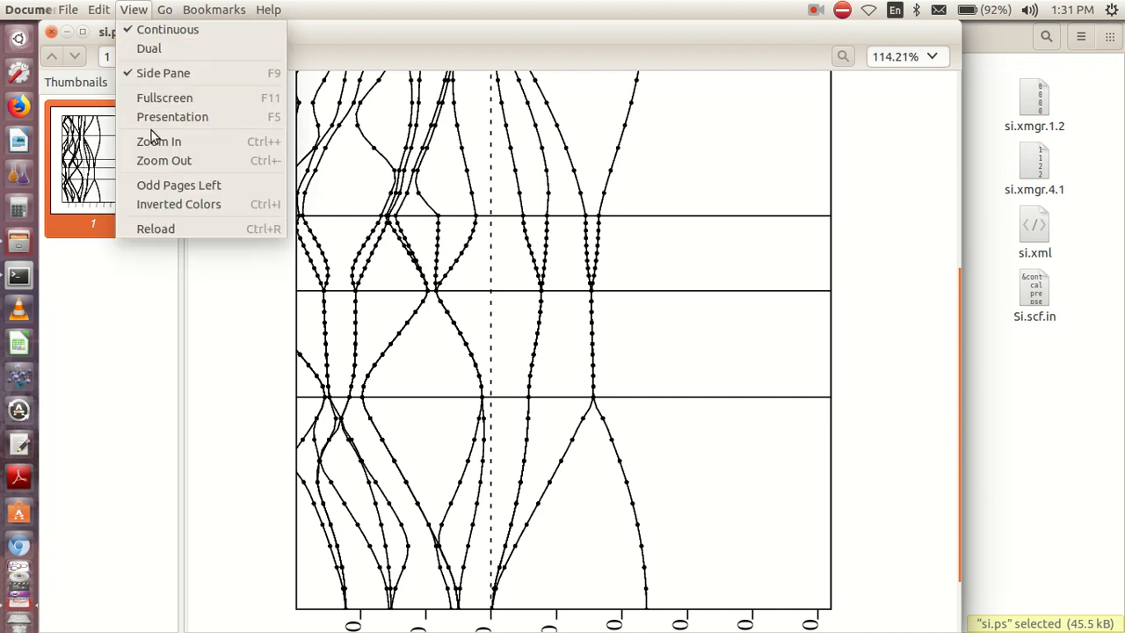
mouse_move(179, 184)
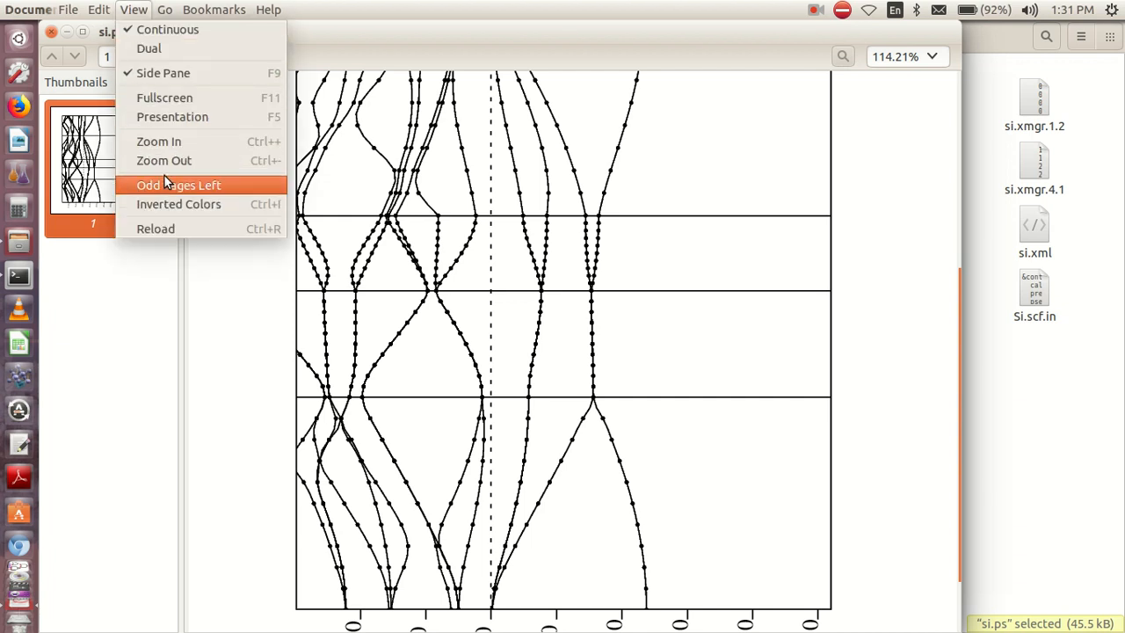
click(99, 11)
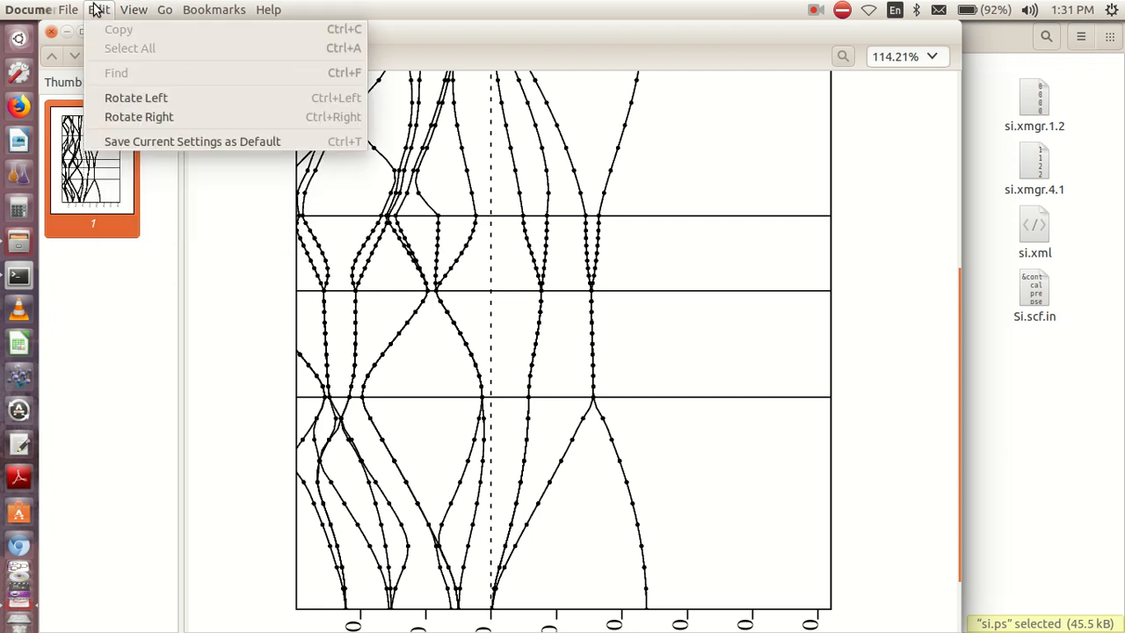
mouse_move(139, 116)
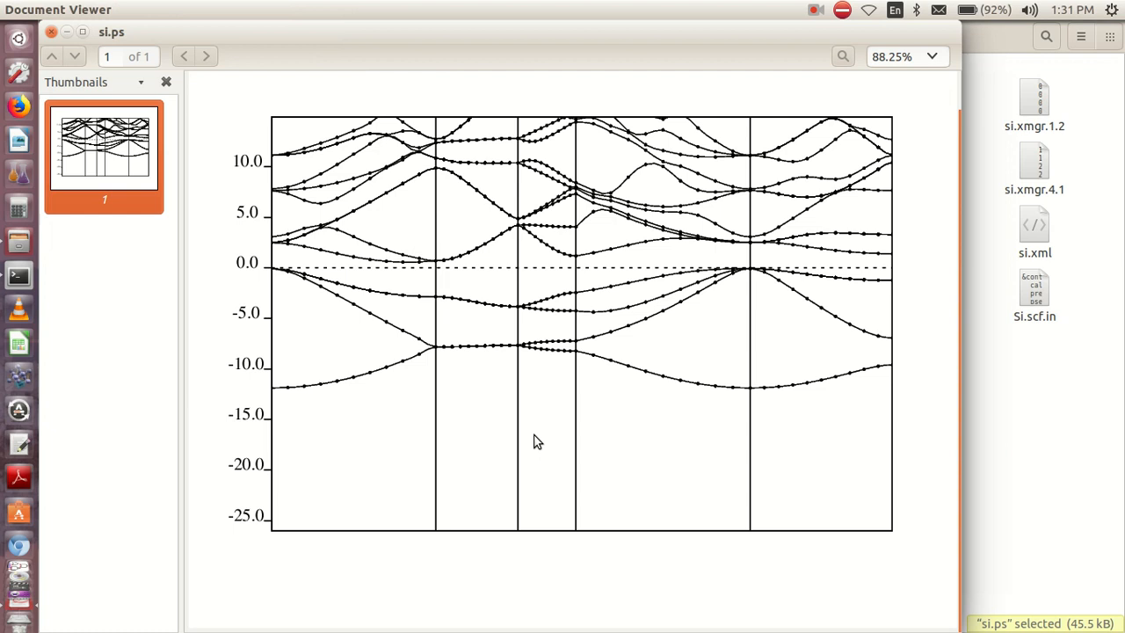
mouse_move(798, 548)
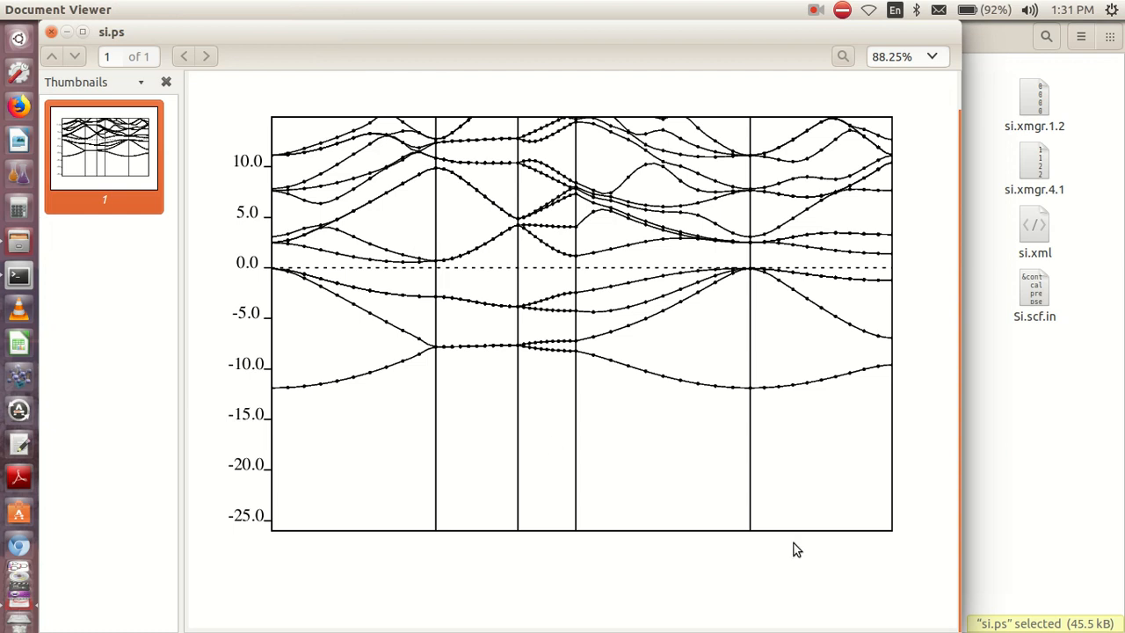
mouse_move(845, 441)
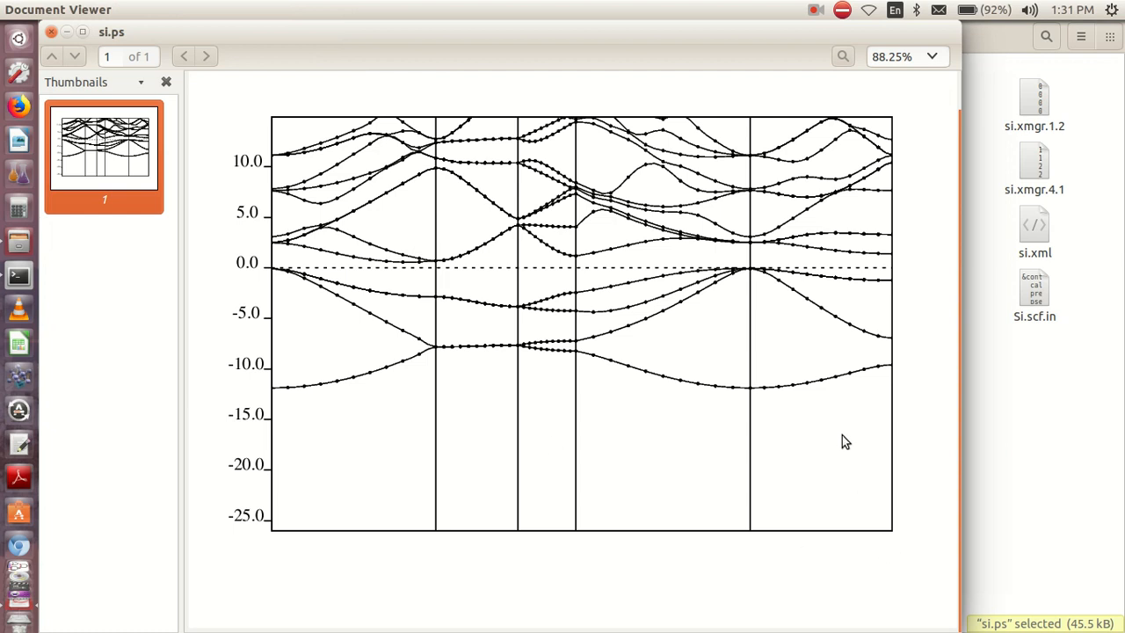
mouse_move(465, 233)
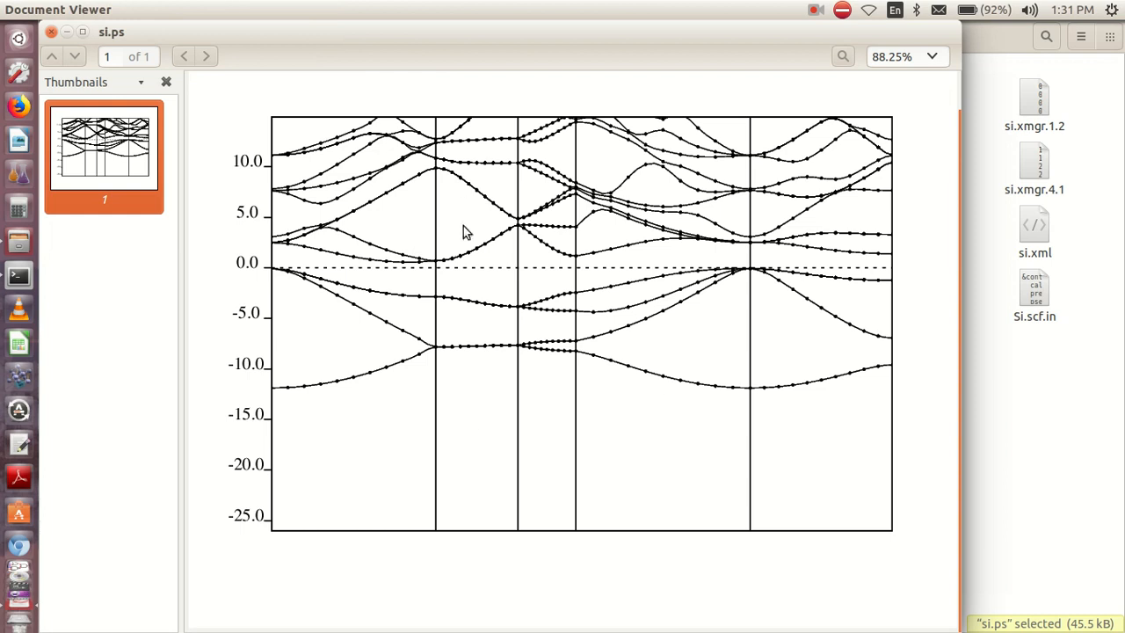
mouse_move(749, 271)
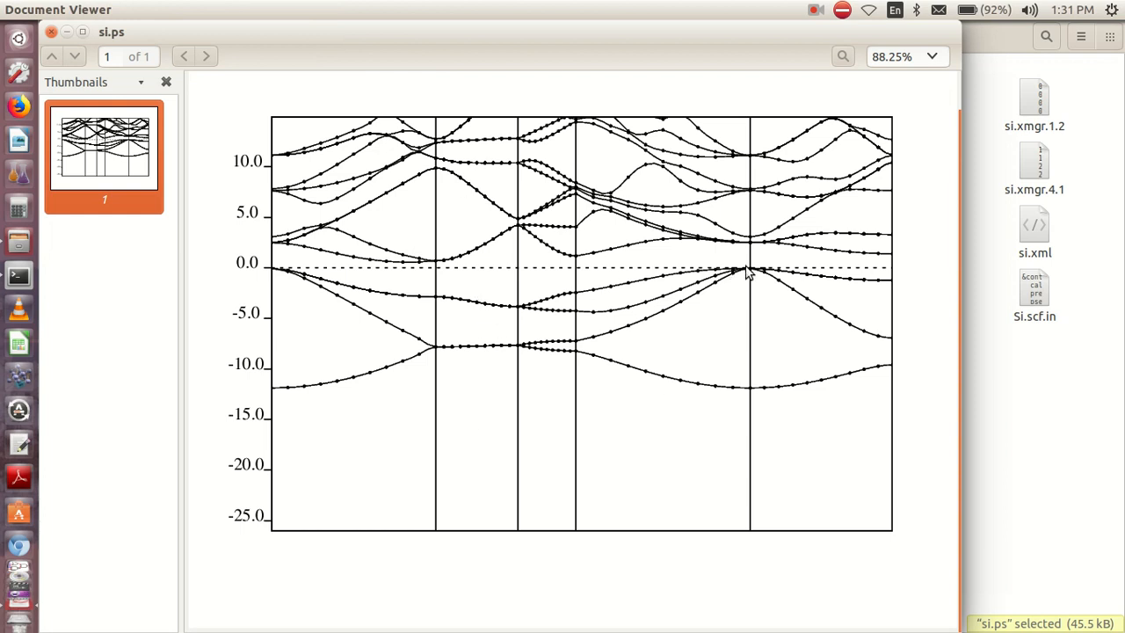
mouse_move(272, 280)
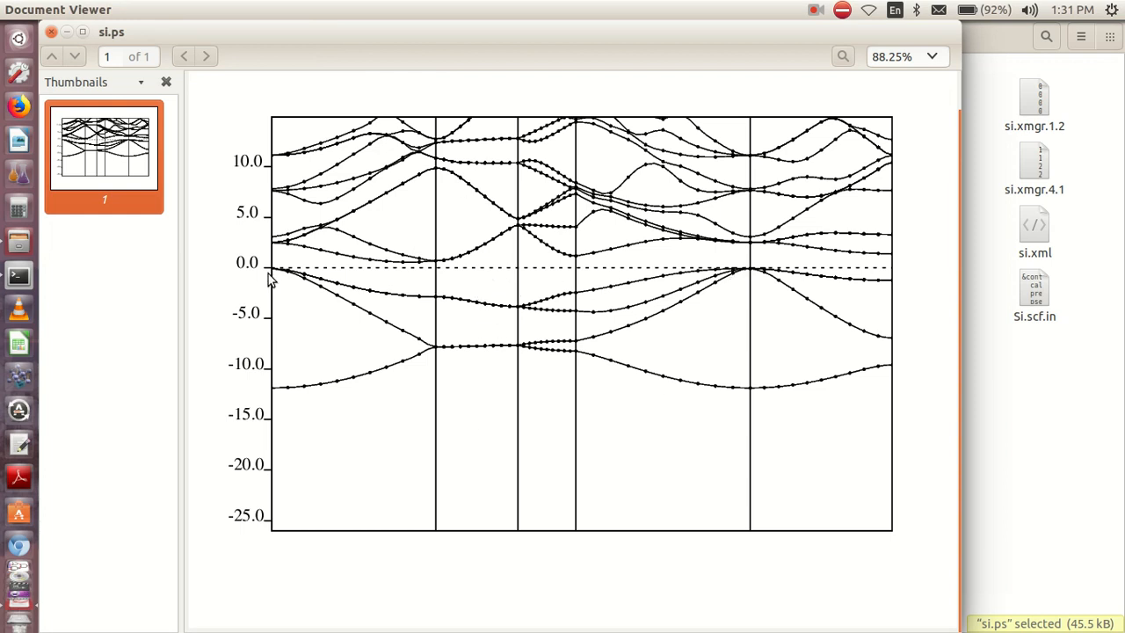
mouse_move(414, 271)
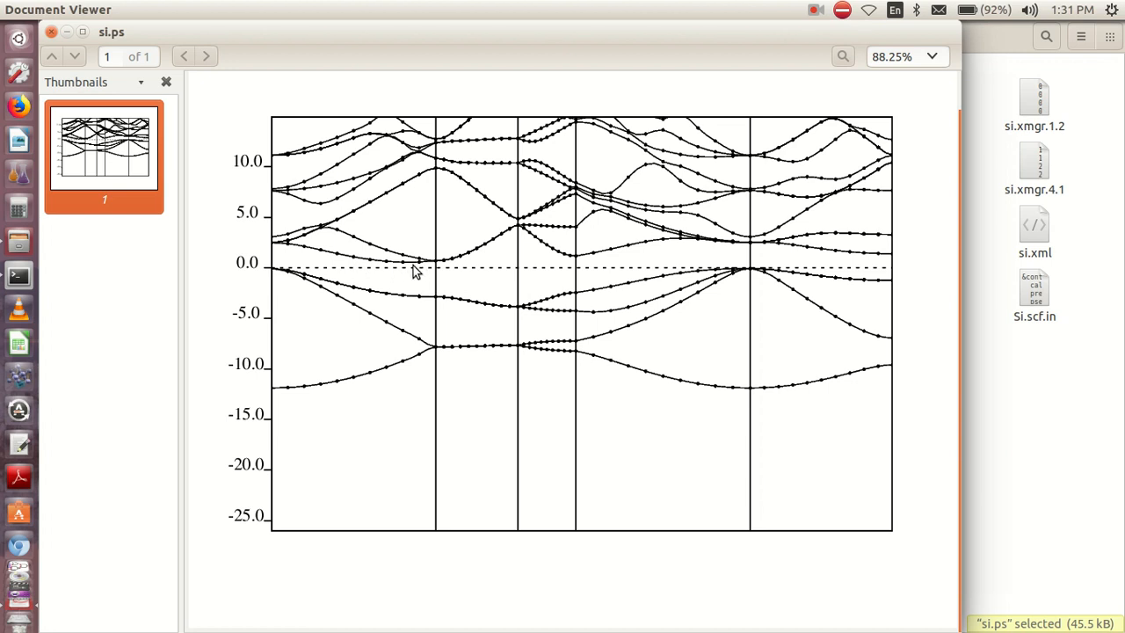
mouse_move(431, 288)
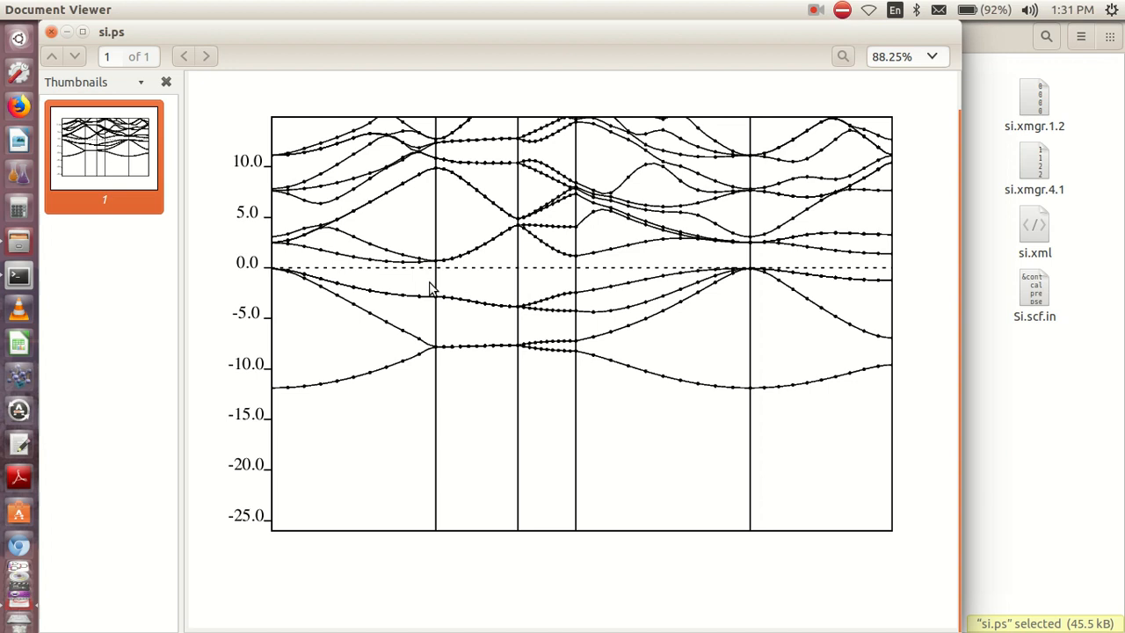
mouse_move(841, 153)
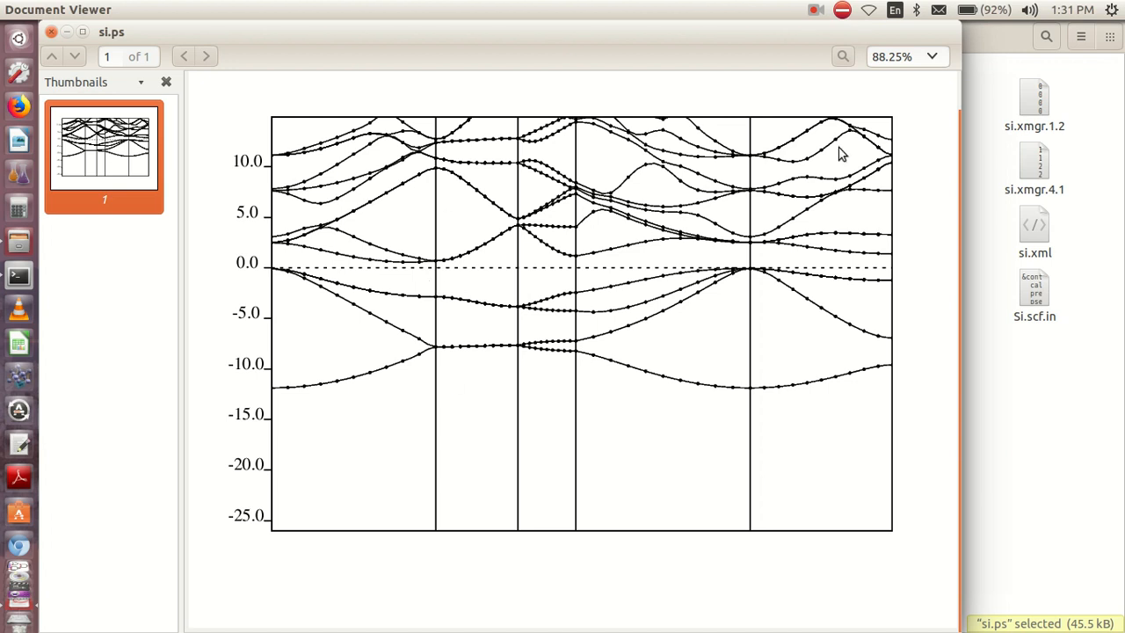
mouse_move(741, 454)
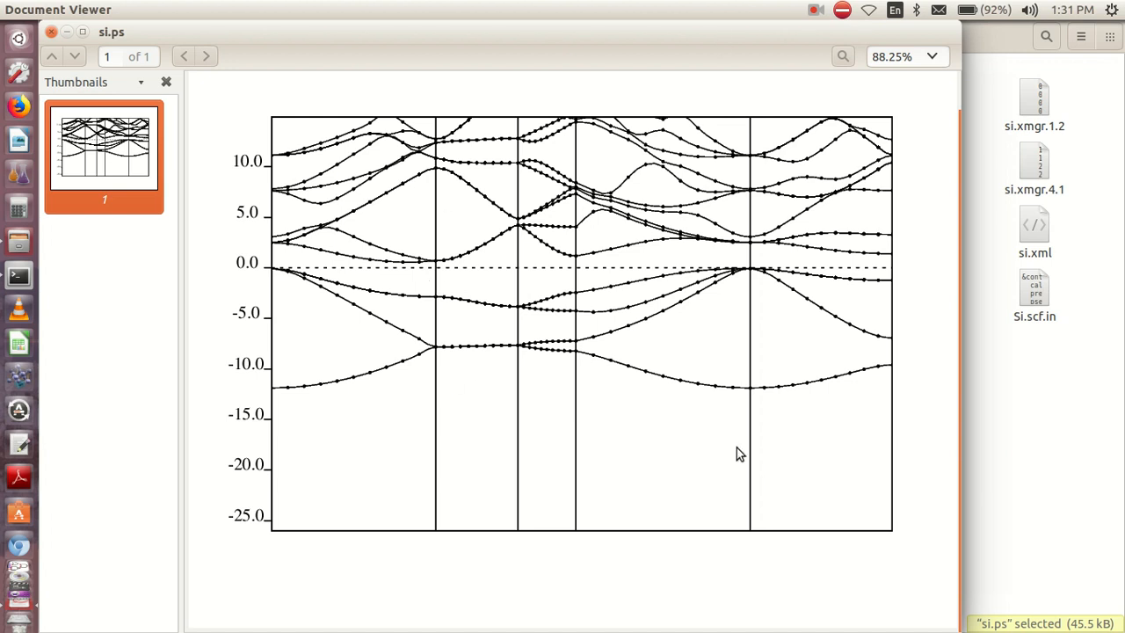
mouse_move(517, 397)
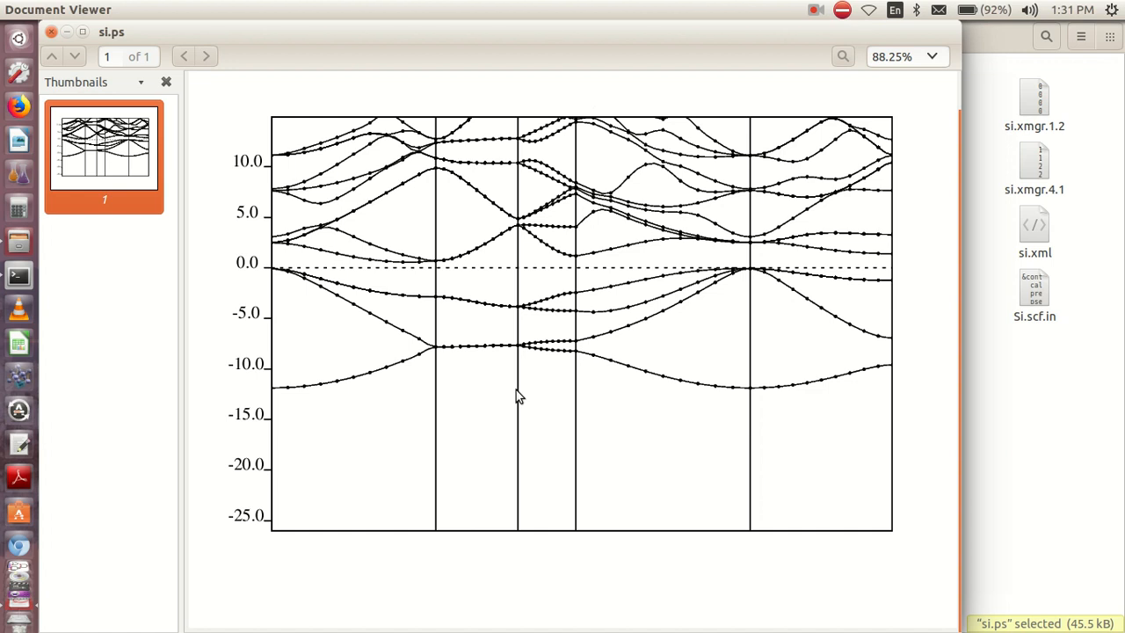
mouse_move(600, 305)
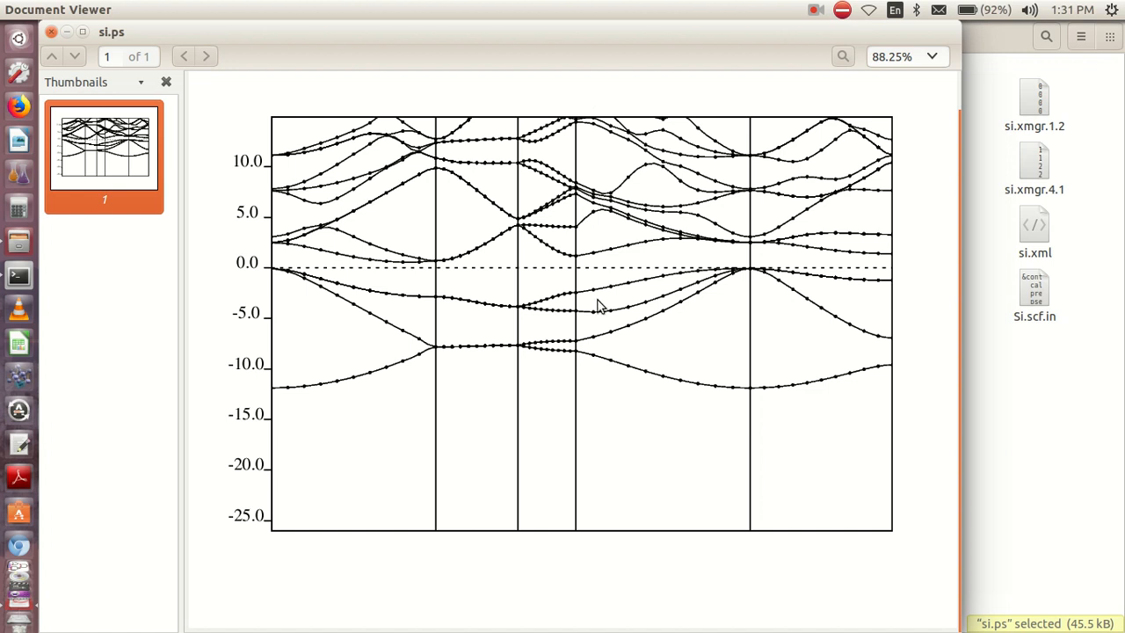
mouse_move(868, 10)
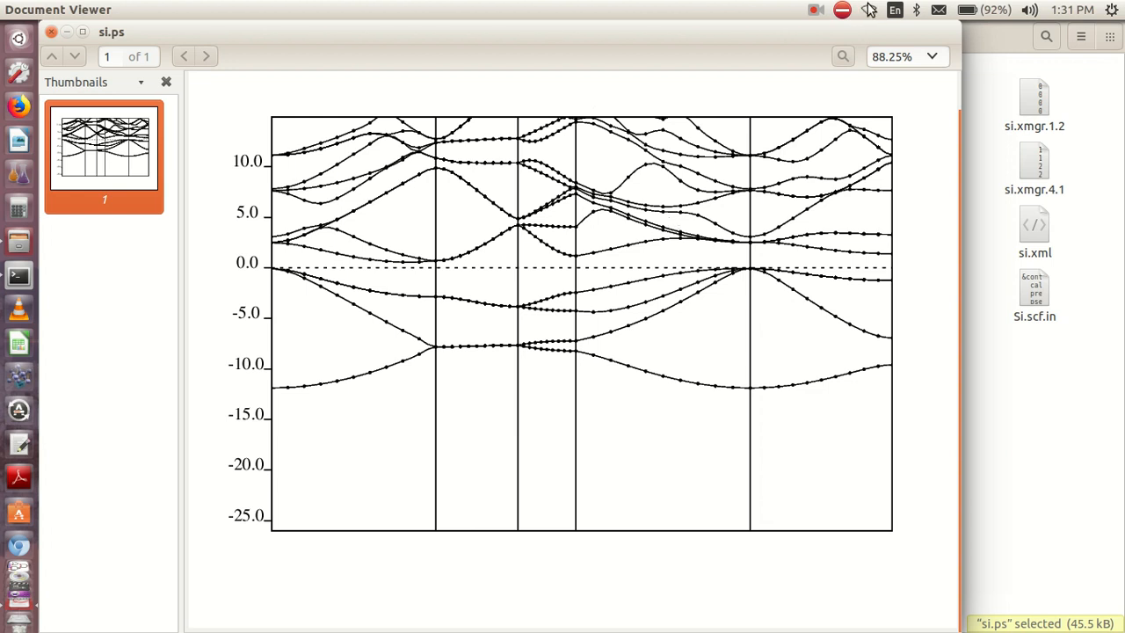